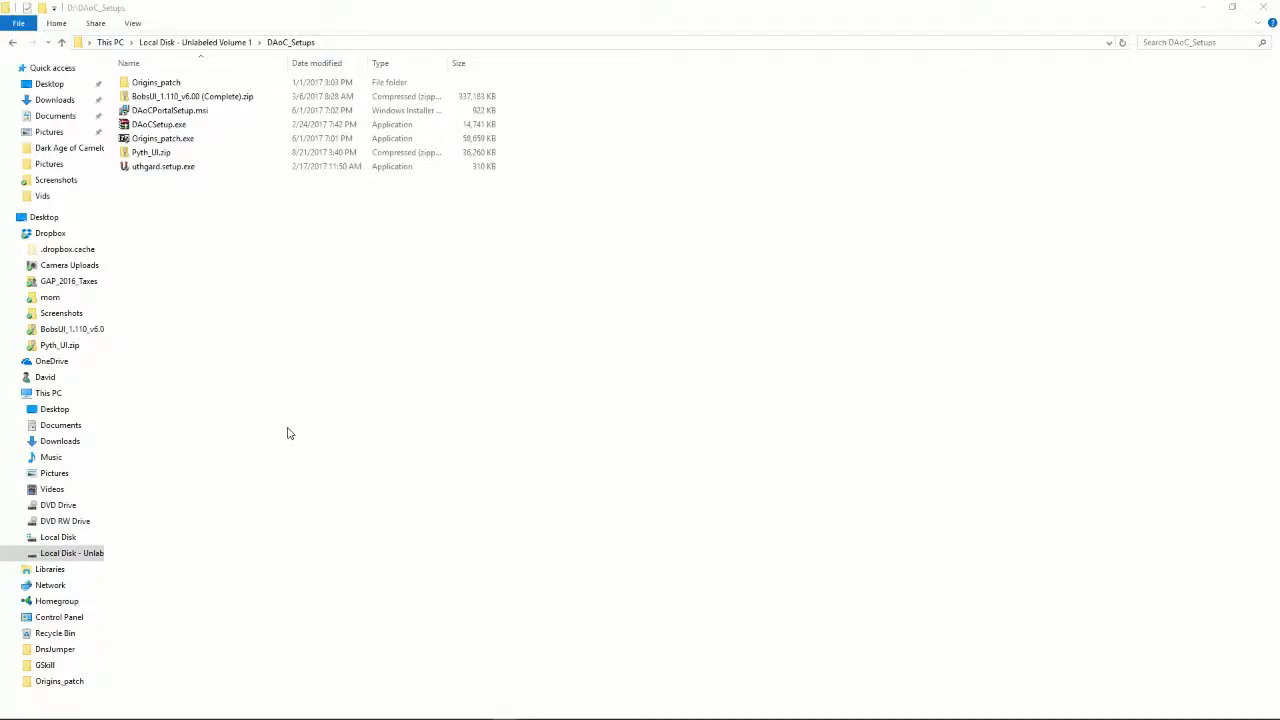
pyautogui.moveTo(334, 402)
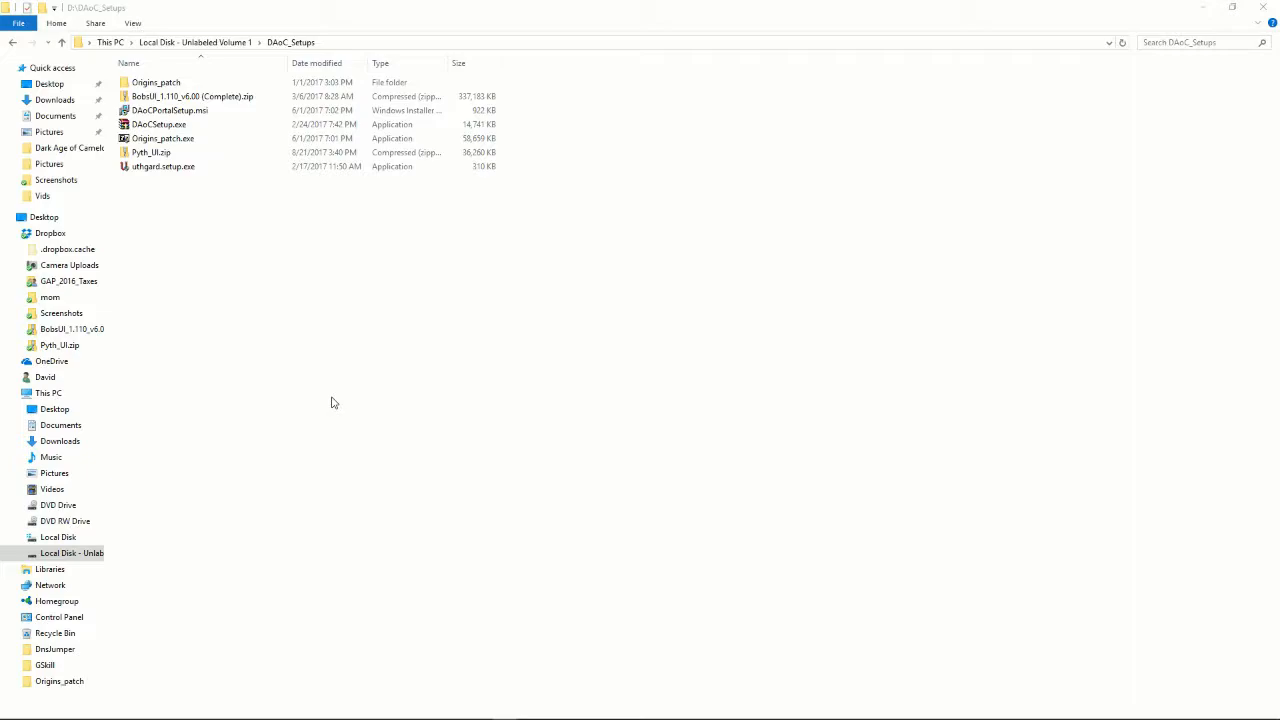
pyautogui.moveTo(332, 296)
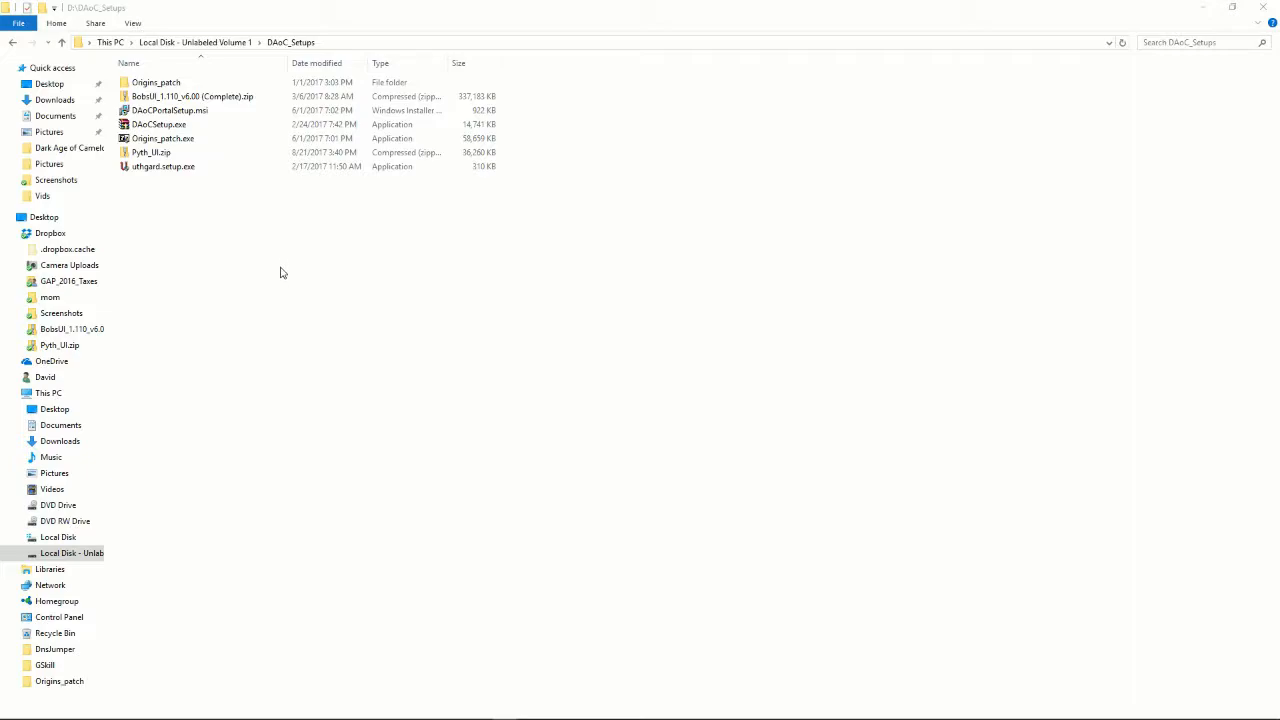
pyautogui.moveTo(268, 264)
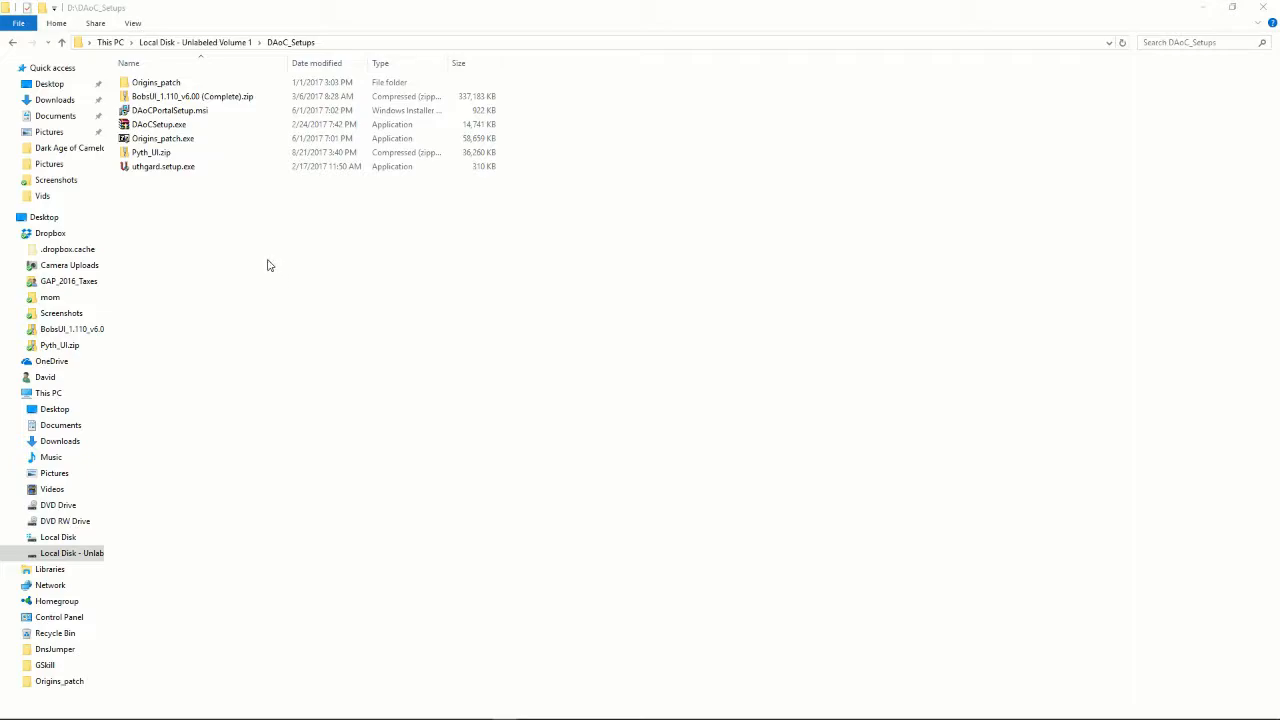
pyautogui.moveTo(252, 264)
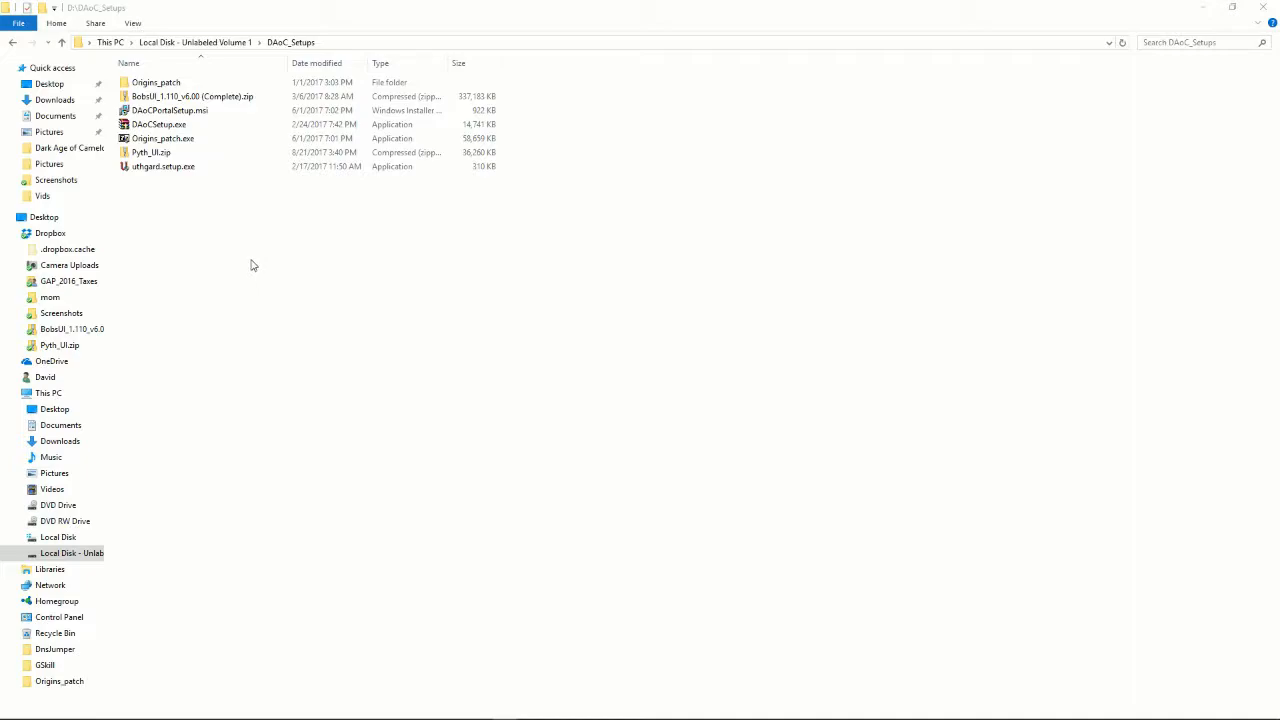
pyautogui.moveTo(240, 232)
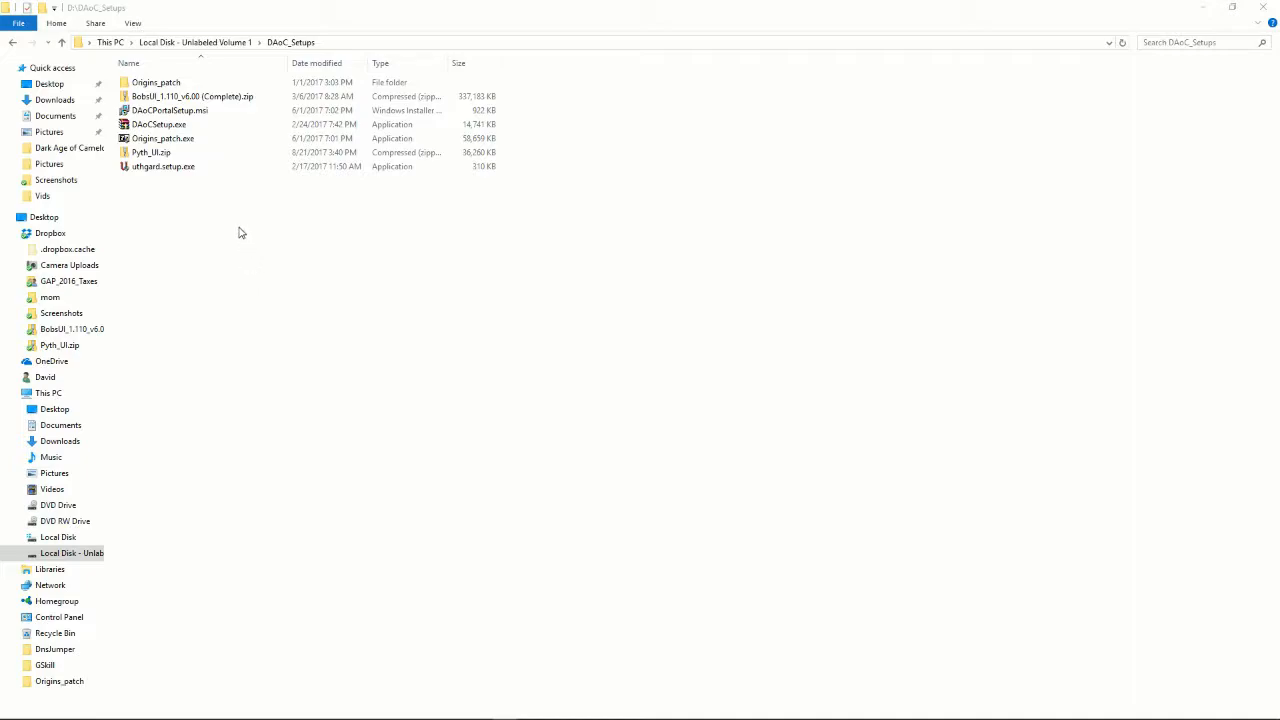
pyautogui.moveTo(196, 184)
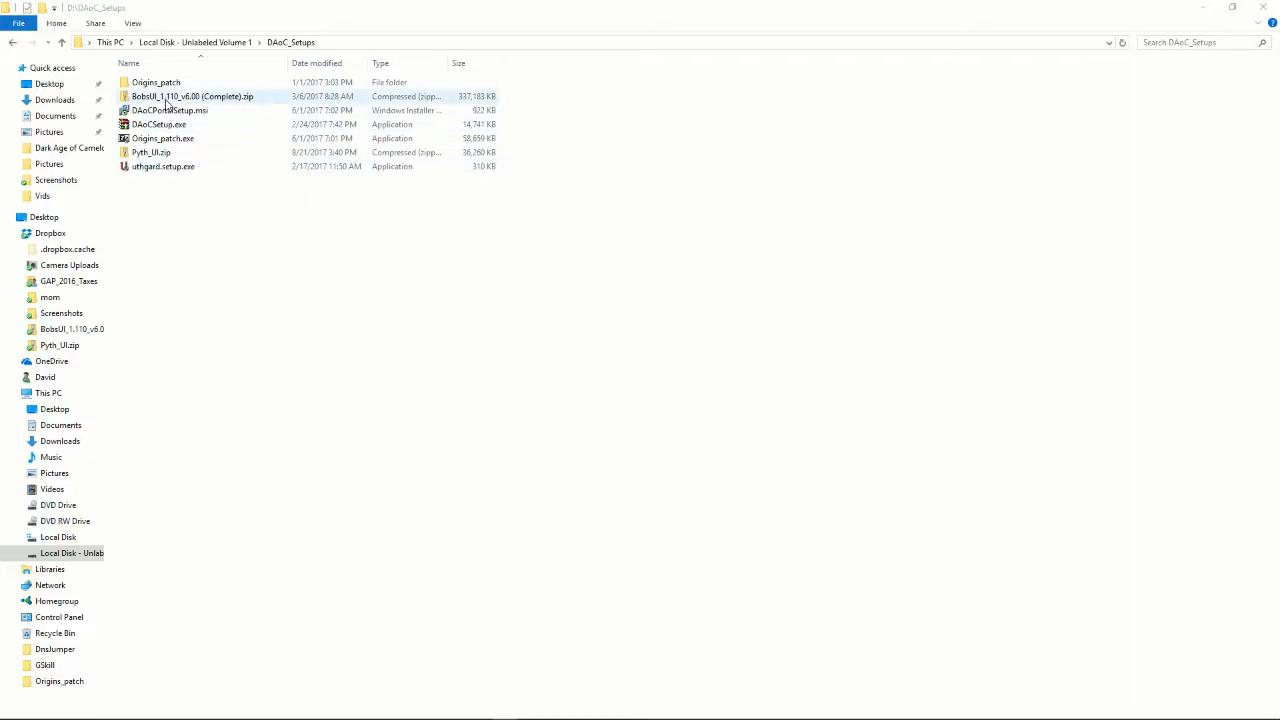
# Open the BobsUI zip archive and start Extract all from the ribbon.
pyautogui.click(192, 96)
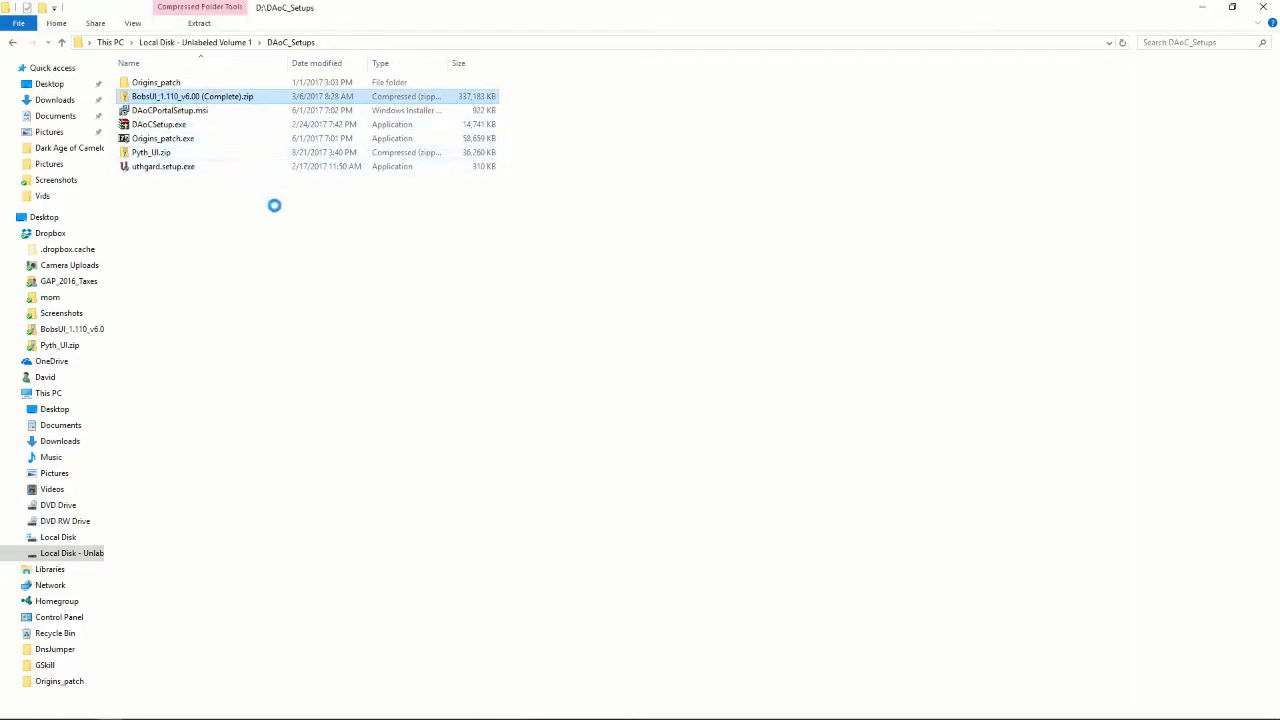
pyautogui.doubleClick(192, 96)
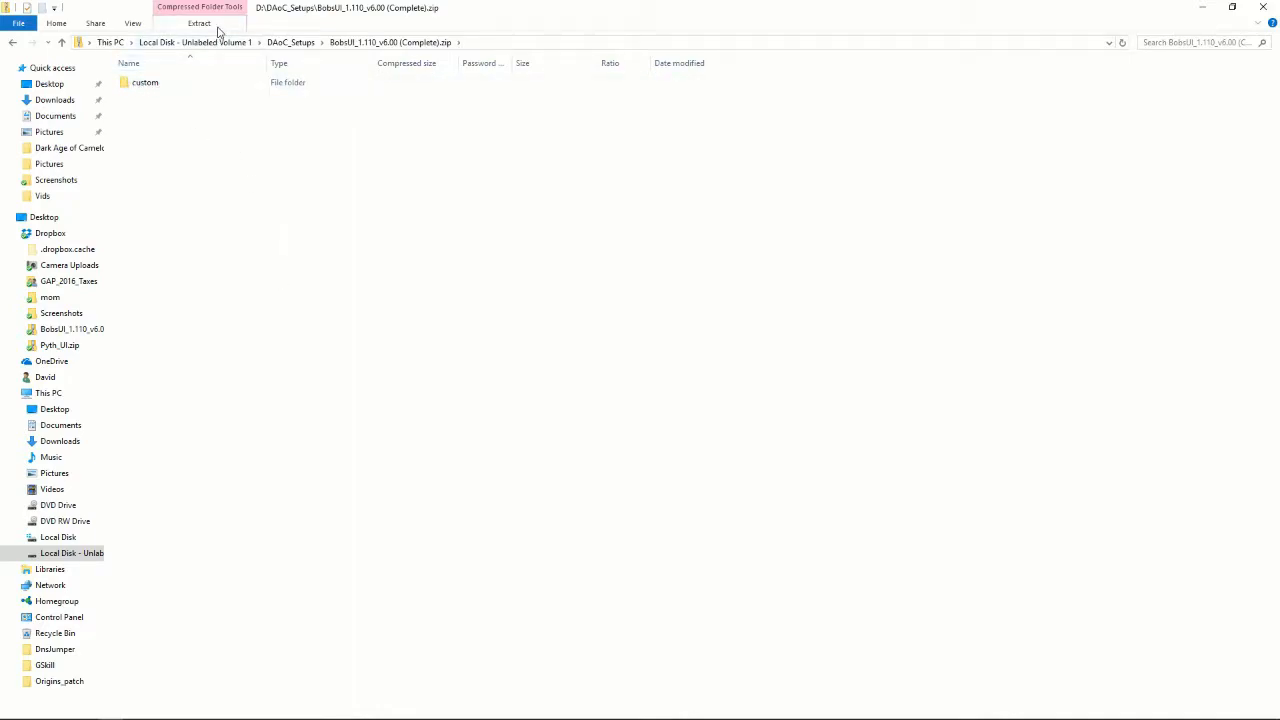
pyautogui.click(304, 68)
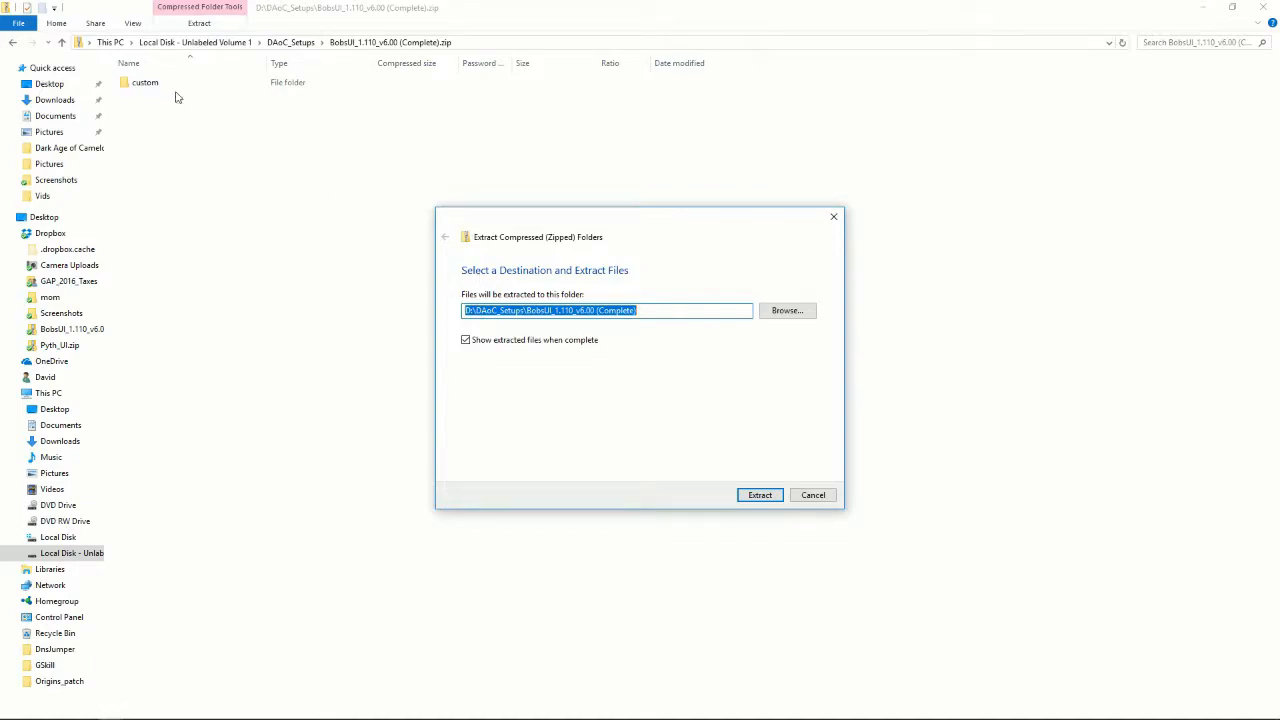
pyautogui.moveTo(852, 356)
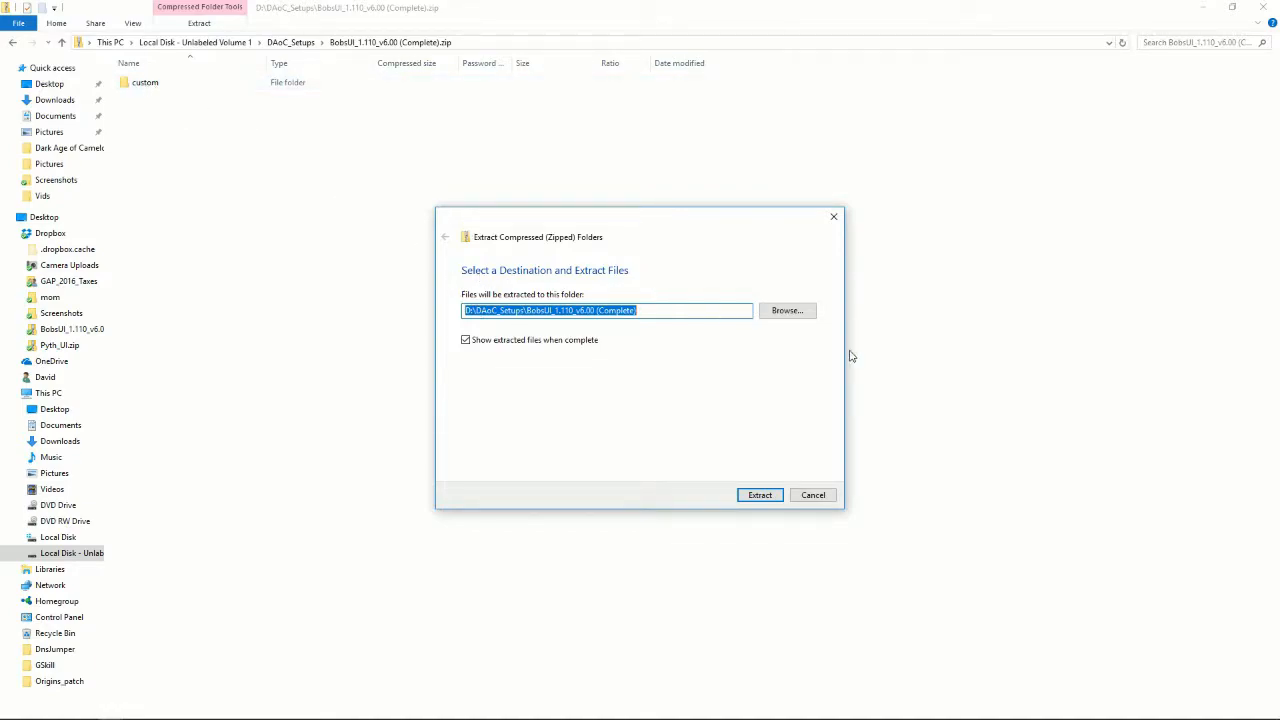
# Browse the destination to C:\Origins\Electronic Arts\Dark Age of Camelot\ui.
pyautogui.click(788, 310)
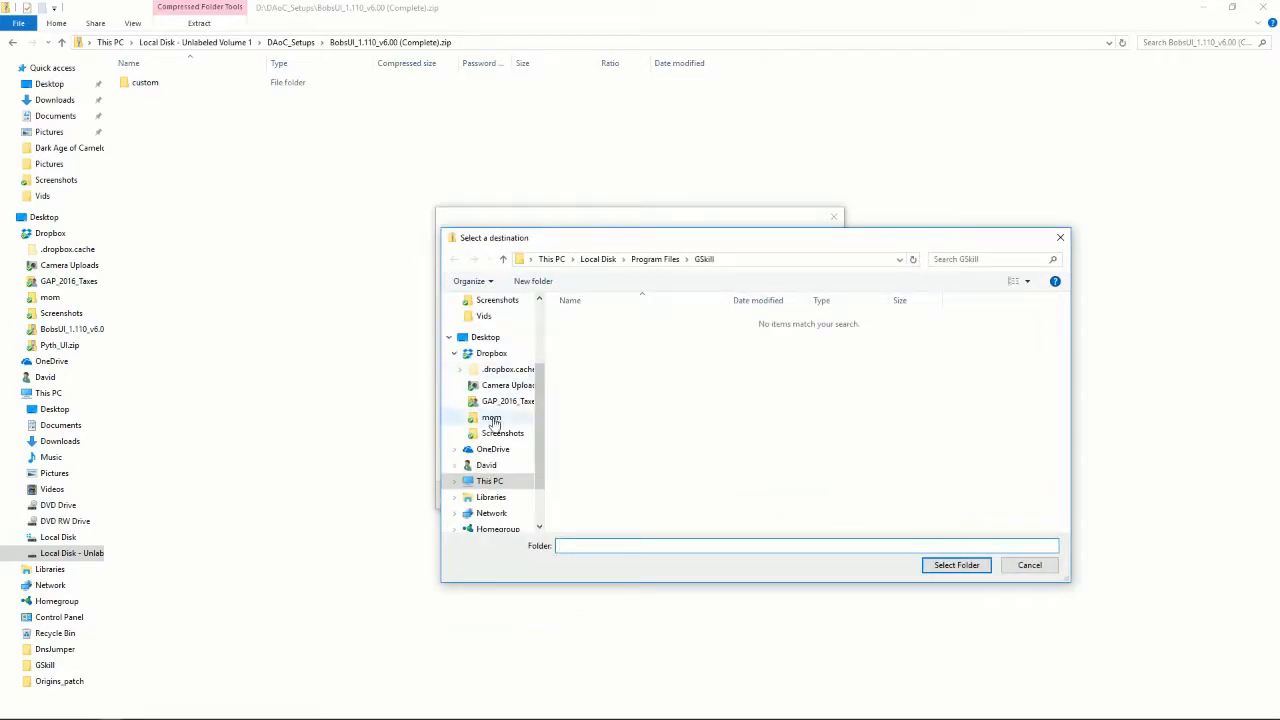
pyautogui.click(490, 480)
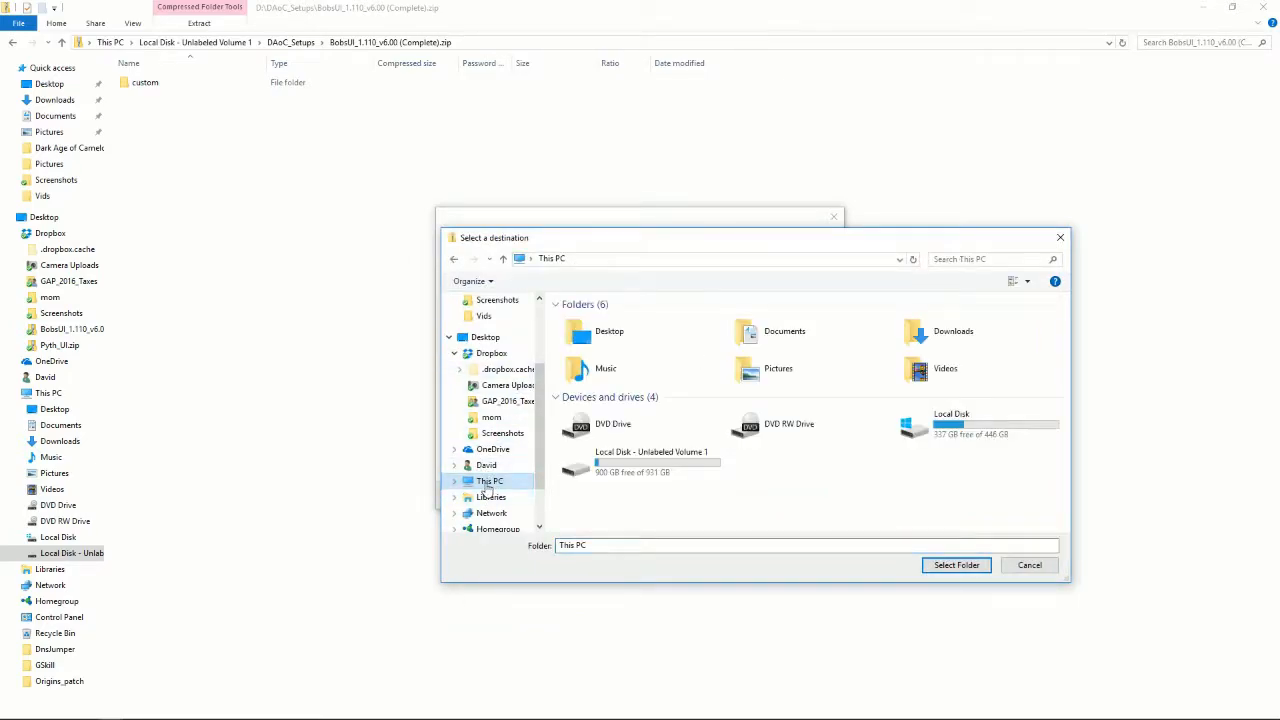
pyautogui.doubleClick(952, 424)
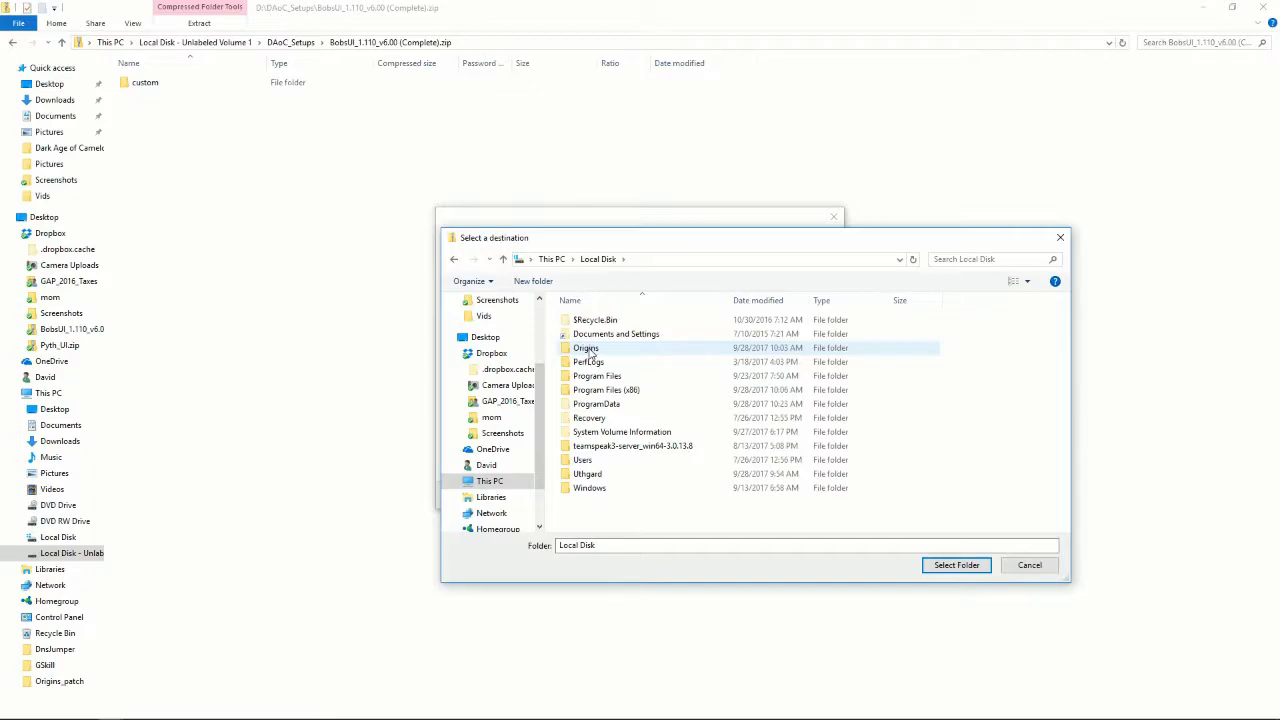
pyautogui.doubleClick(586, 348)
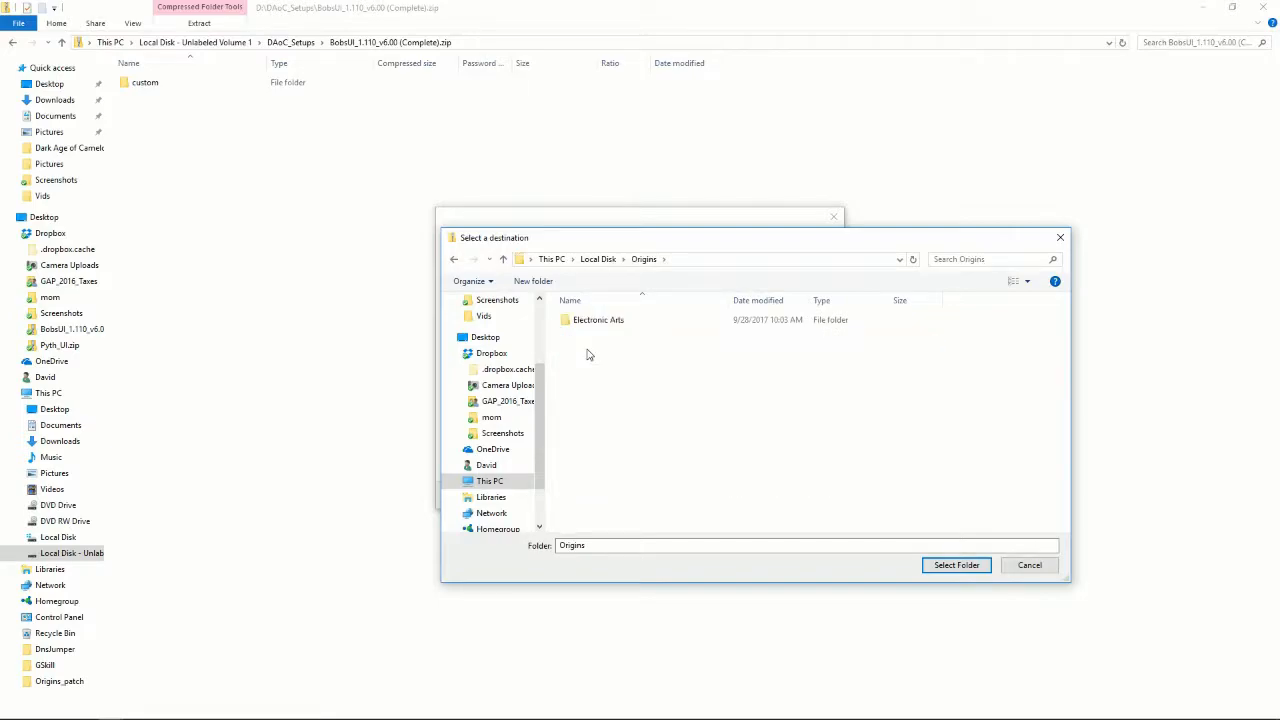
pyautogui.doubleClick(598, 320)
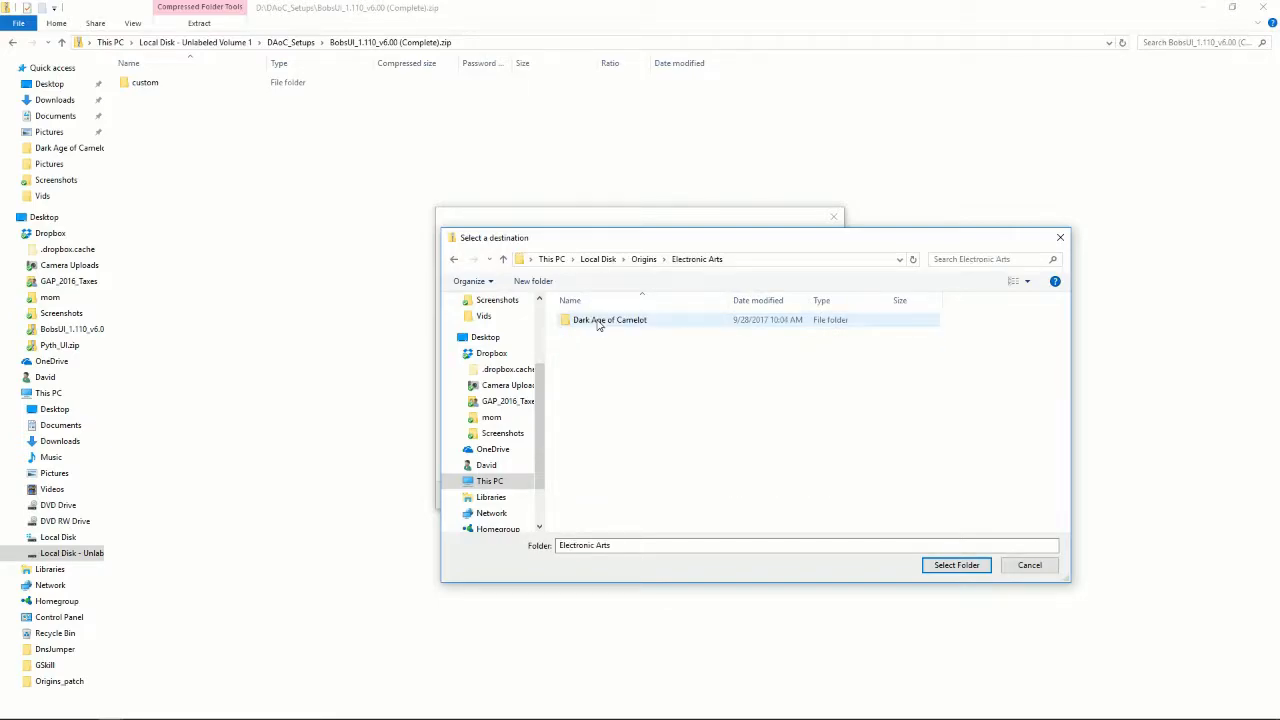
pyautogui.doubleClick(608, 320)
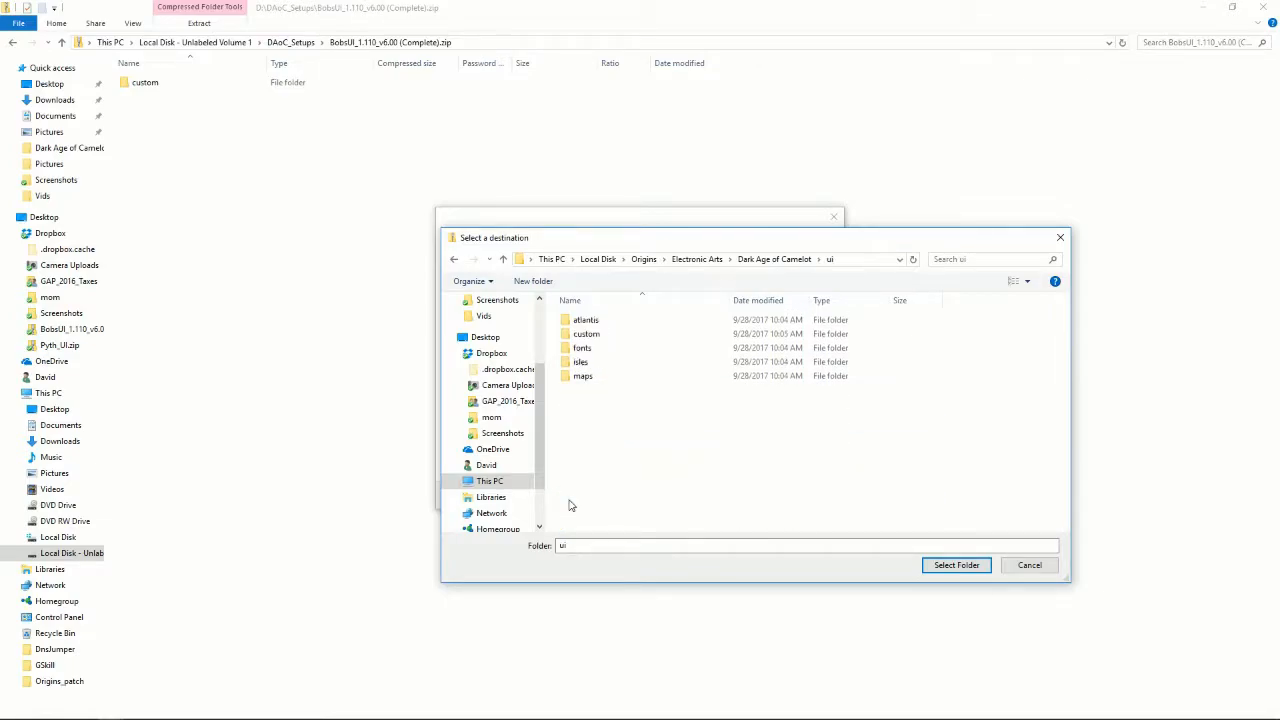
pyautogui.moveTo(884, 510)
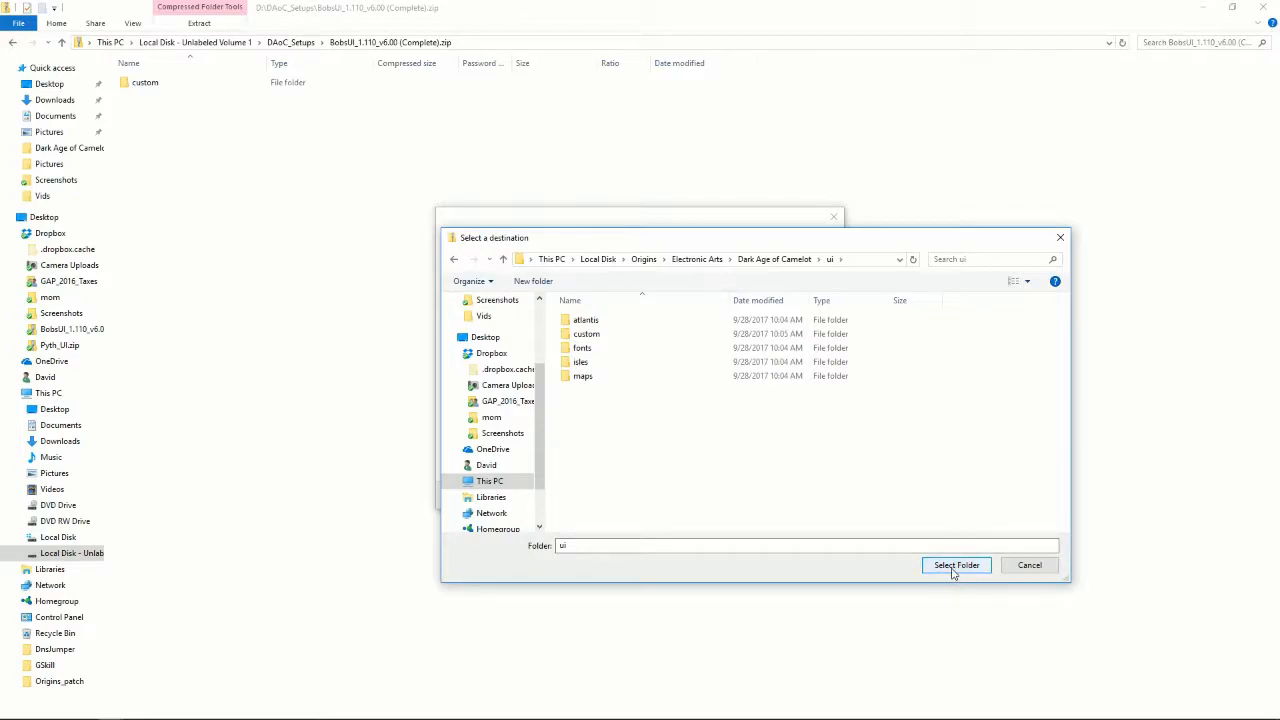
pyautogui.click(956, 564)
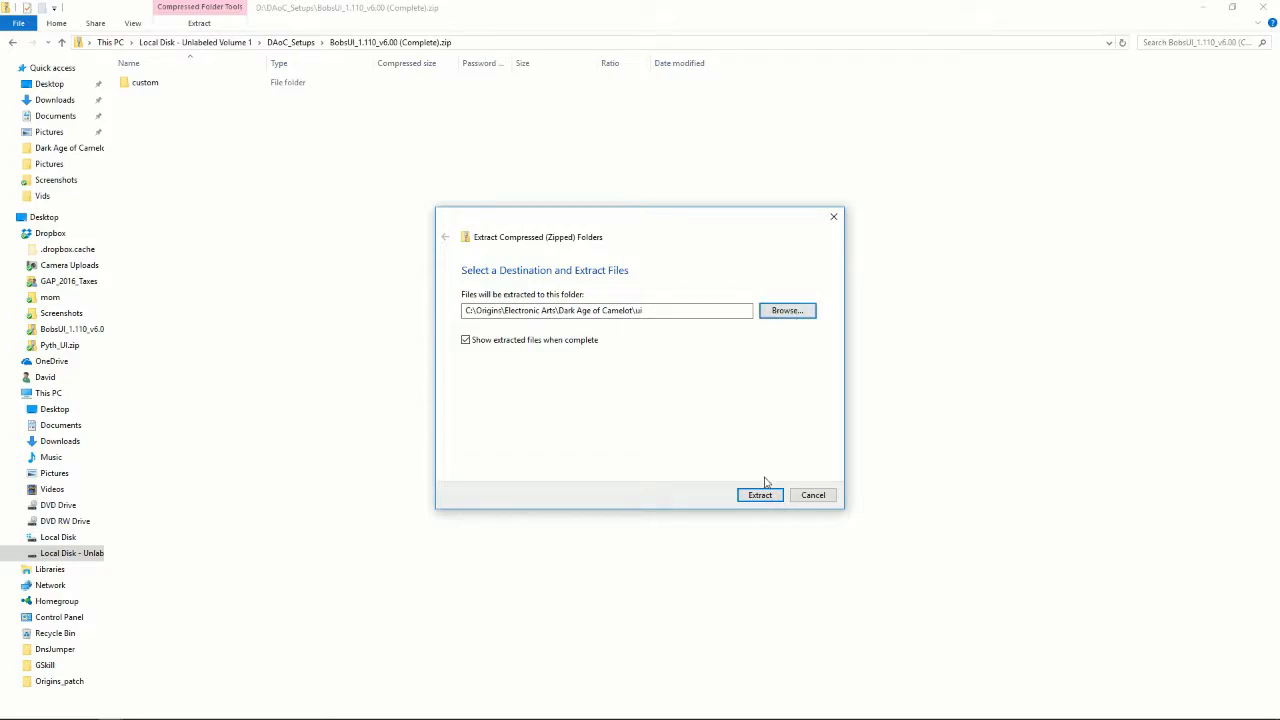
# Extract the archive into the ui folder, merging with the existing custom folder.
pyautogui.click(760, 496)
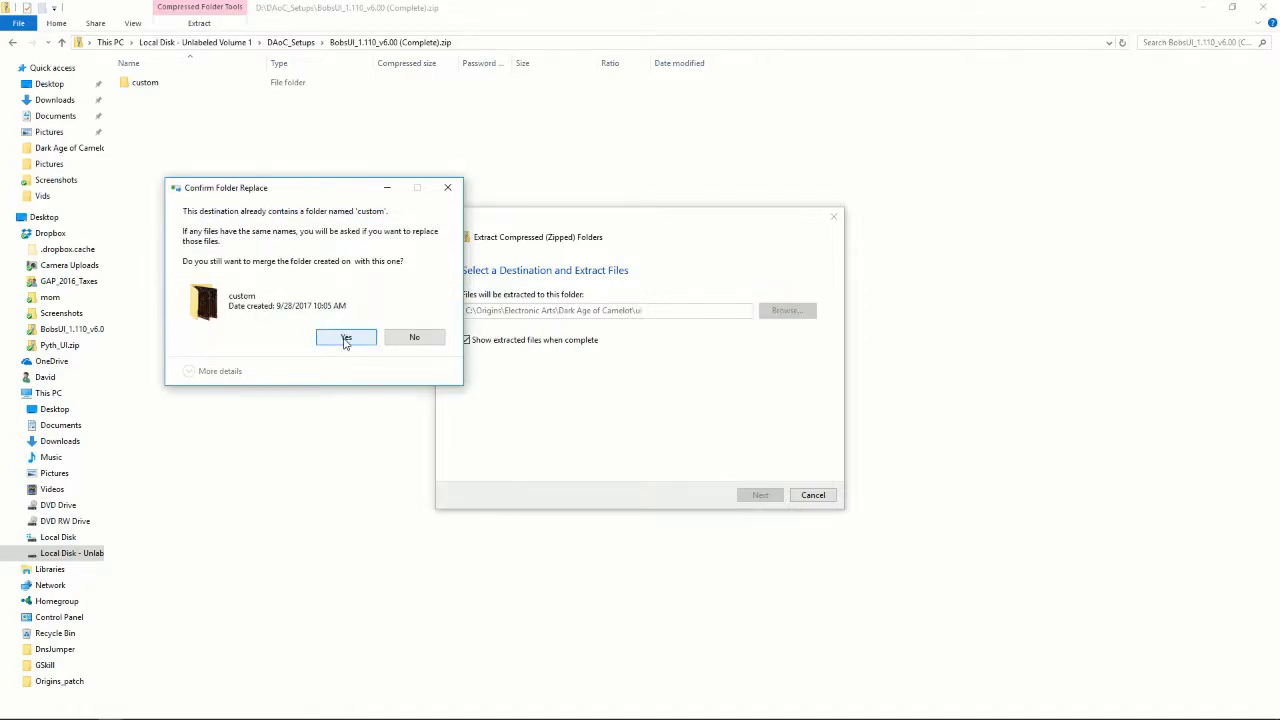
pyautogui.click(346, 336)
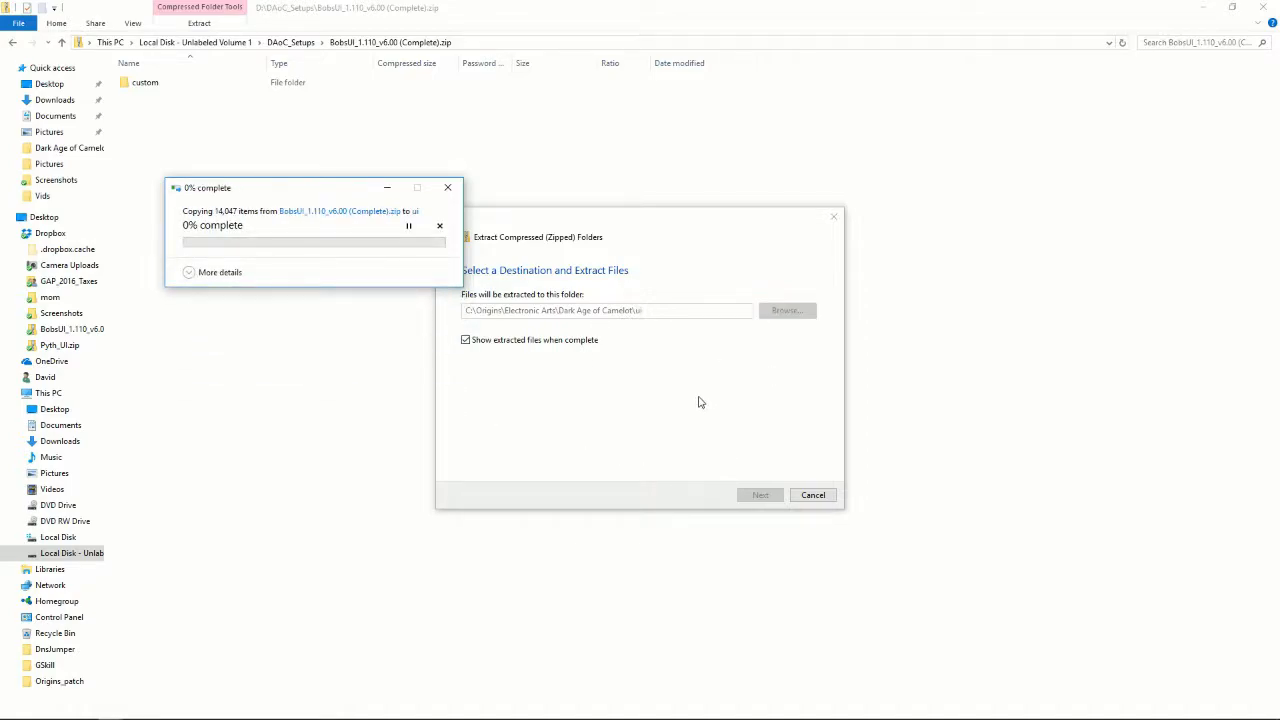
pyautogui.moveTo(642, 412)
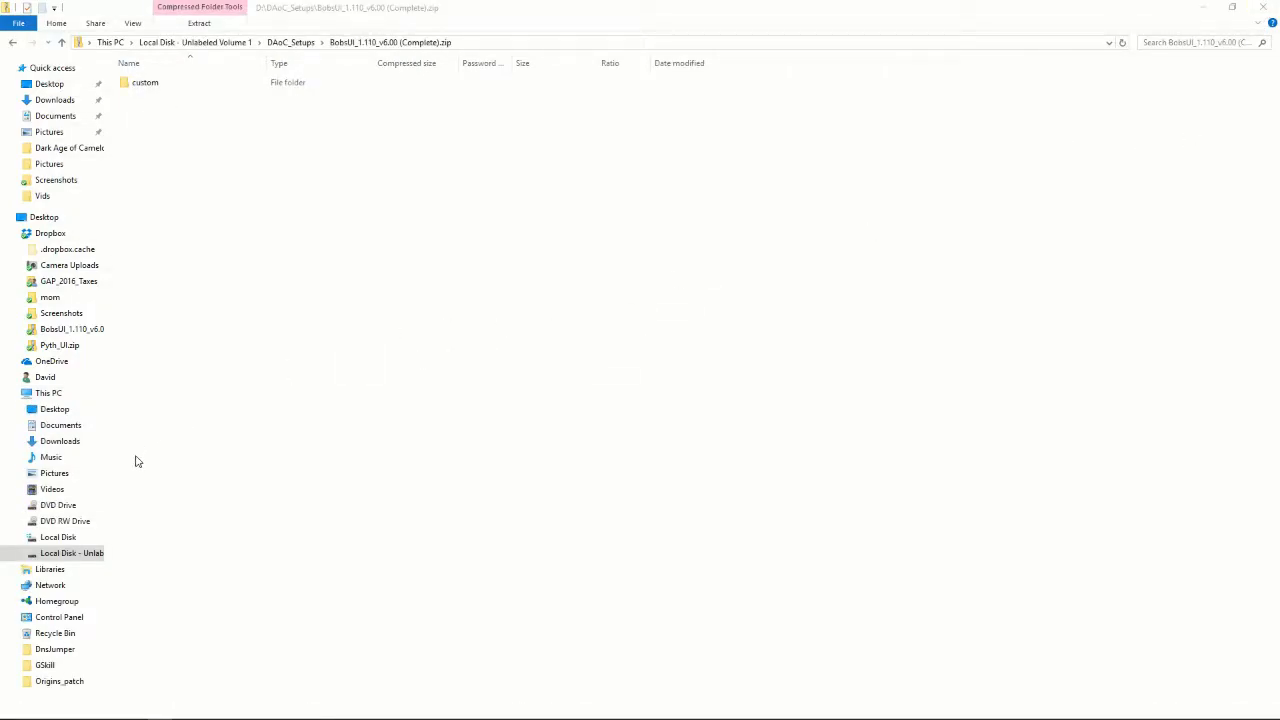
# Navigate to C:\Origins\Electronic Arts\Dark Age of Camelot\ui\custom.
pyautogui.click(70, 552)
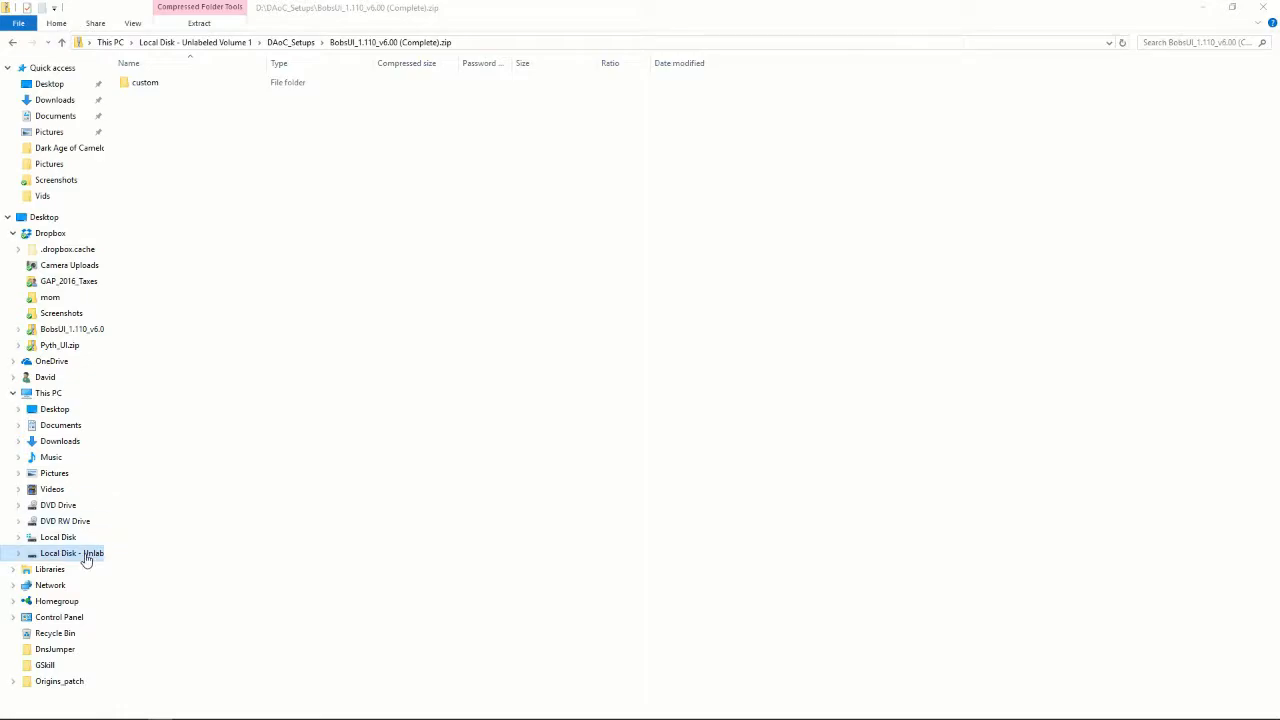
pyautogui.click(72, 552)
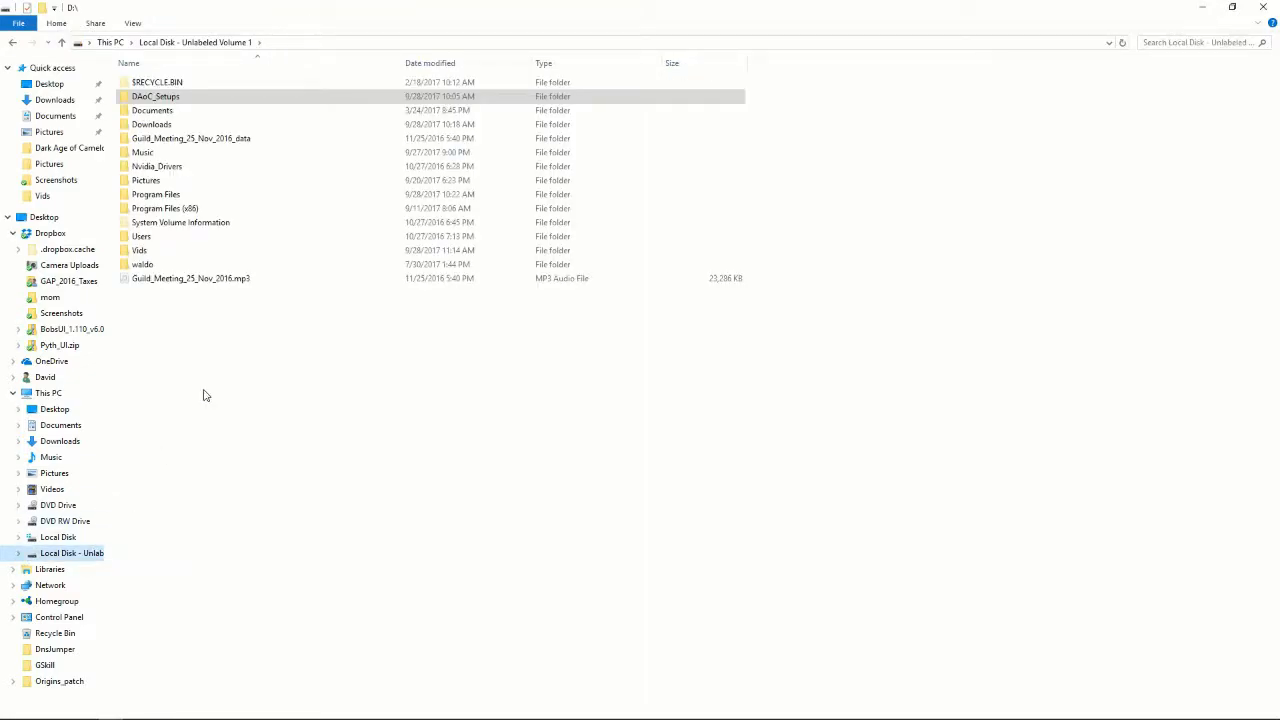
pyautogui.moveTo(52, 456)
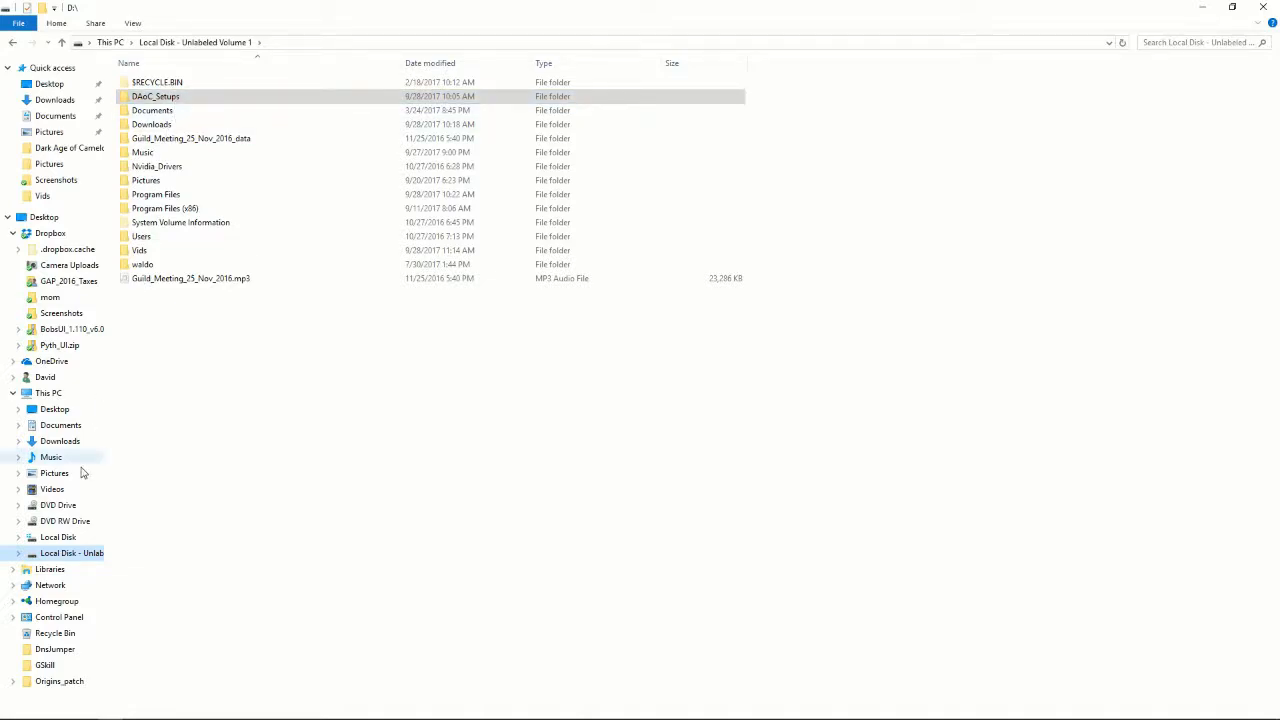
pyautogui.click(58, 536)
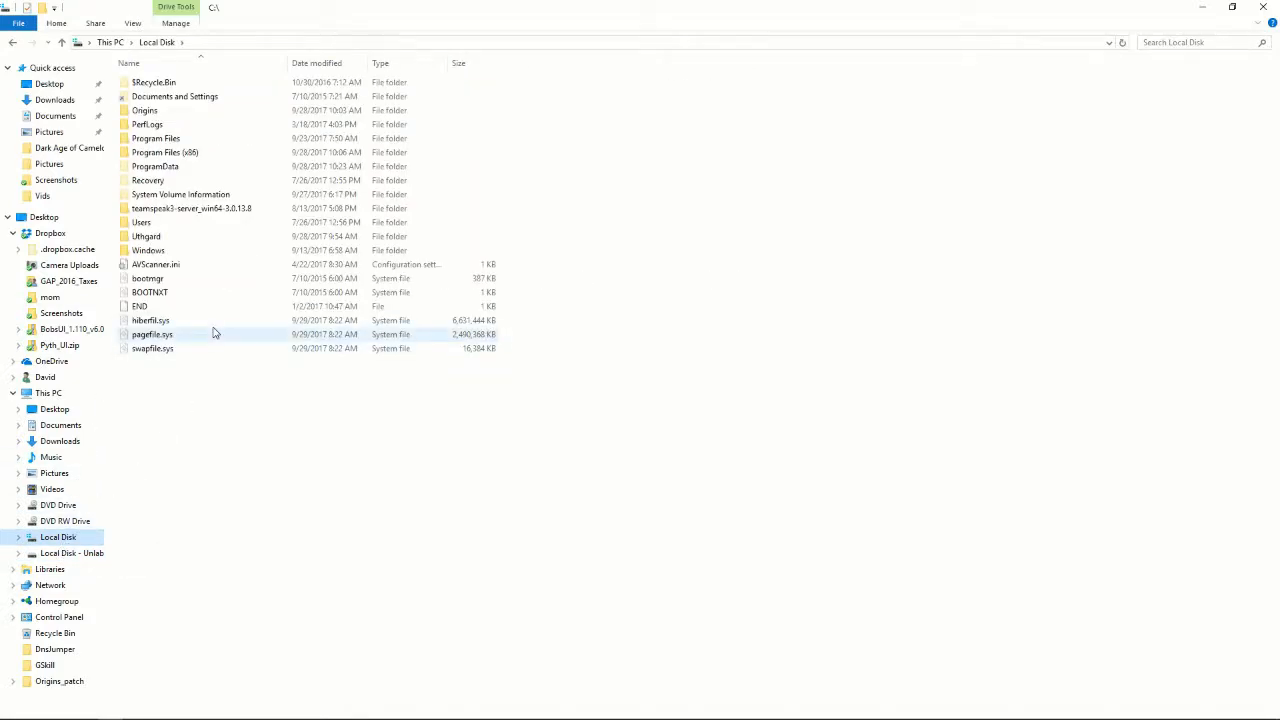
pyautogui.click(156, 138)
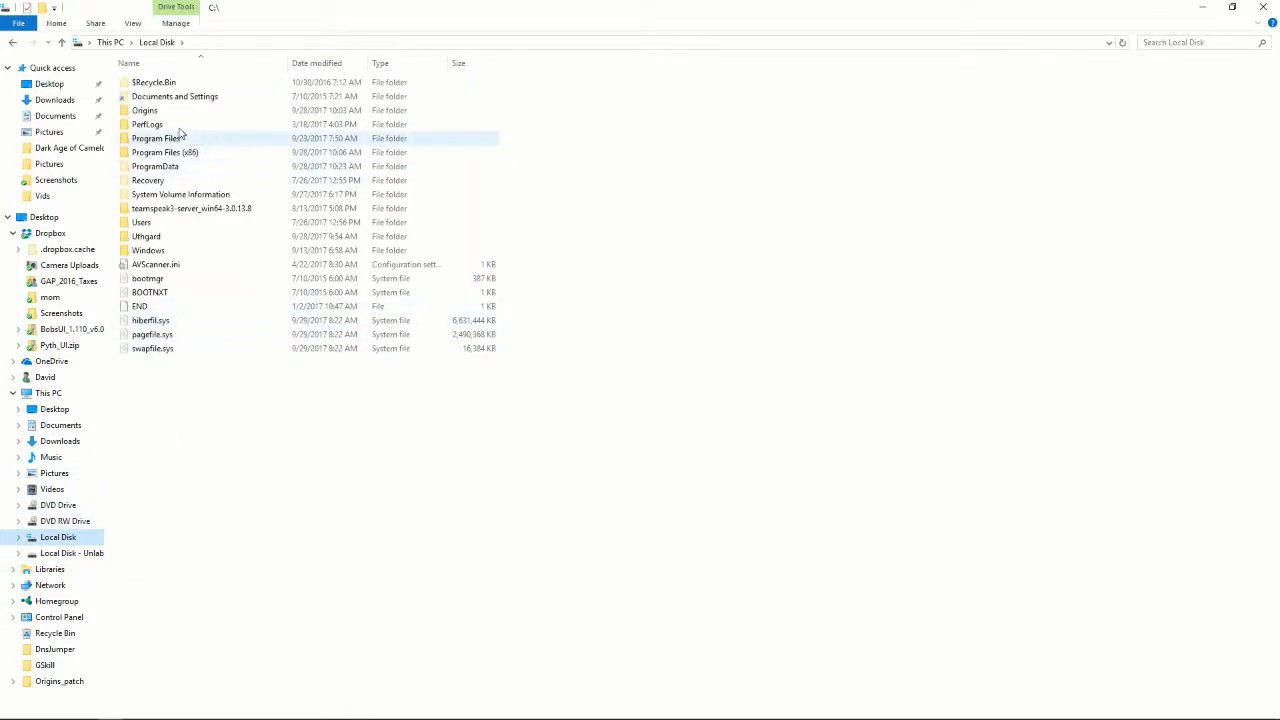
pyautogui.doubleClick(144, 110)
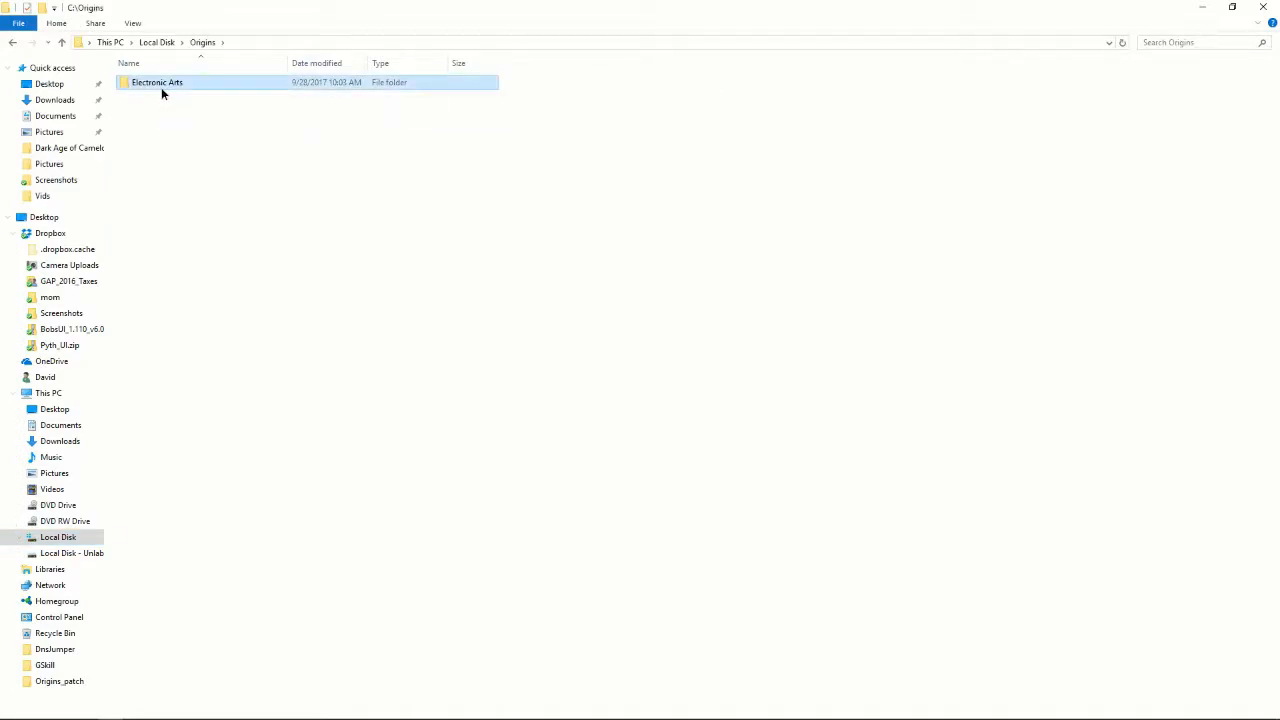
pyautogui.doubleClick(156, 82)
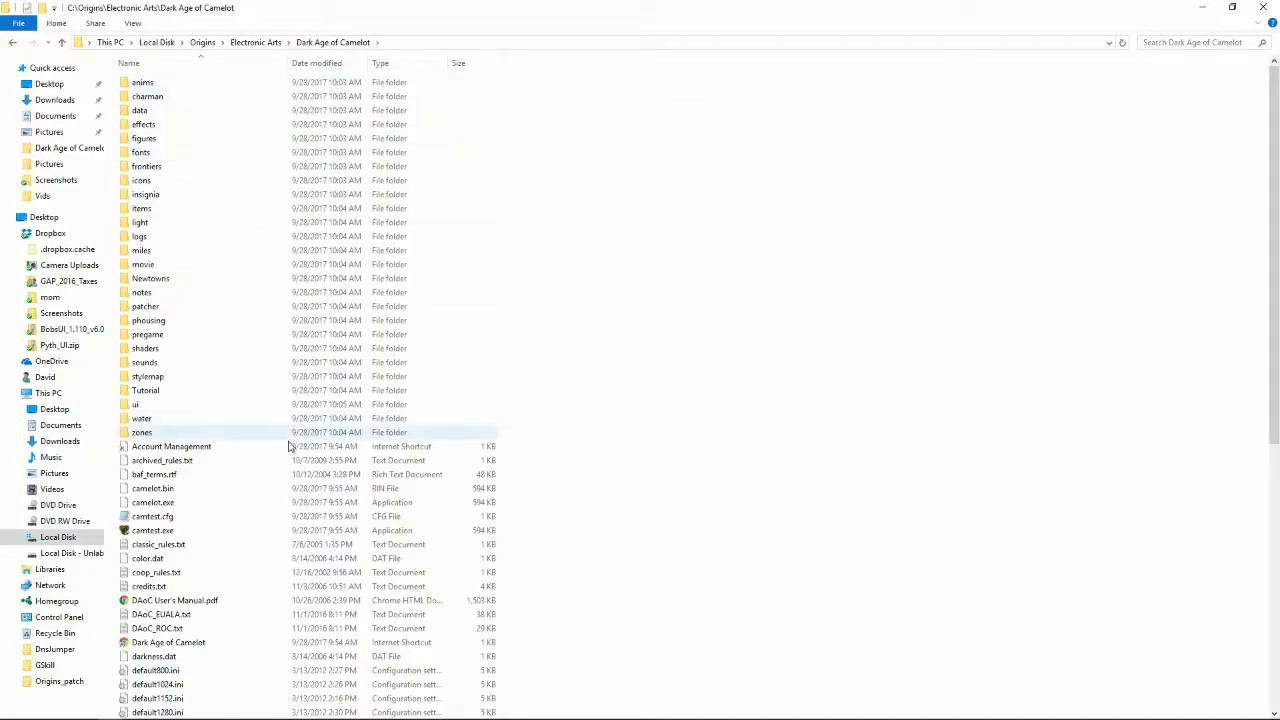
pyautogui.doubleClick(136, 404)
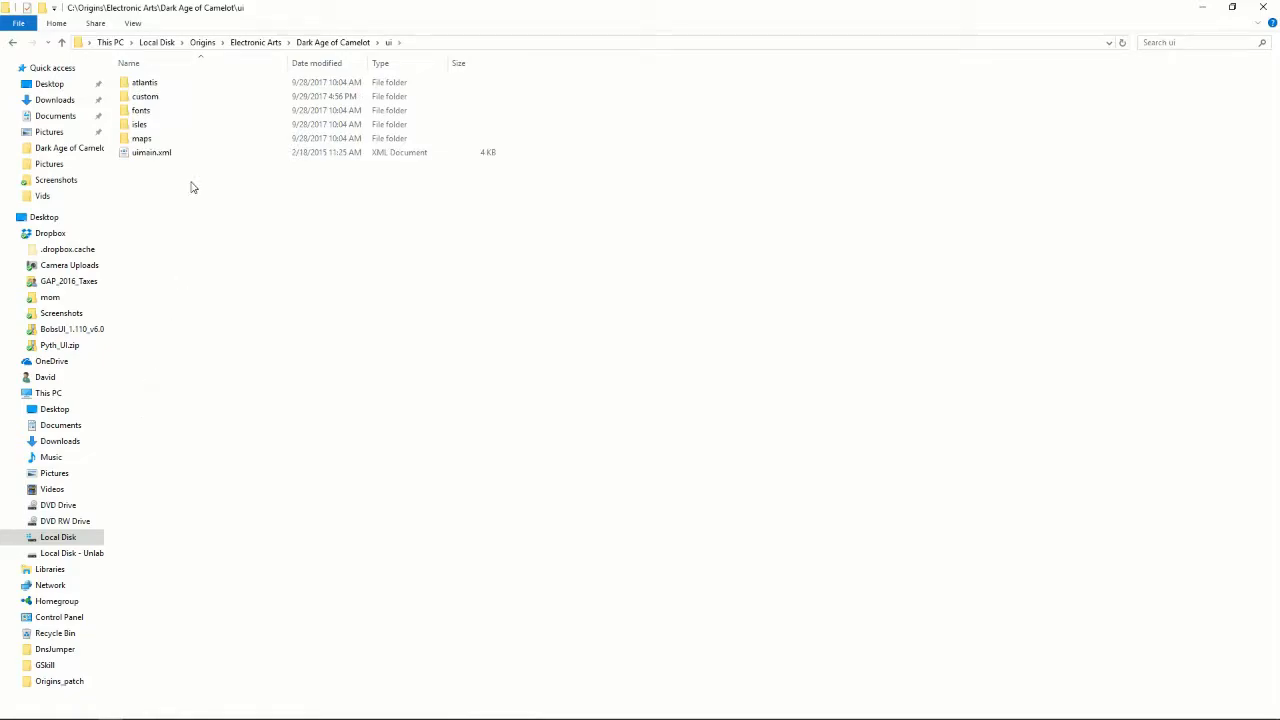
pyautogui.doubleClick(144, 96)
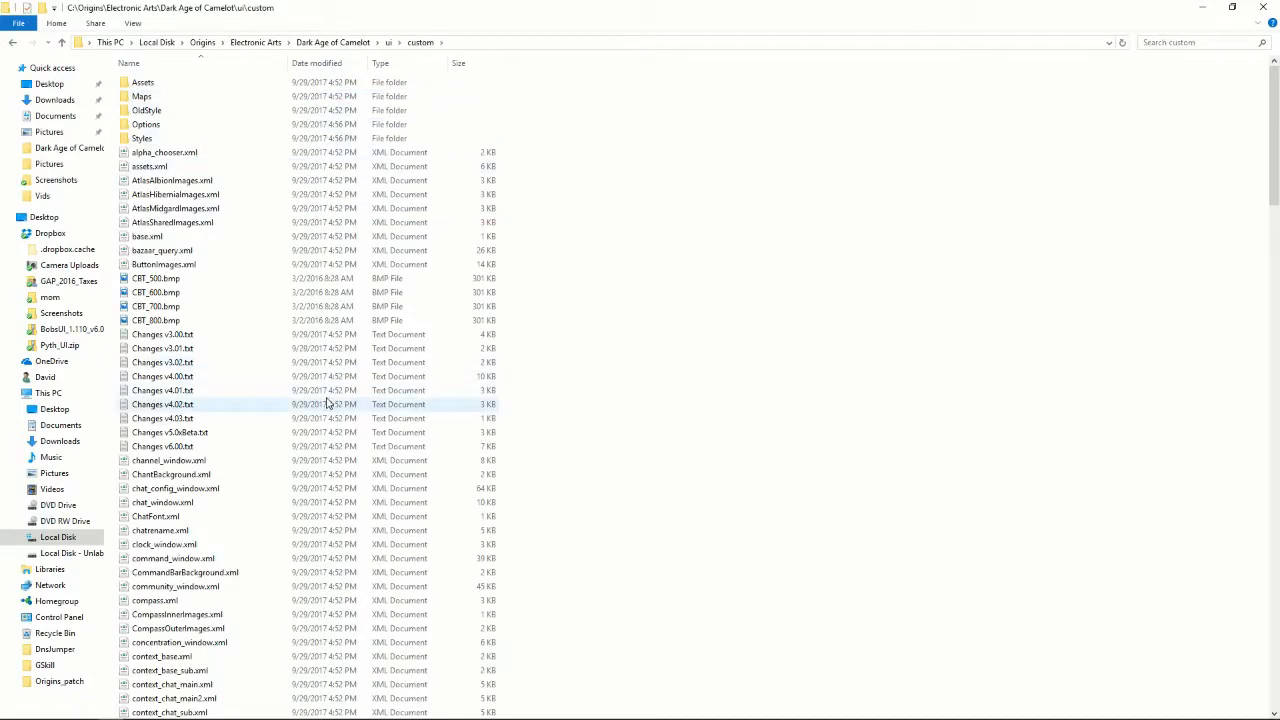
# Bring up the right-click menu for OptionsChooser.exe in the custom folder.
pyautogui.scroll(-3)
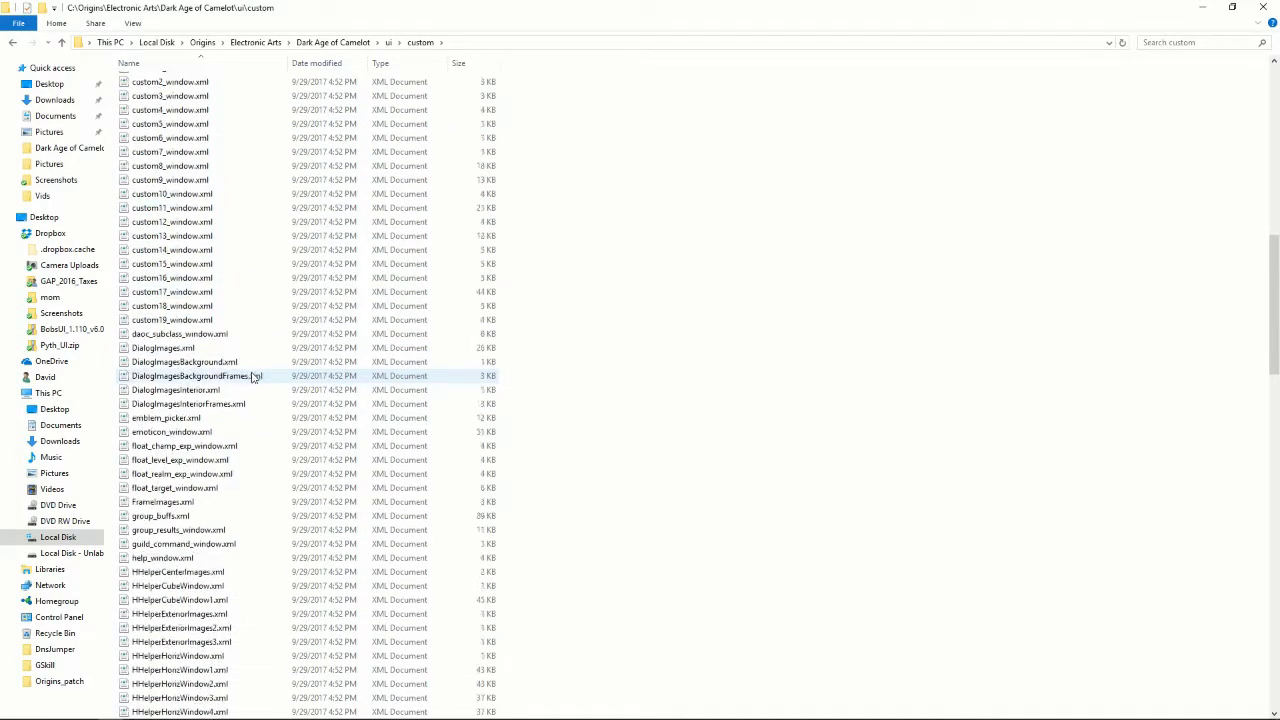
pyautogui.scroll(-3)
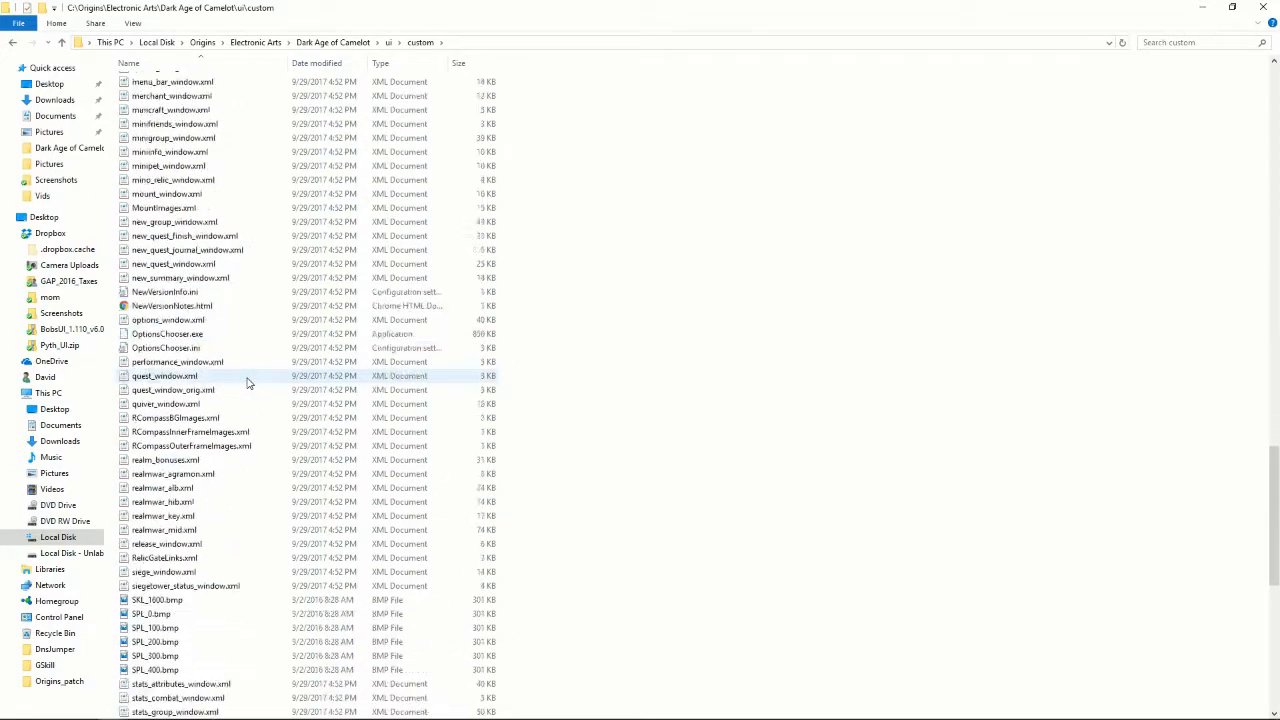
pyautogui.scroll(-3)
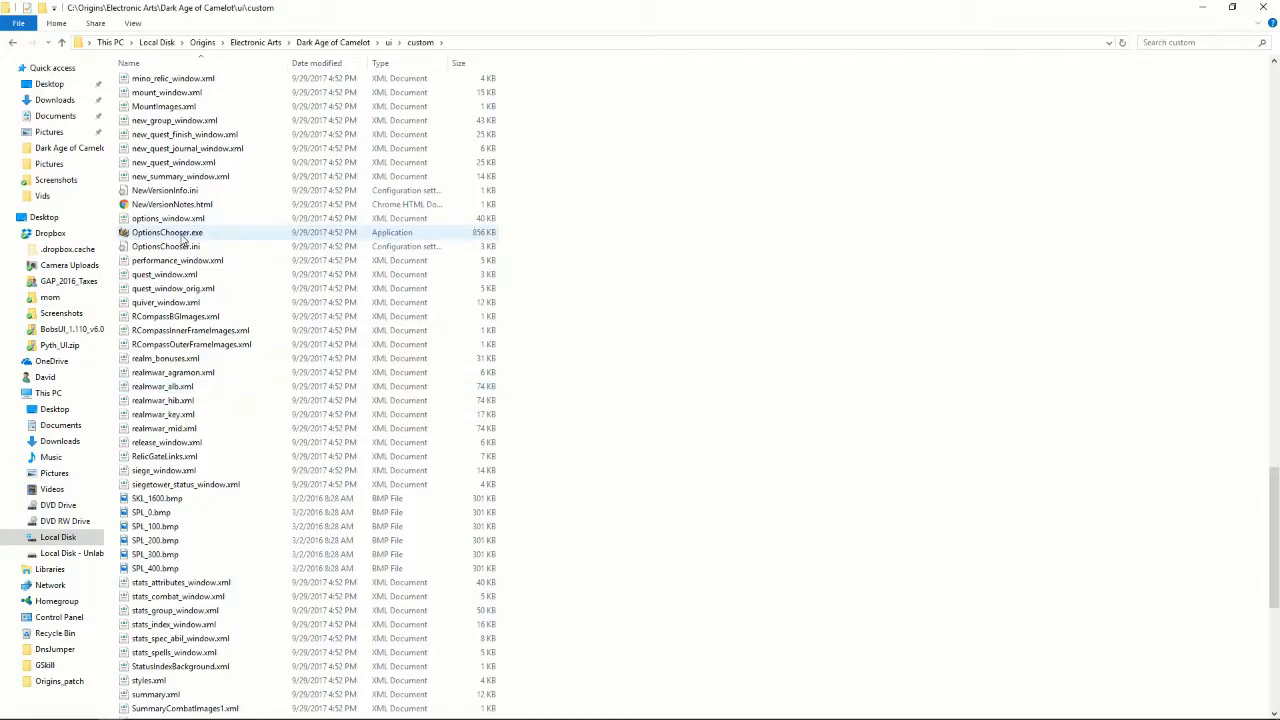
pyautogui.rightClick(168, 232)
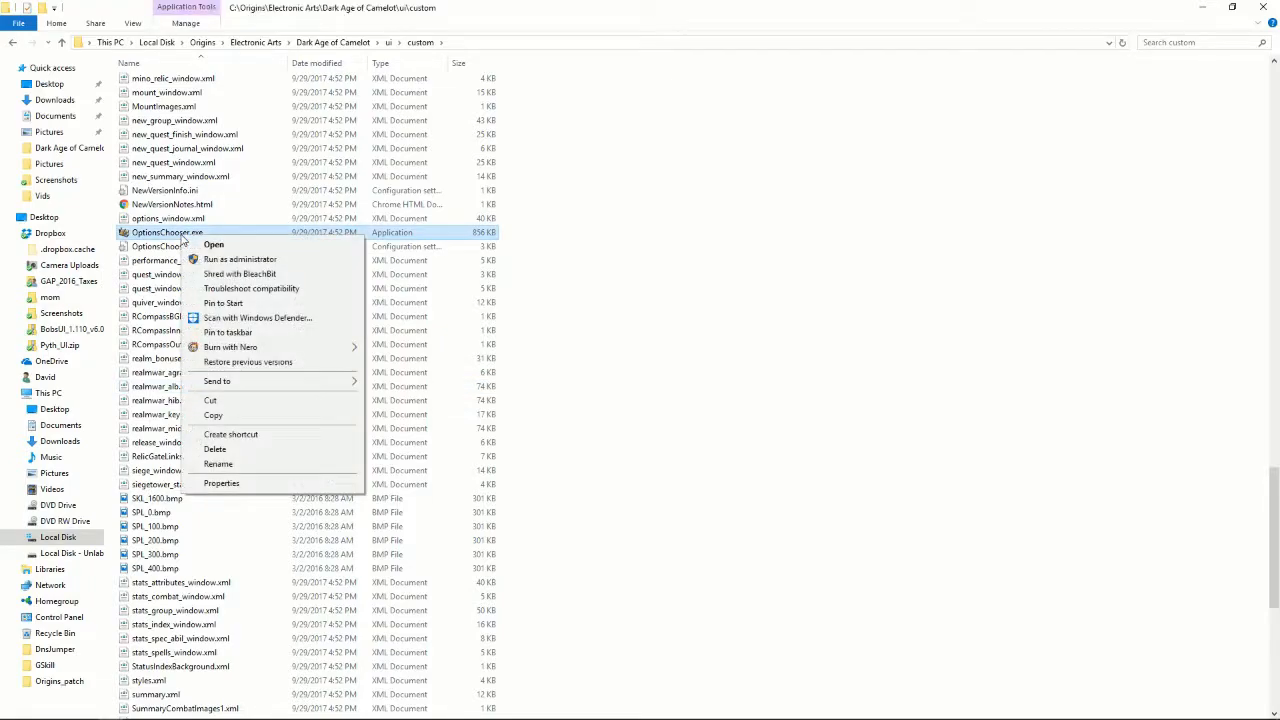
pyautogui.moveTo(216, 380)
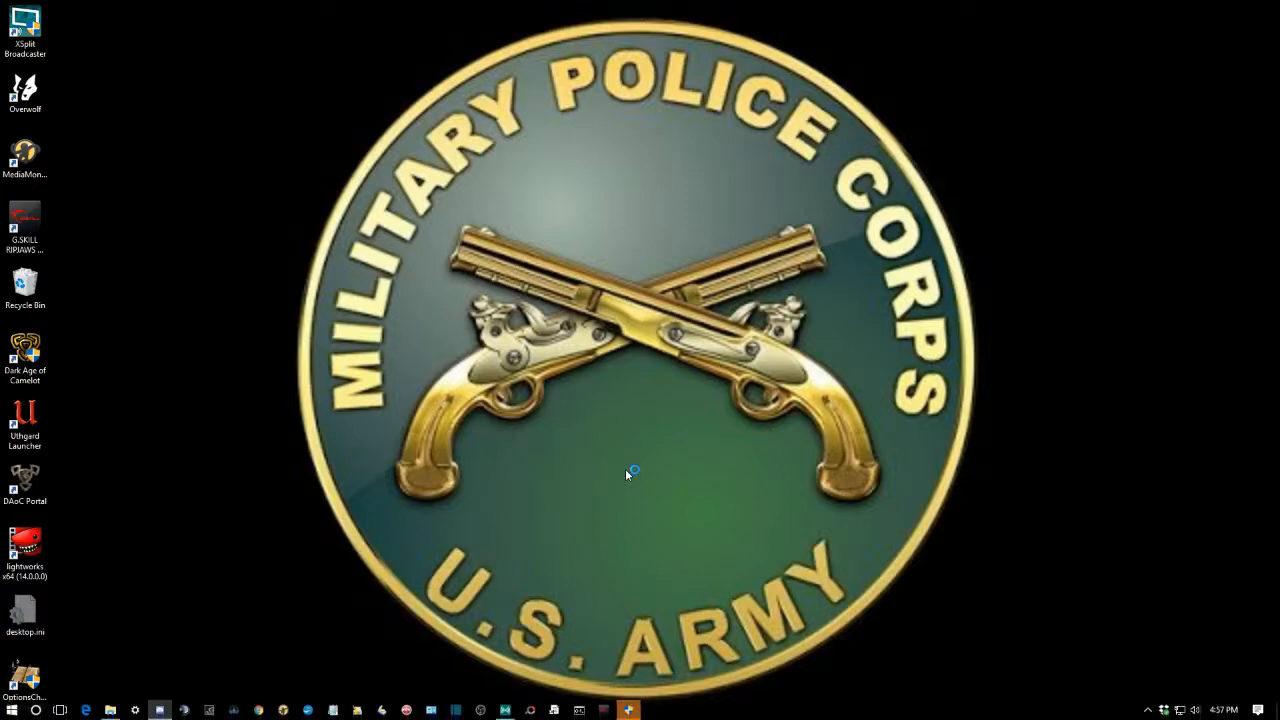
pyautogui.moveTo(600, 652)
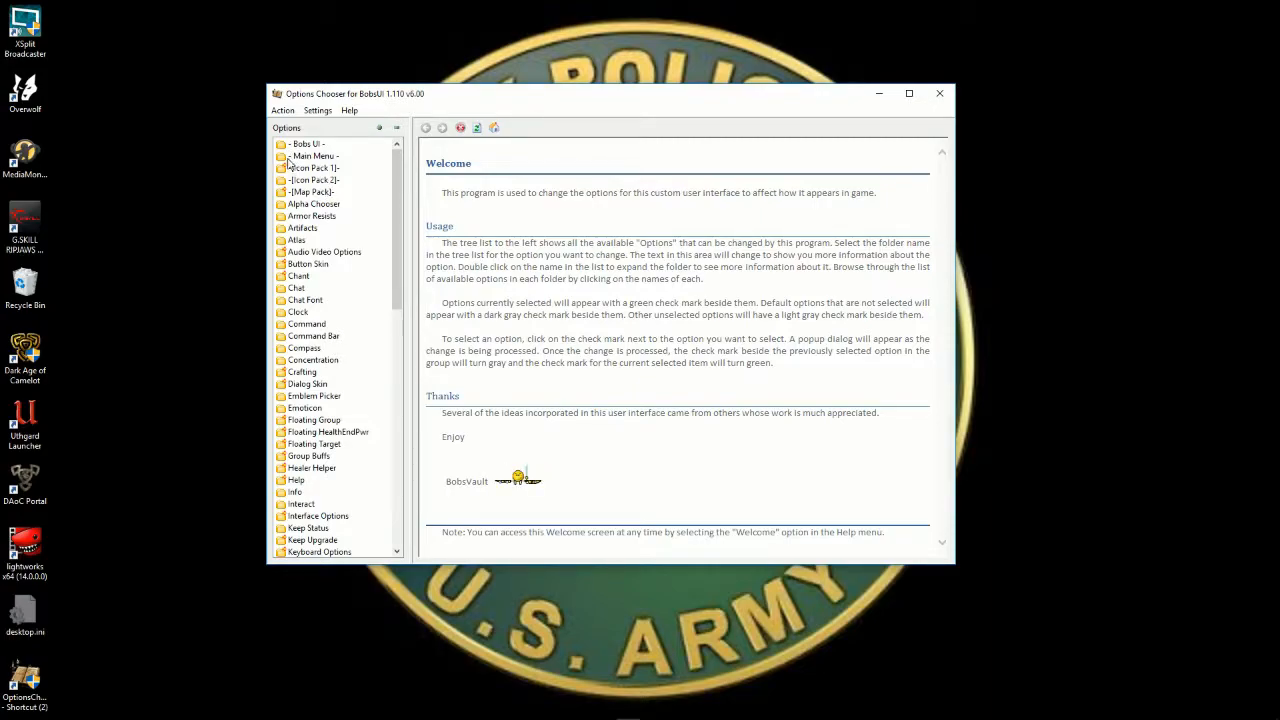
# Expand Icon Pack (1) and choose the Cobalt set for Combat icons.
pyautogui.click(314, 156)
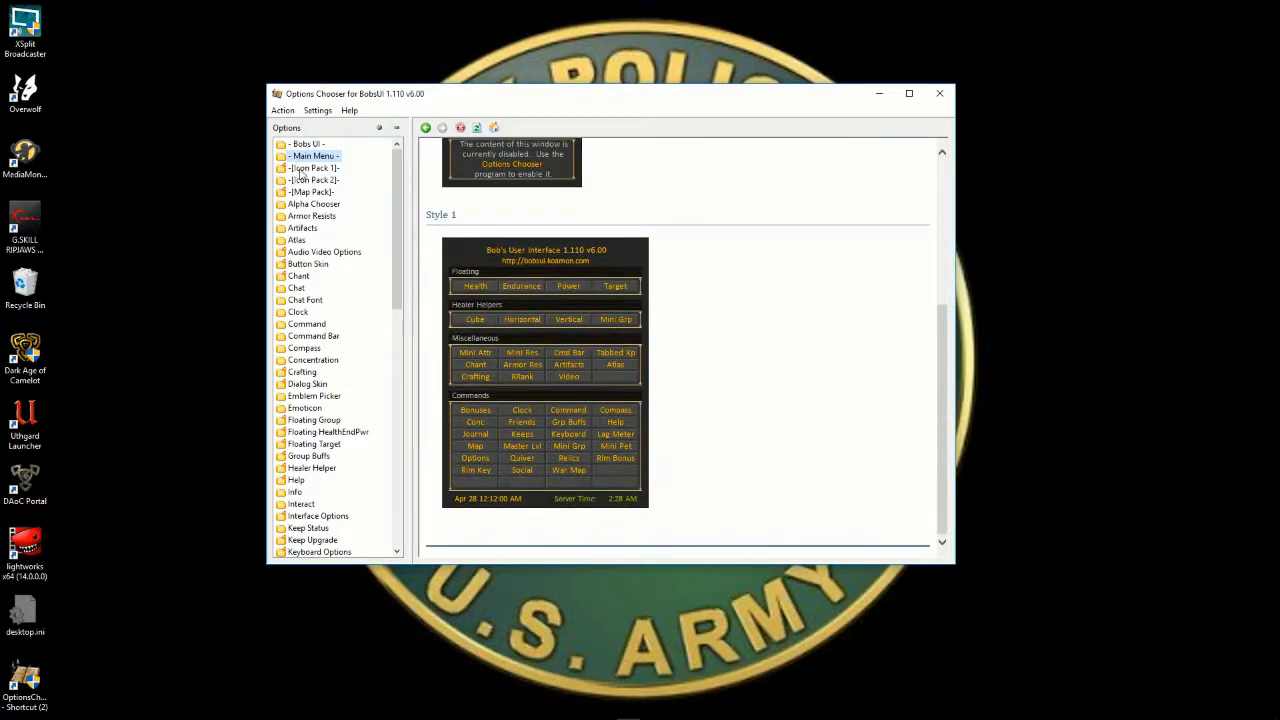
pyautogui.click(316, 168)
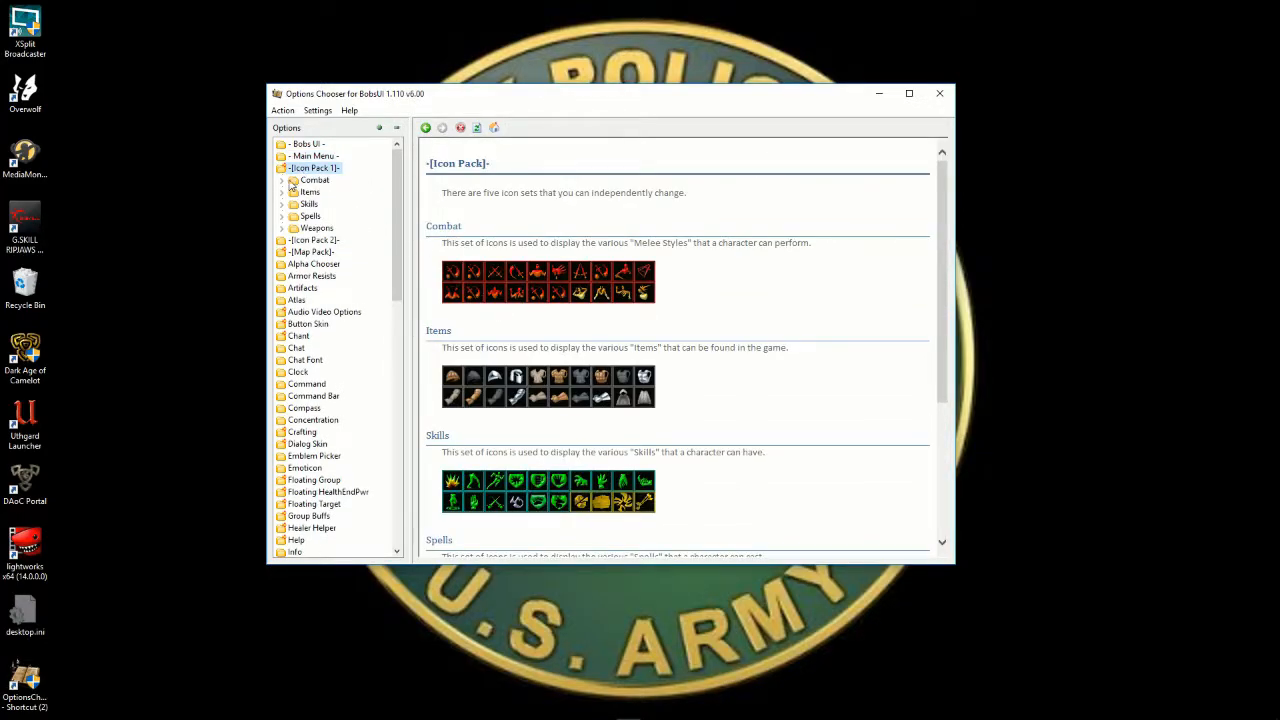
pyautogui.click(284, 180)
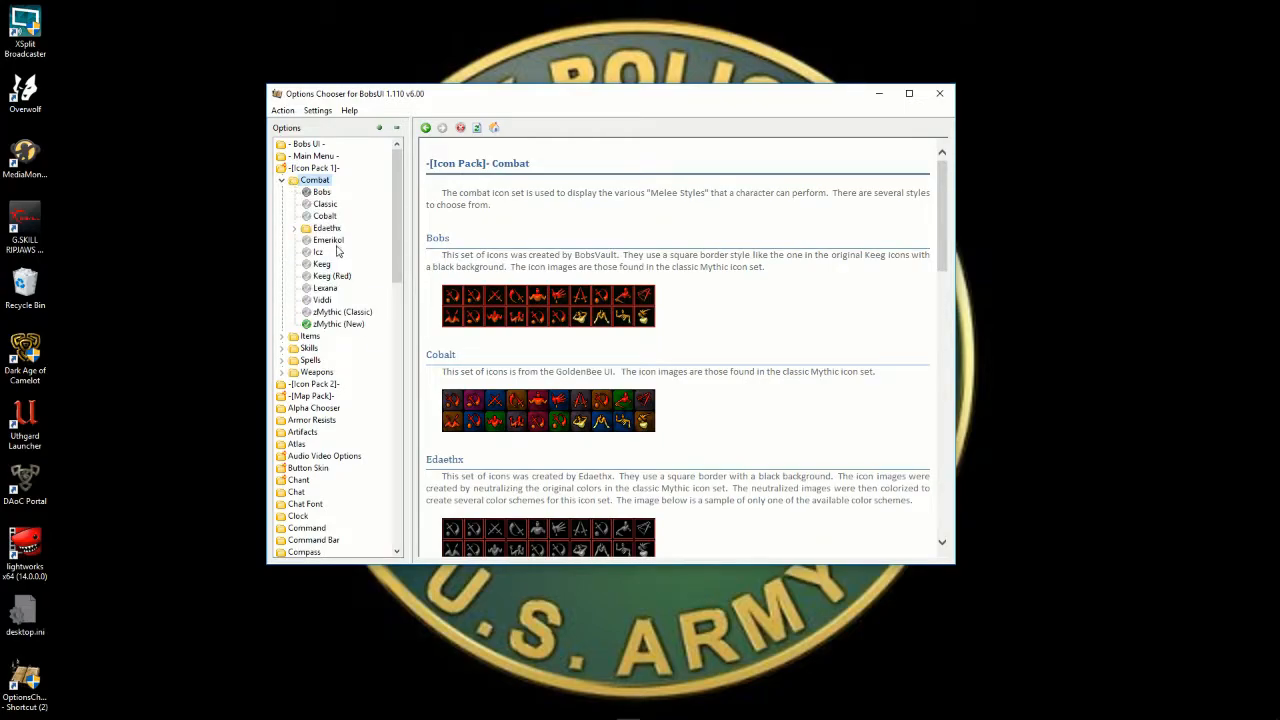
pyautogui.click(324, 216)
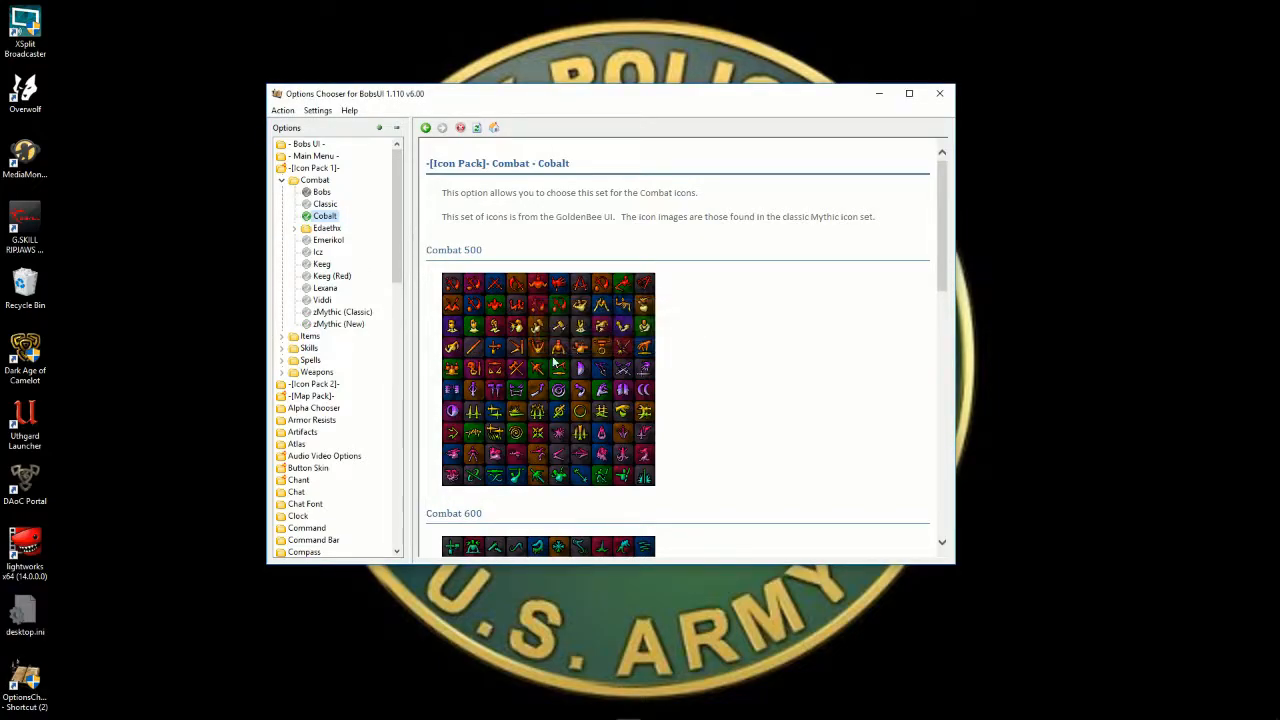
pyautogui.moveTo(600, 350)
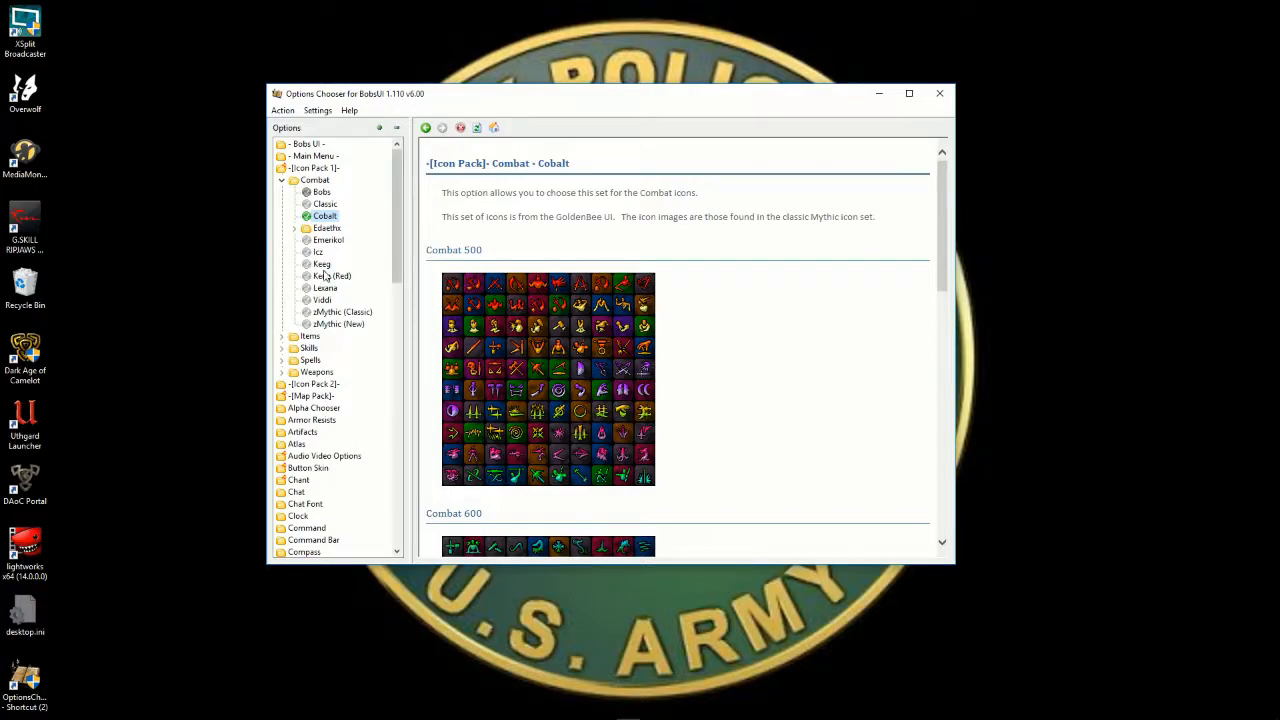
# Choose the Cobalt set for Items, Skills and Spells icons.
pyautogui.click(282, 336)
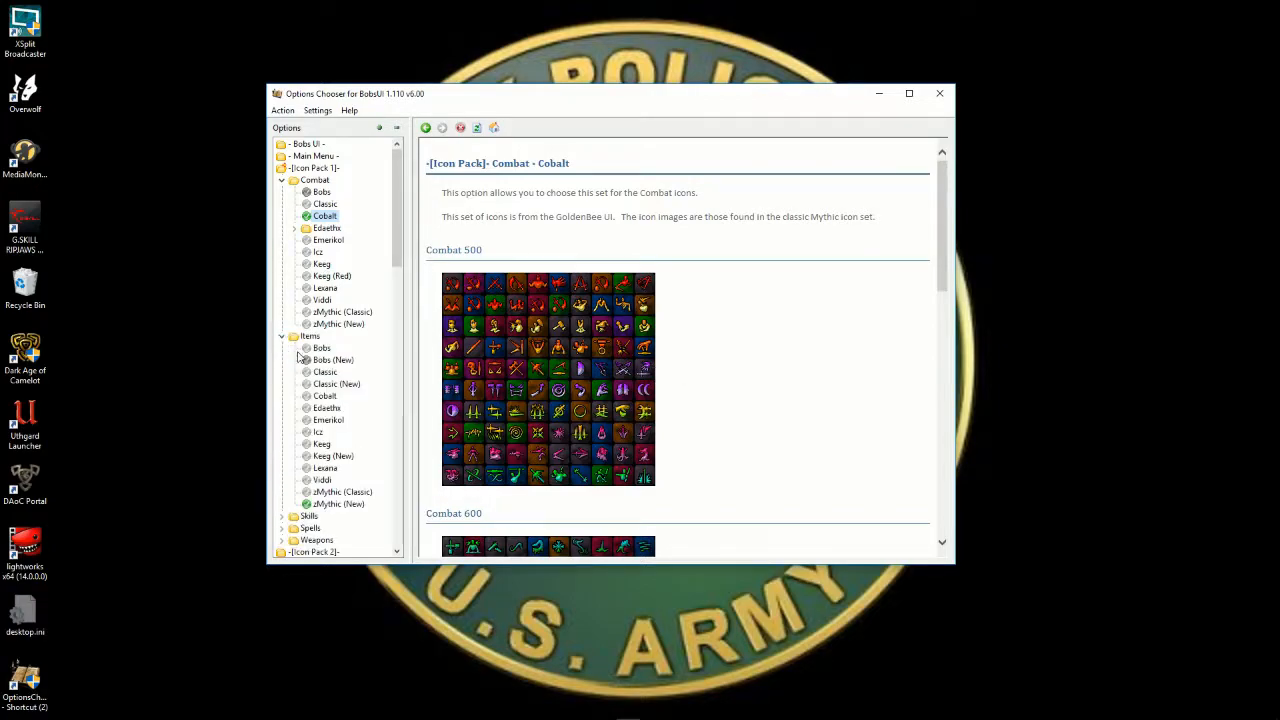
pyautogui.click(324, 396)
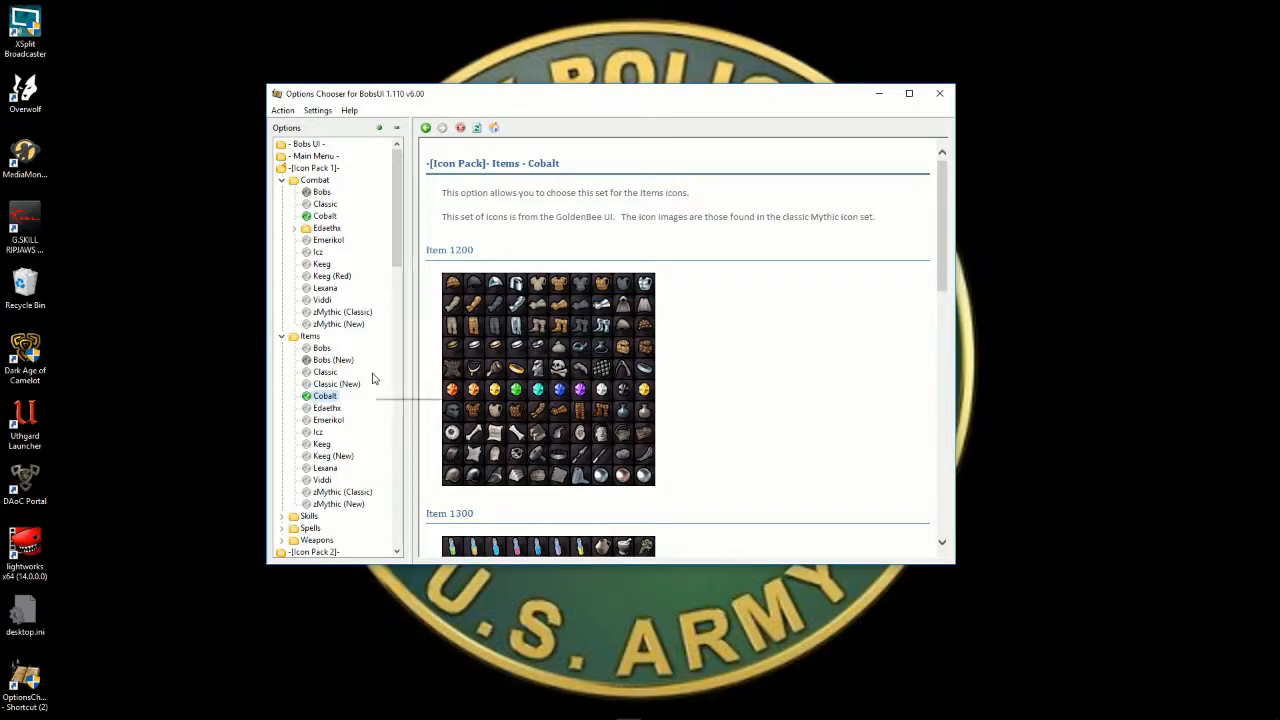
pyautogui.scroll(-3)
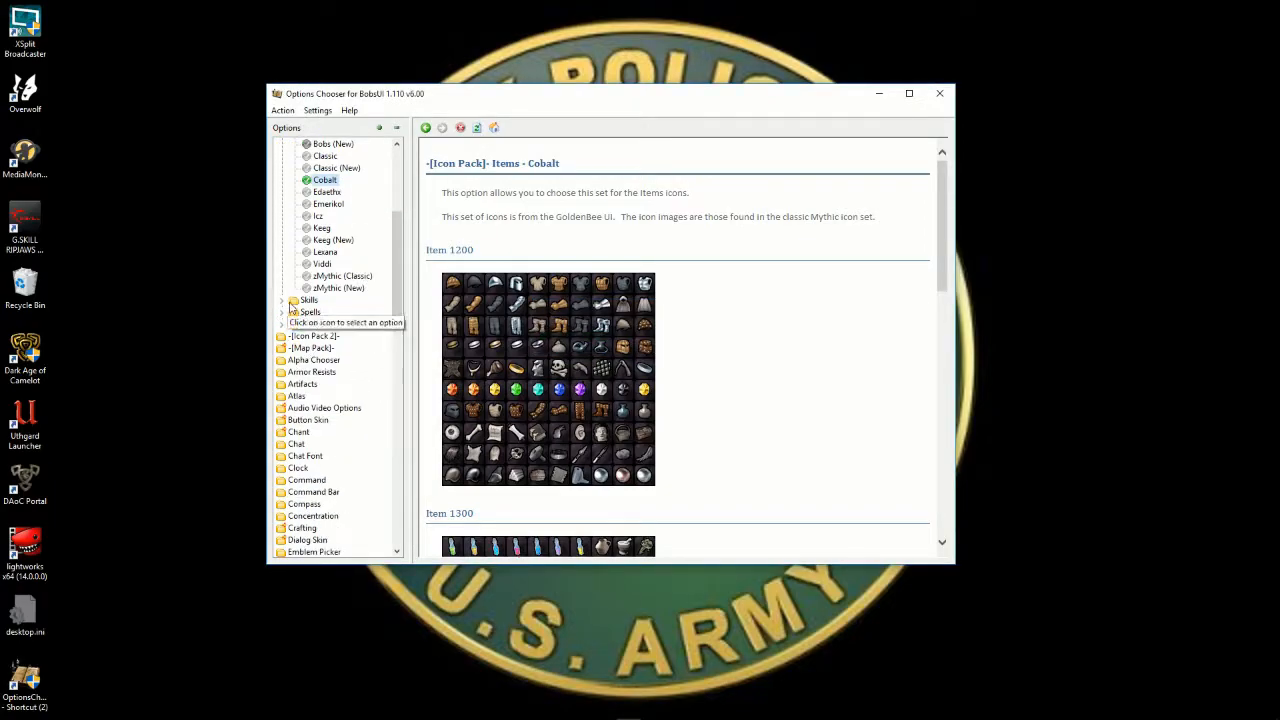
pyautogui.click(308, 300)
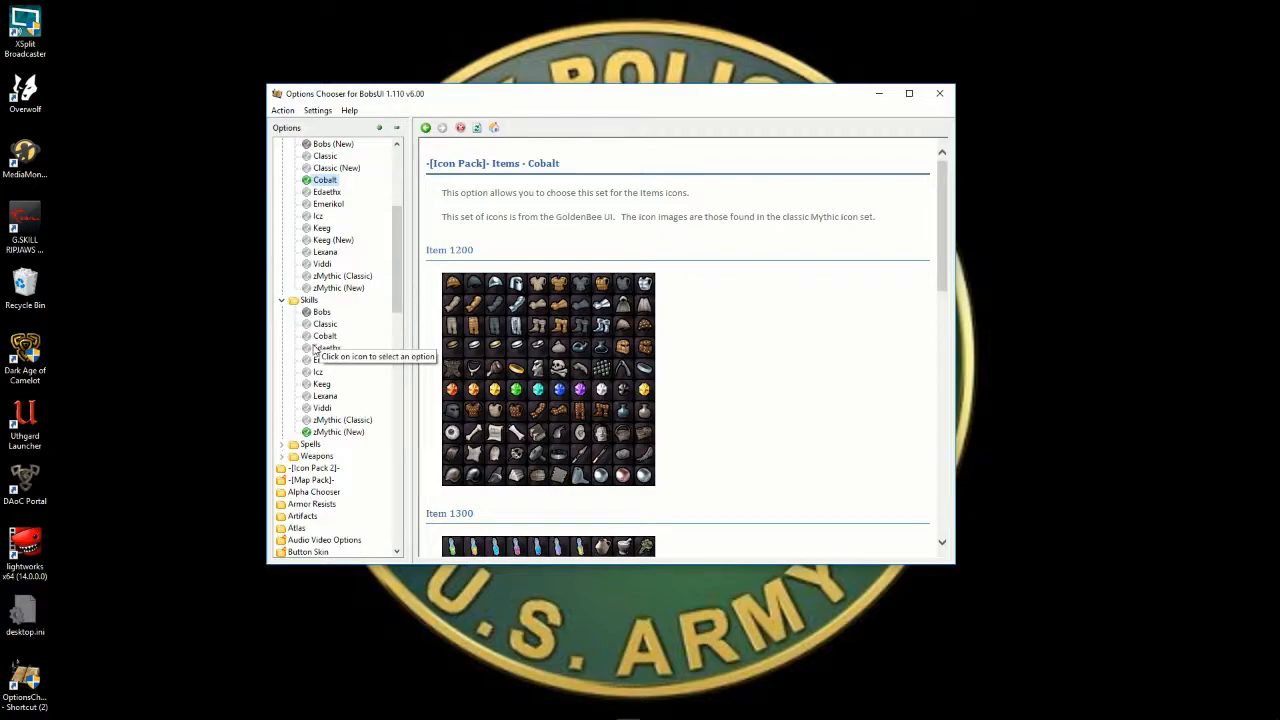
pyautogui.click(324, 336)
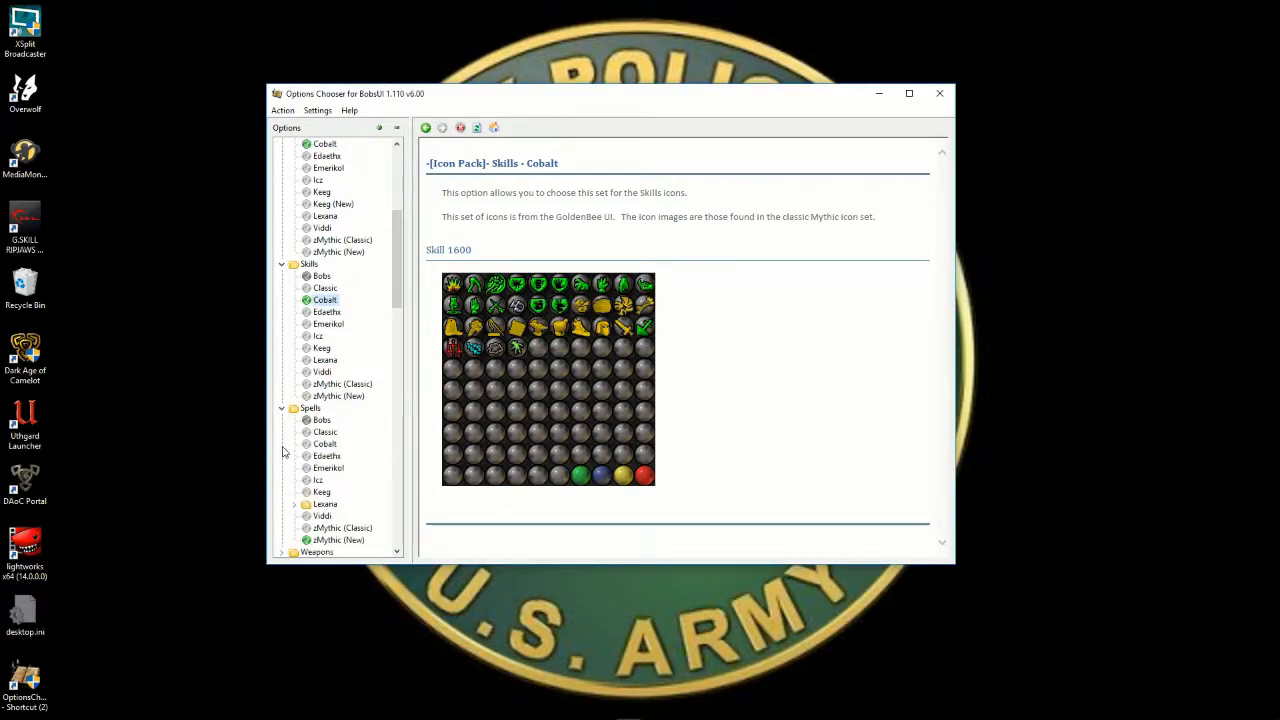
pyautogui.moveTo(324, 444)
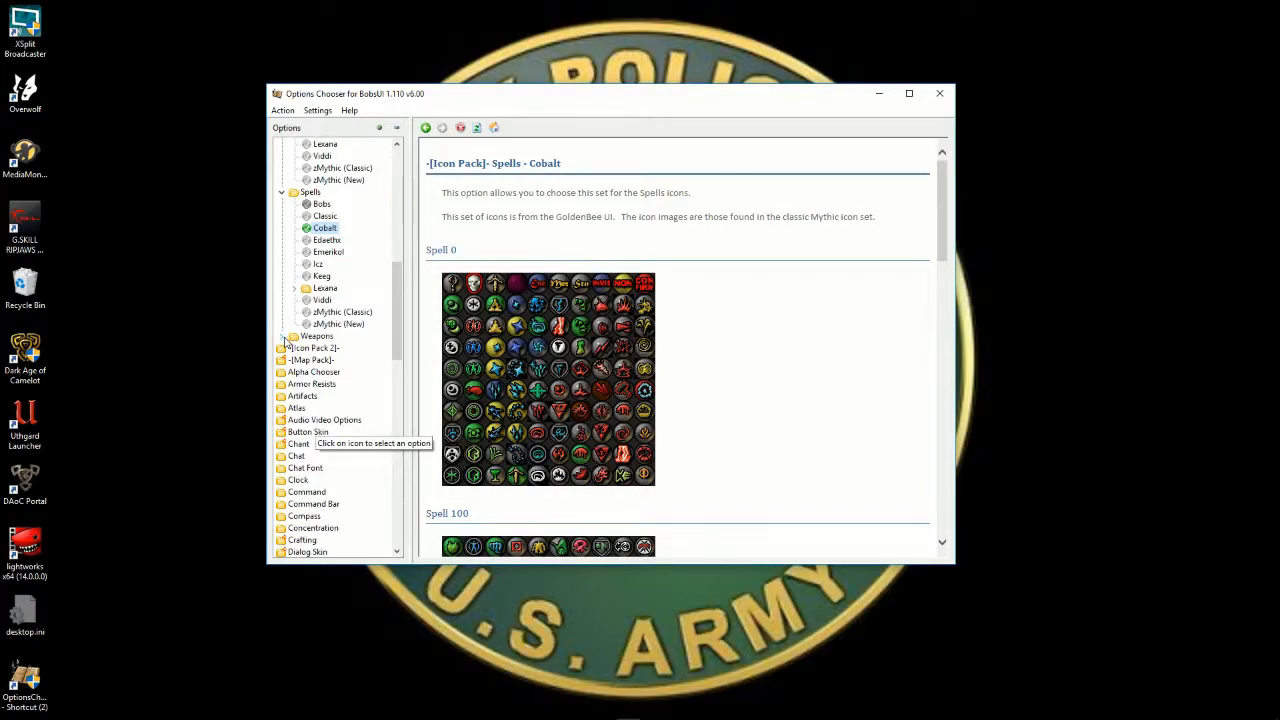
pyautogui.click(284, 336)
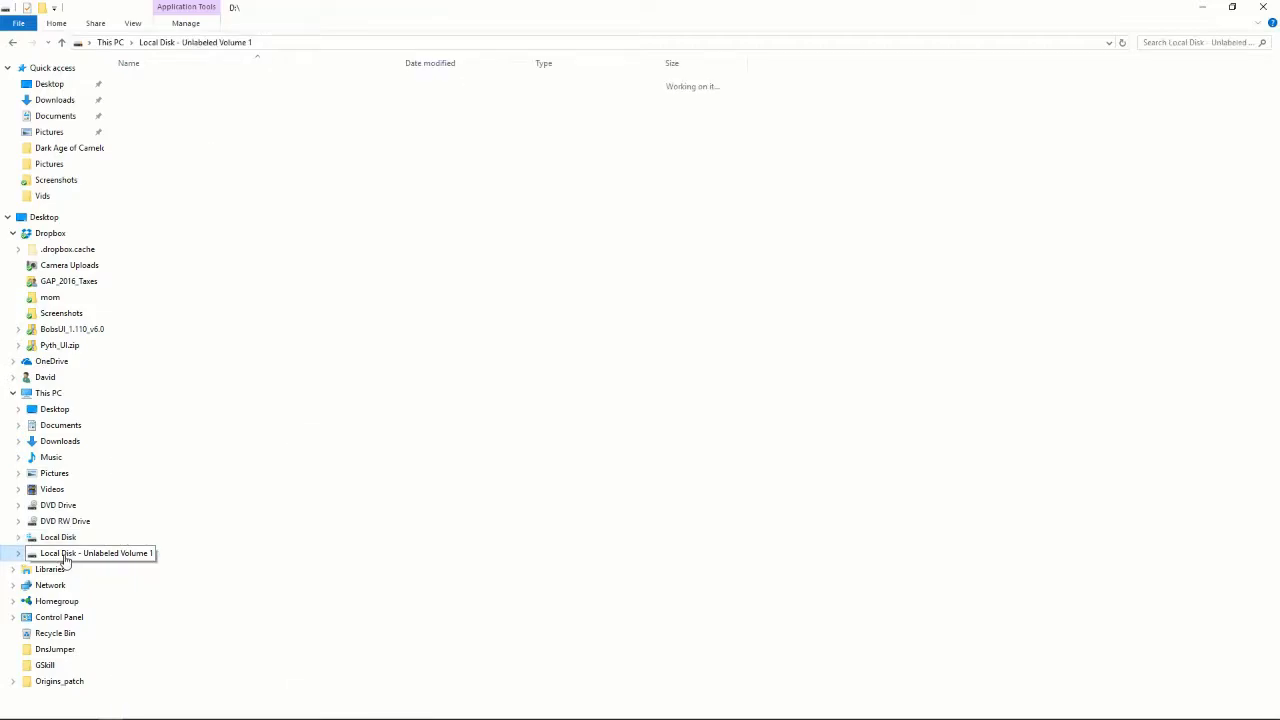
# Open Pyth_UI.zip from DAoC_Setups on the second drive and show its extract options.
pyautogui.click(96, 552)
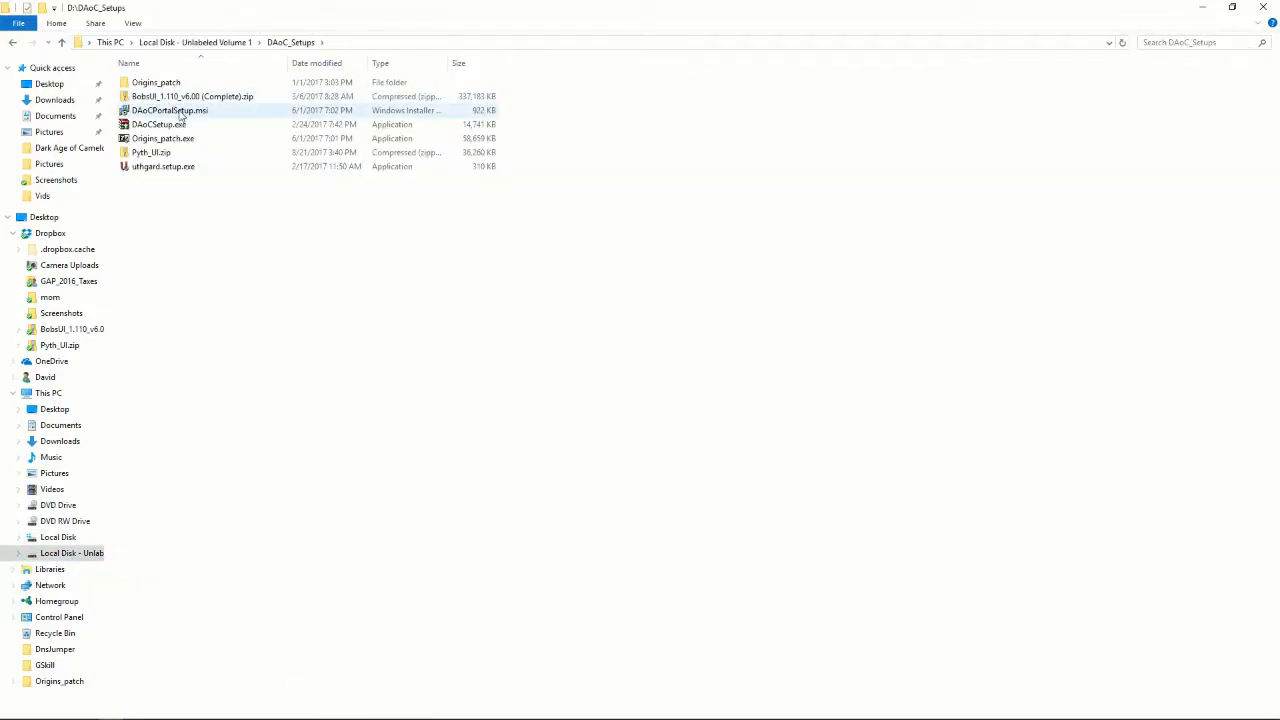
pyautogui.click(156, 240)
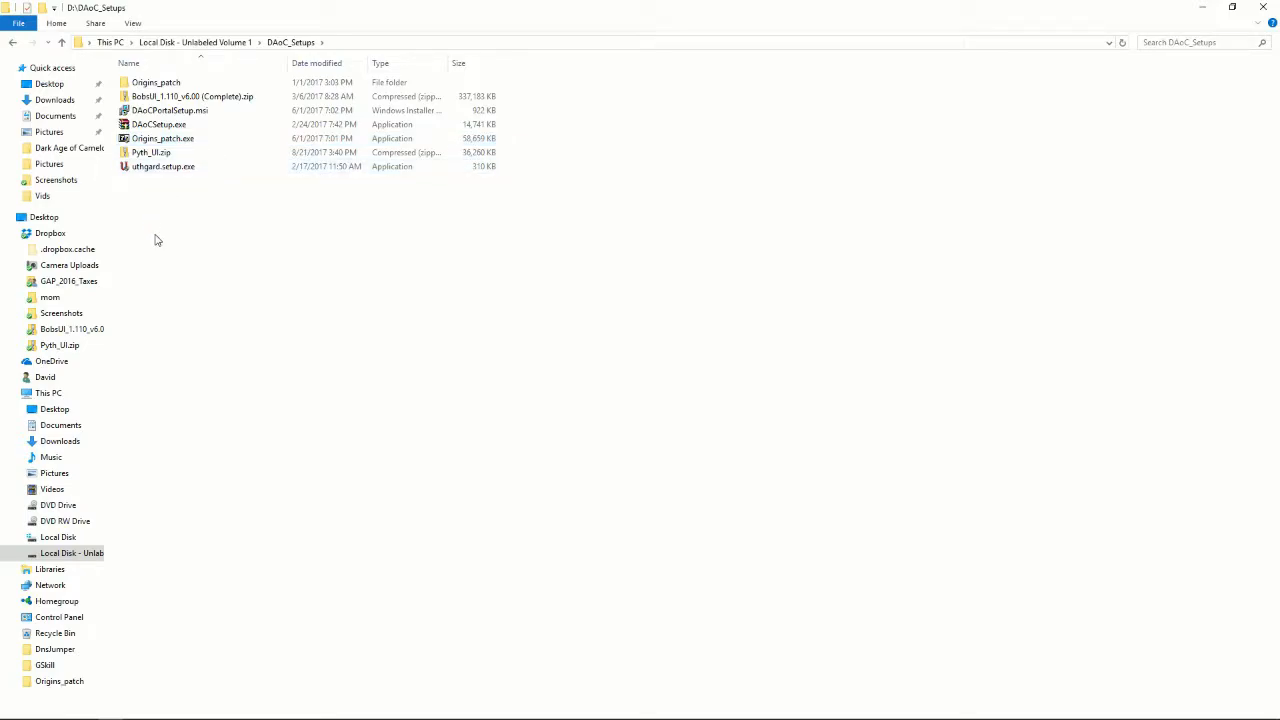
pyautogui.click(162, 166)
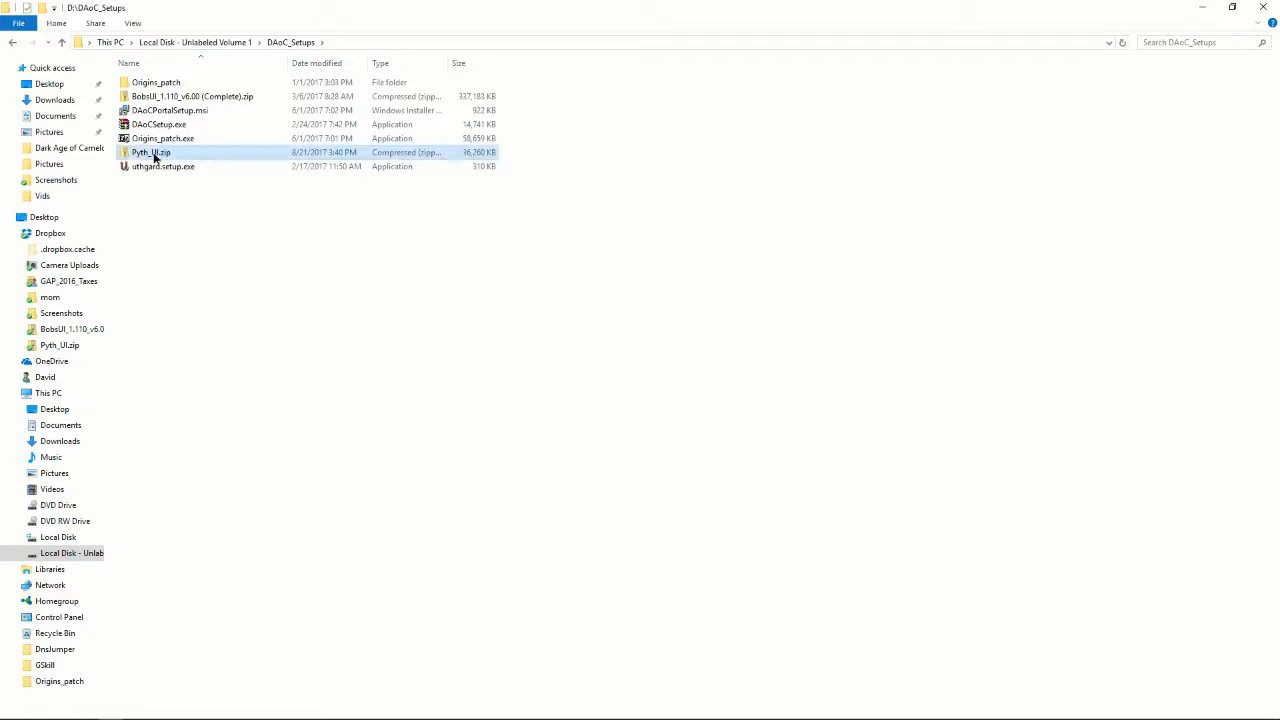
pyautogui.doubleClick(150, 152)
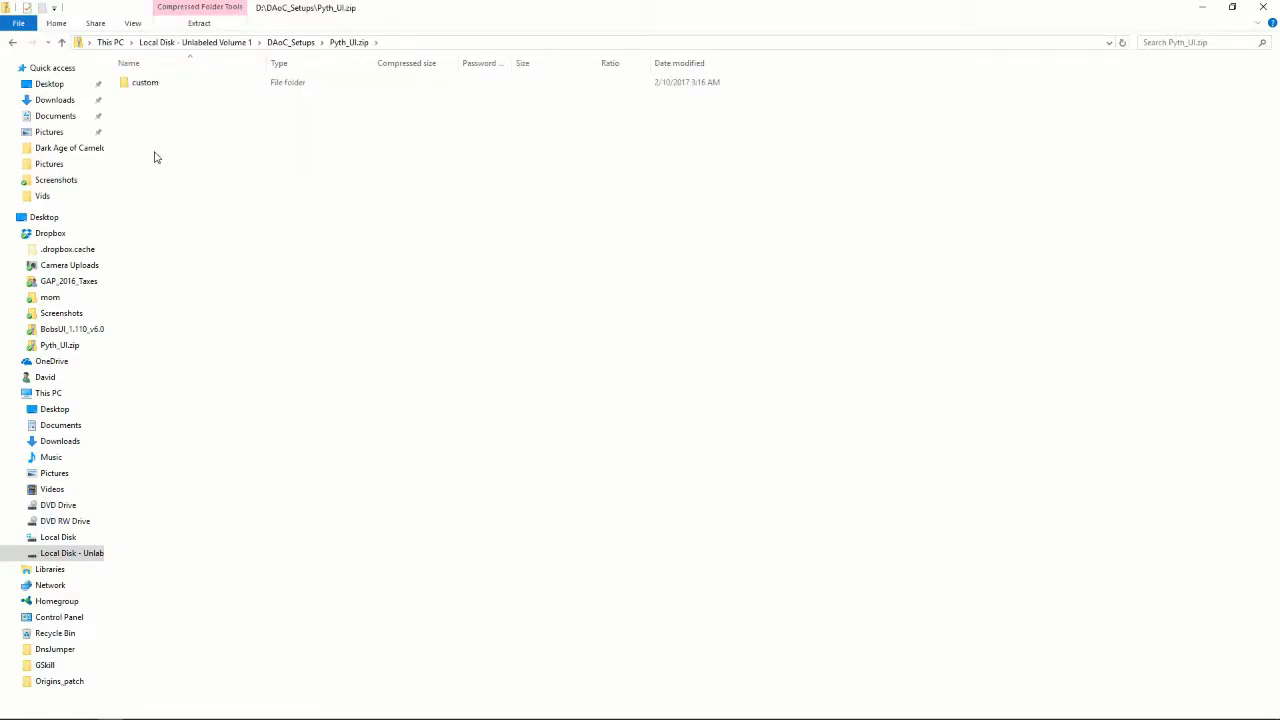
pyautogui.moveTo(230, 48)
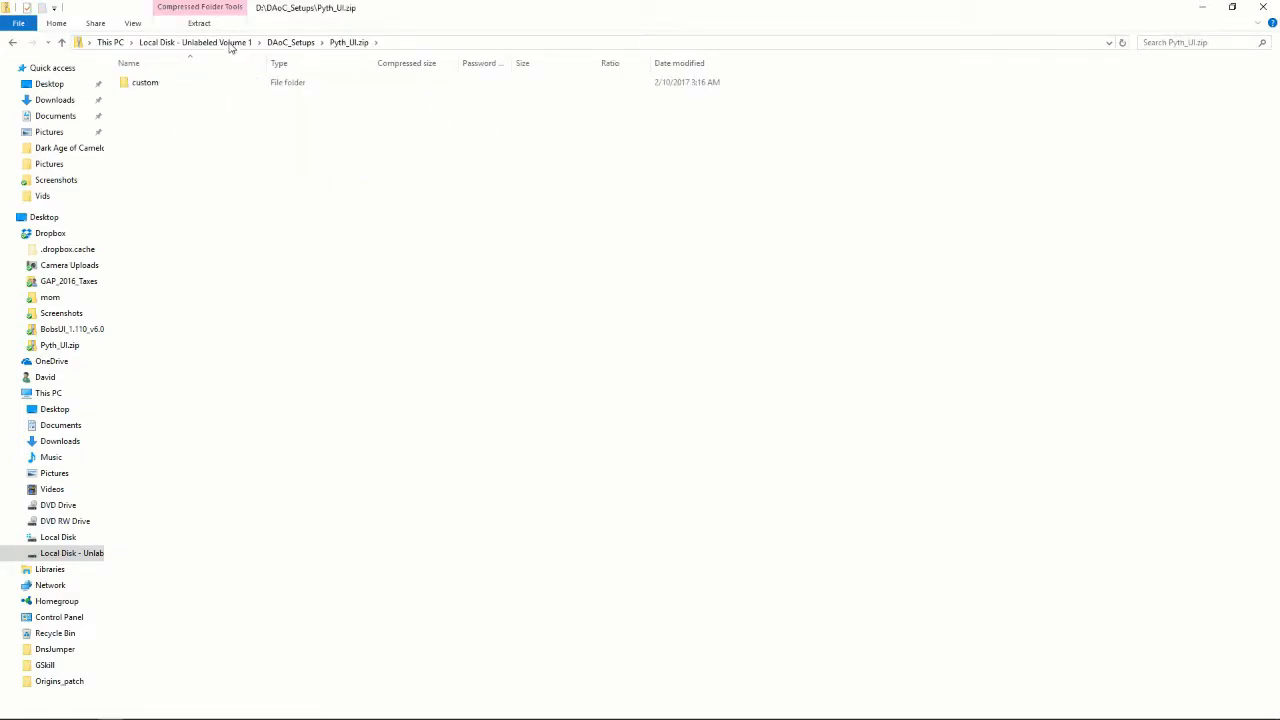
pyautogui.click(200, 24)
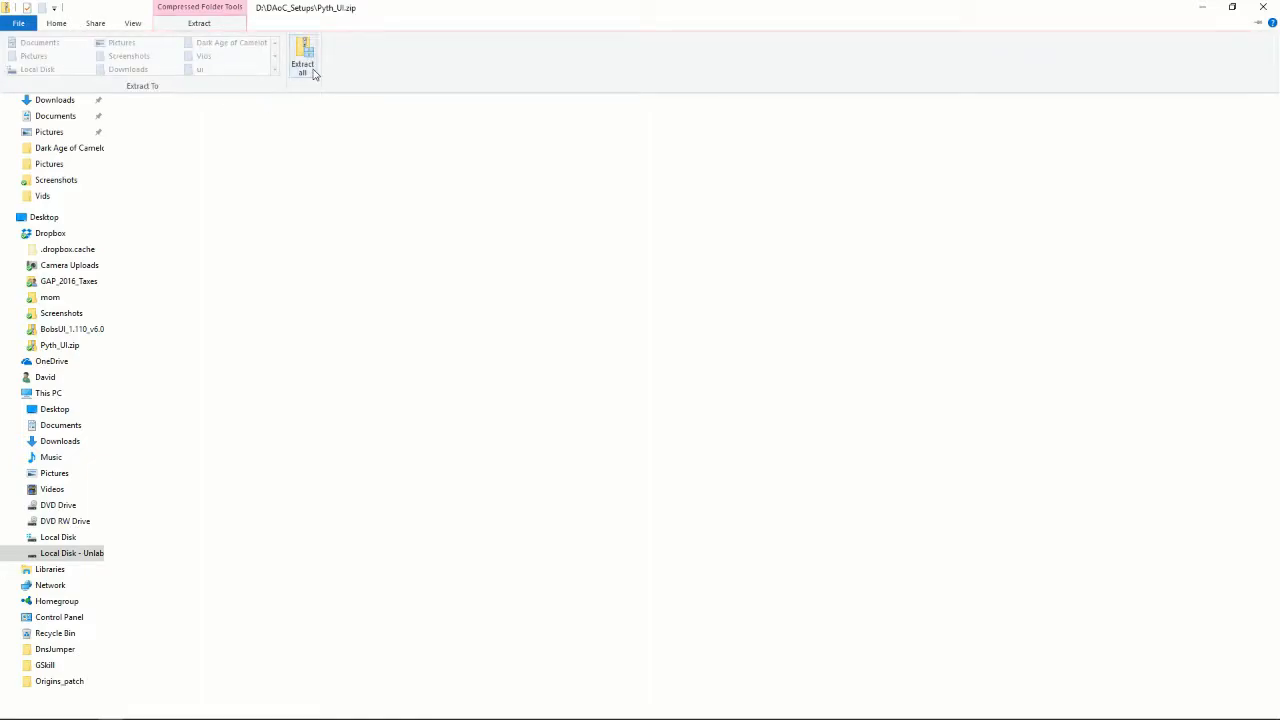
# Set Extract all's destination to C:\Origins\Electronic Arts\Dark Age of Camelot\ui.
pyautogui.click(302, 64)
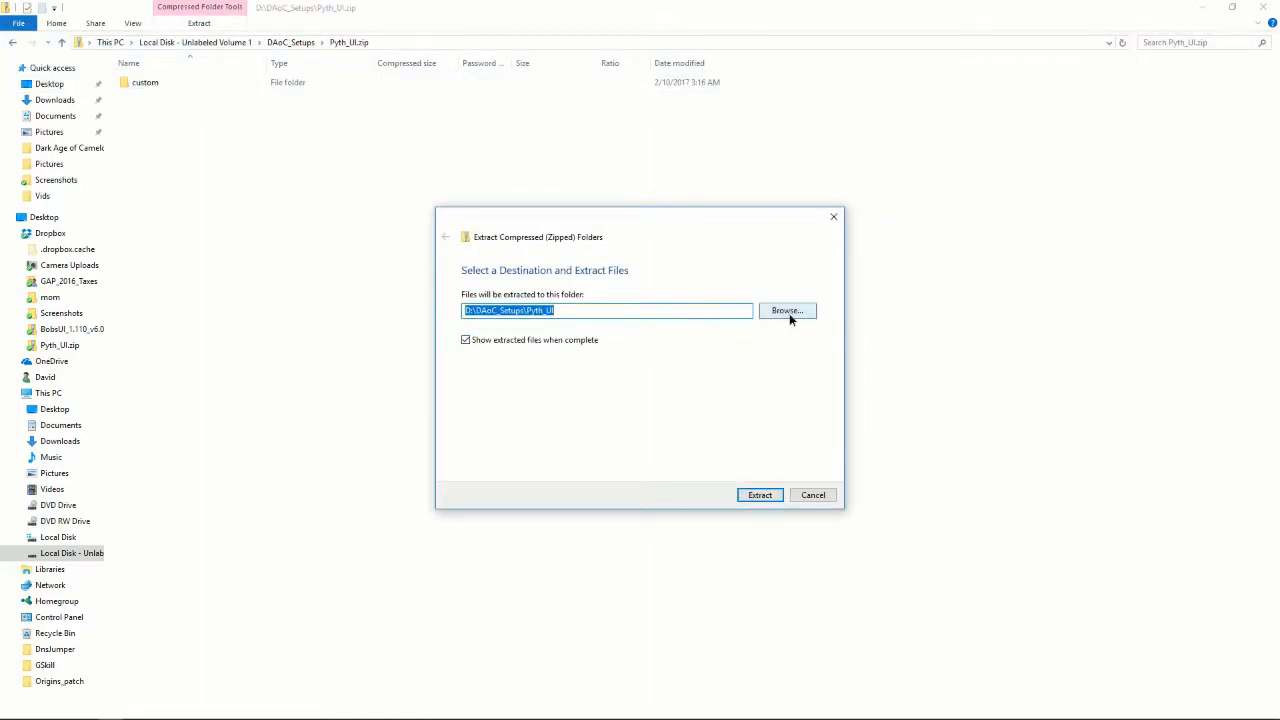
pyautogui.click(788, 310)
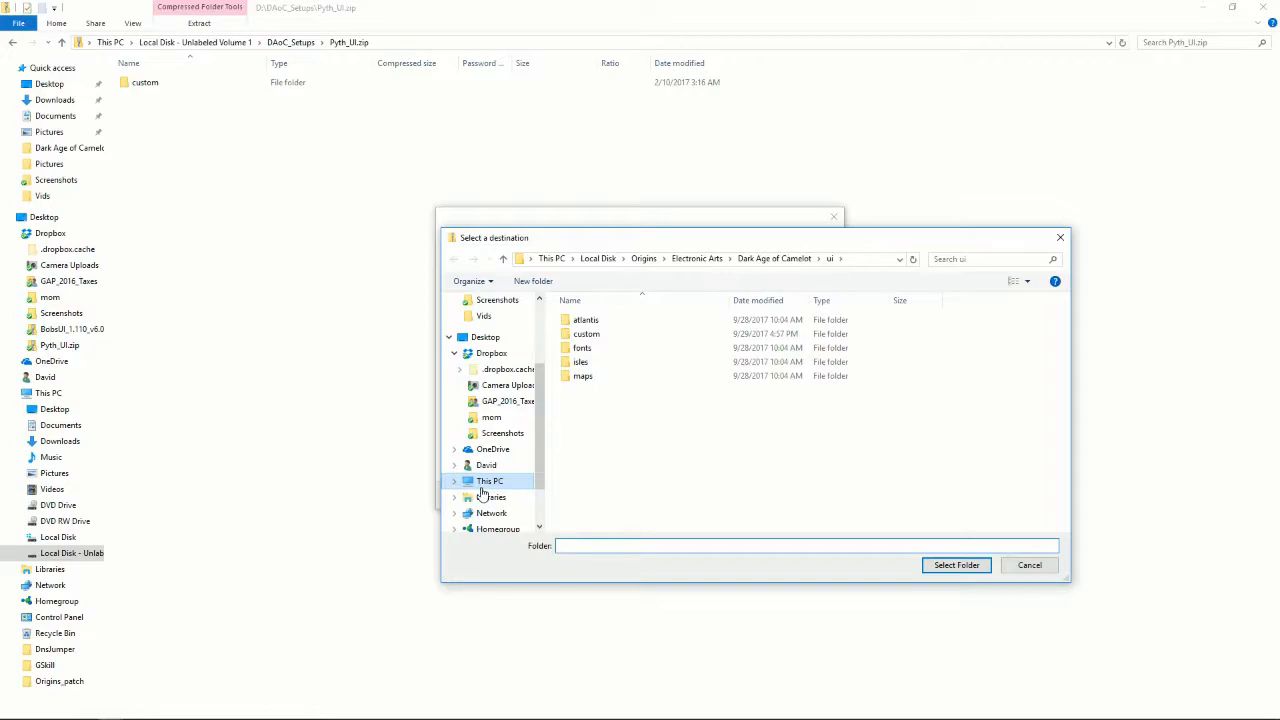
pyautogui.click(488, 480)
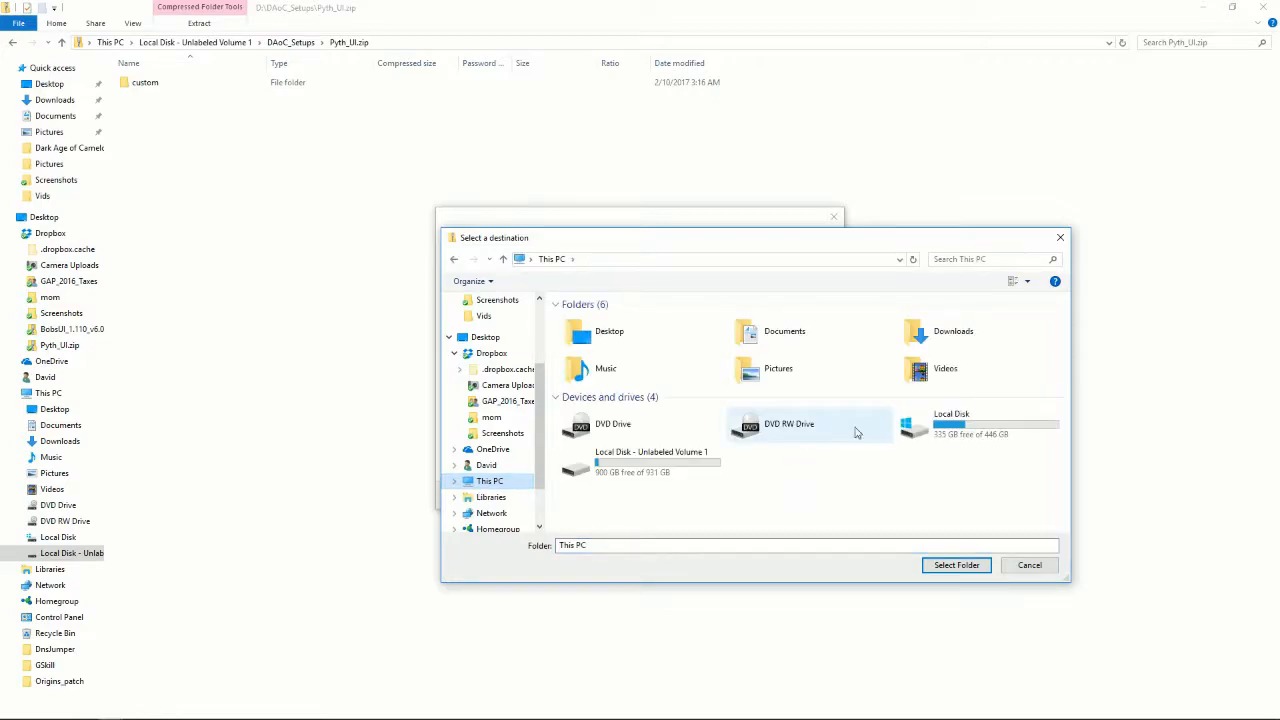
pyautogui.doubleClick(950, 424)
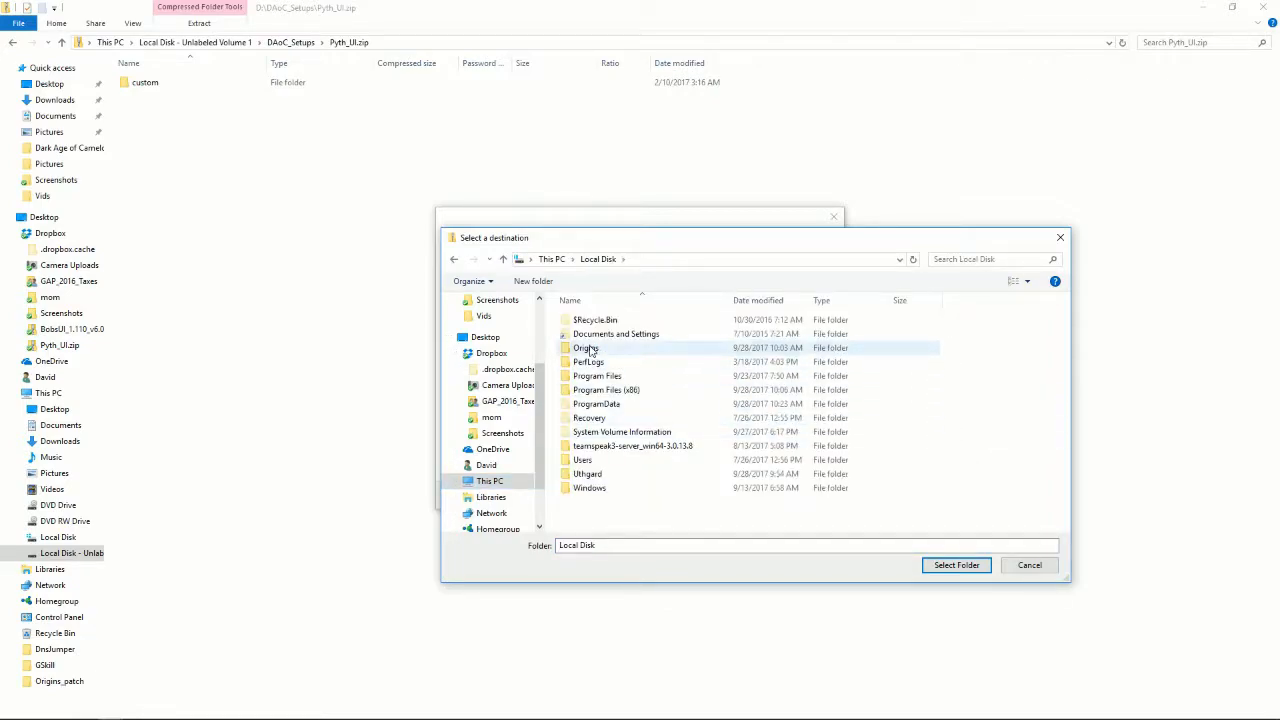
pyautogui.doubleClick(586, 348)
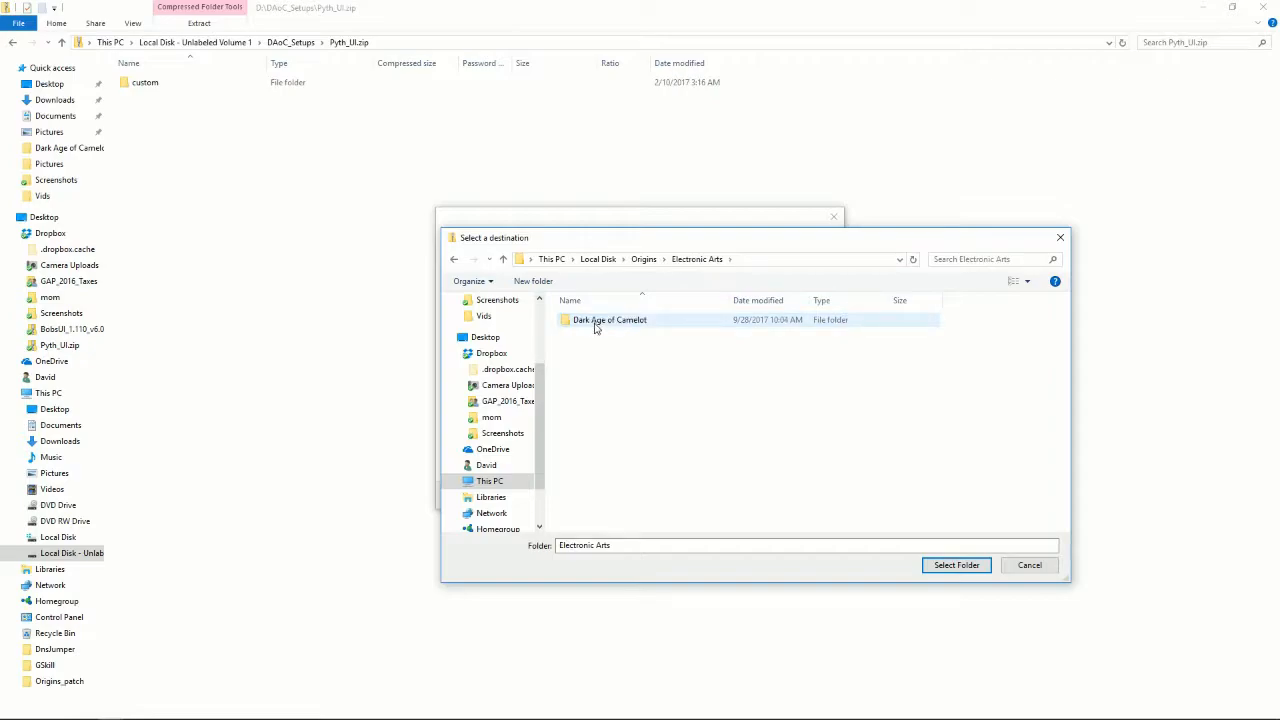
pyautogui.doubleClick(610, 320)
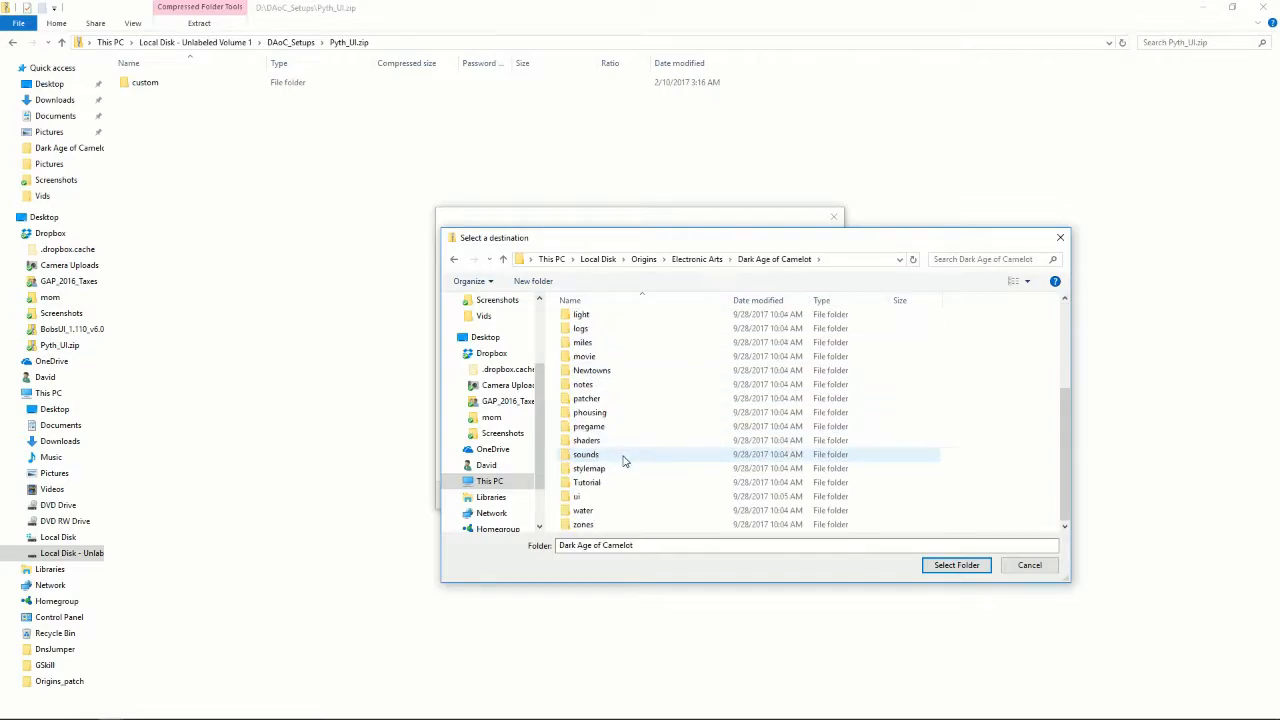
pyautogui.doubleClick(576, 496)
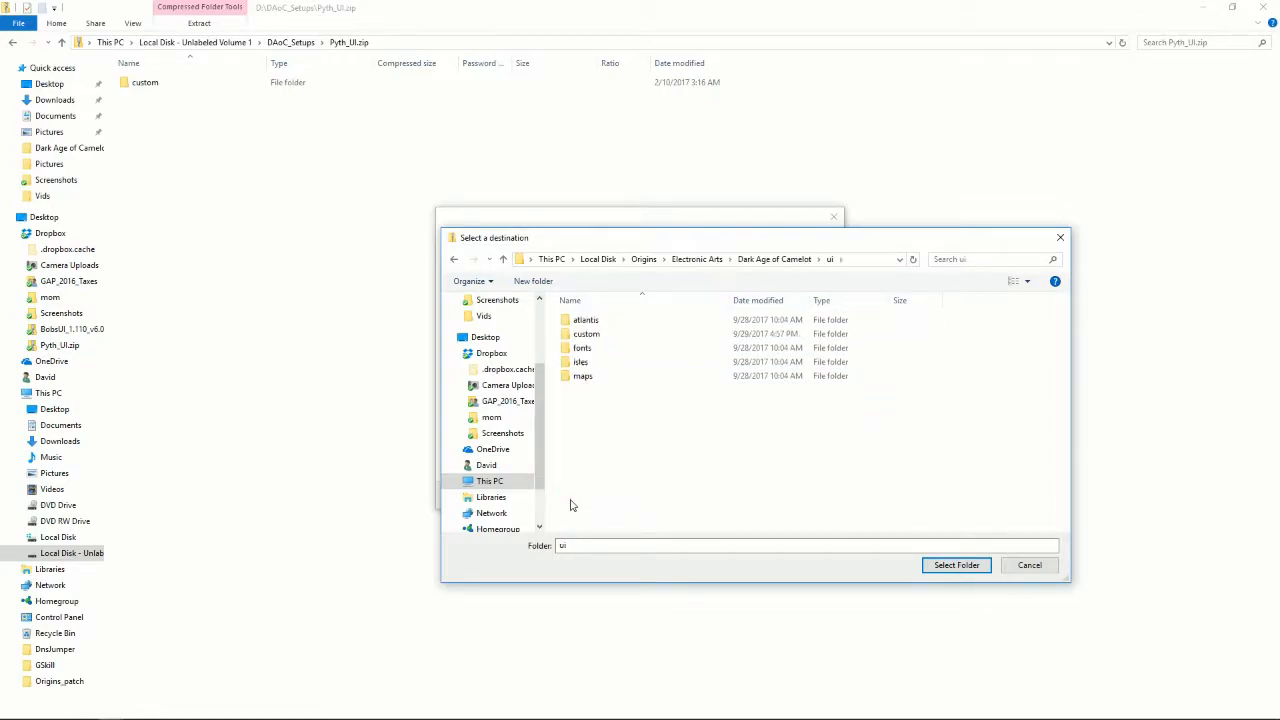
pyautogui.click(956, 564)
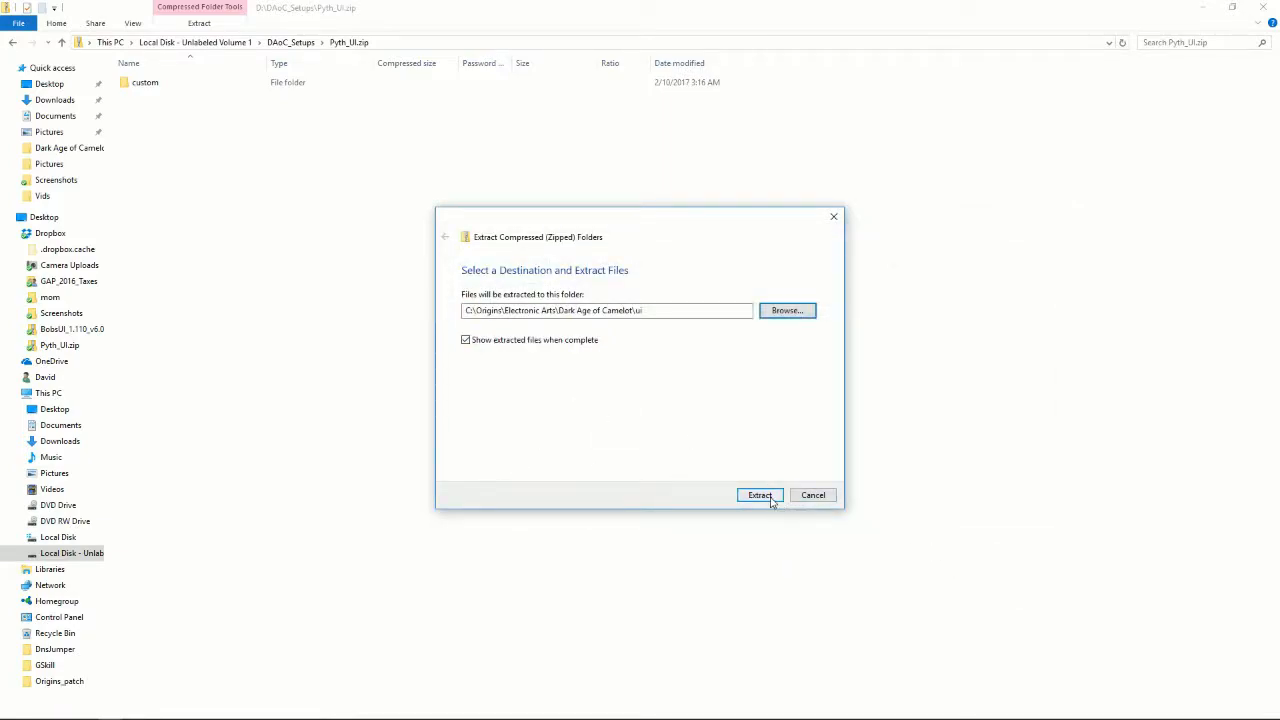
# Extract into the ui folder, merging all folders and replacing existing files.
pyautogui.click(760, 496)
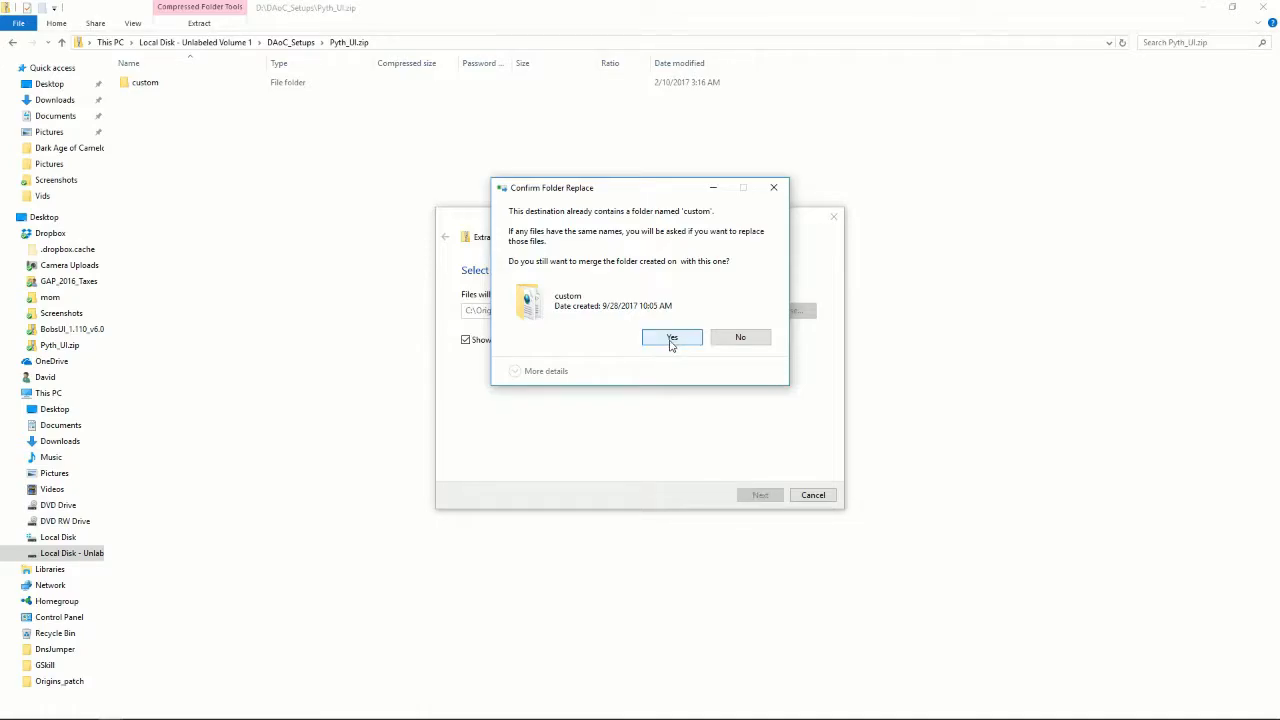
pyautogui.click(672, 336)
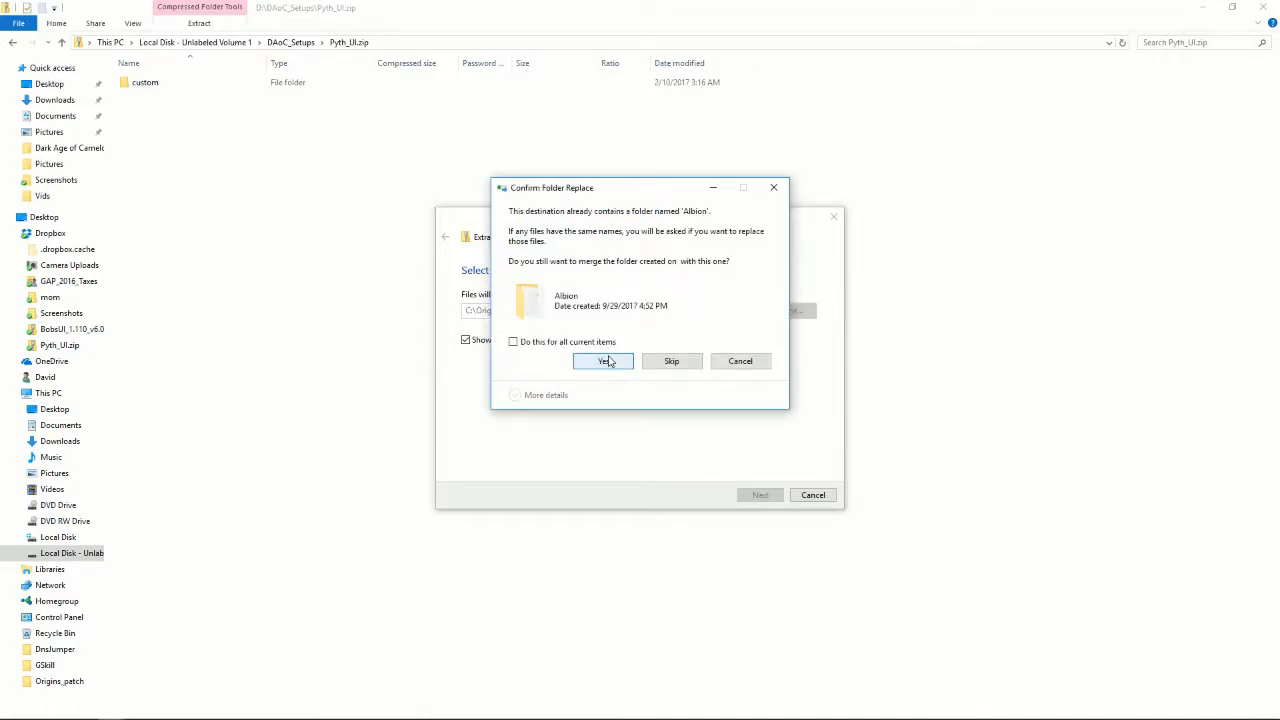
pyautogui.click(512, 340)
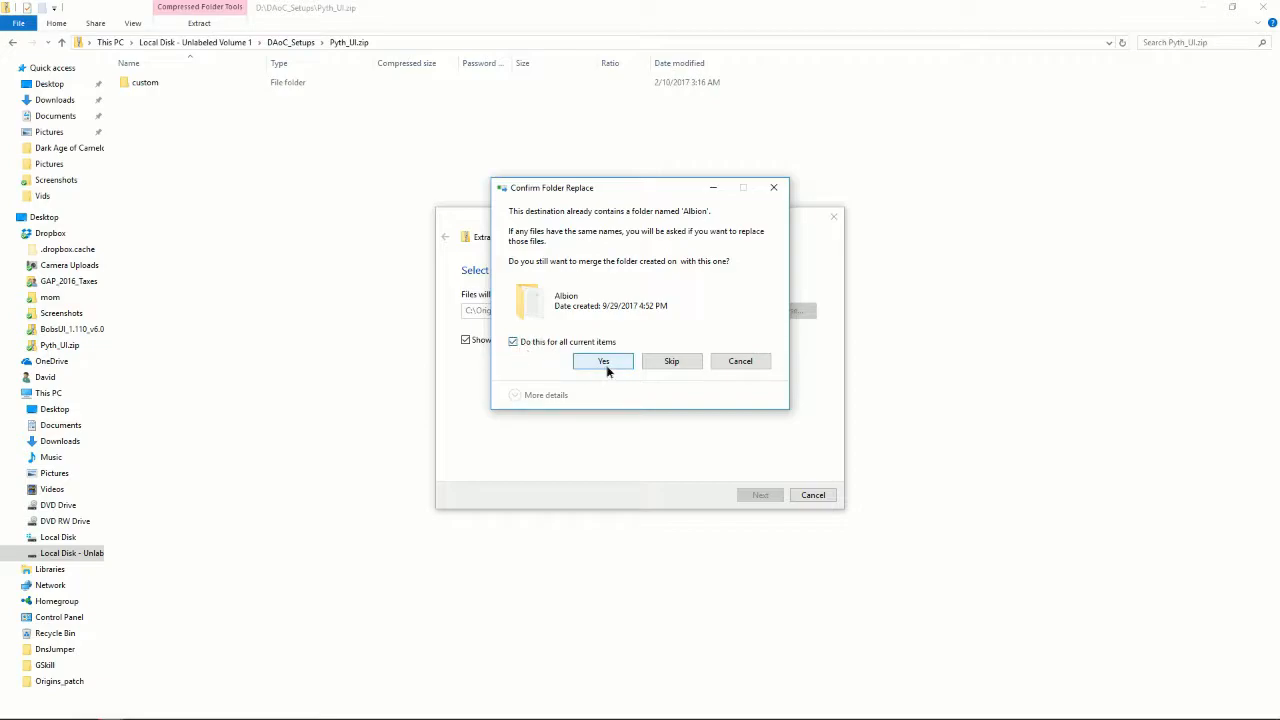
pyautogui.click(604, 360)
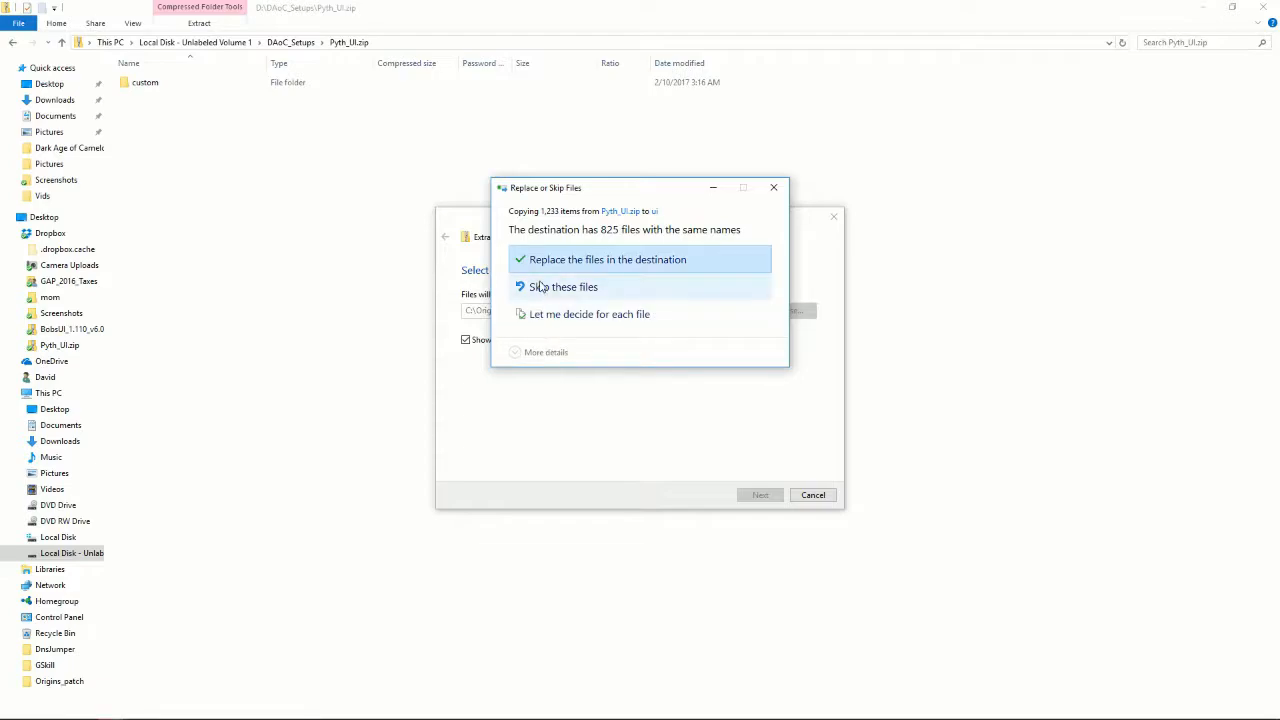
pyautogui.click(608, 260)
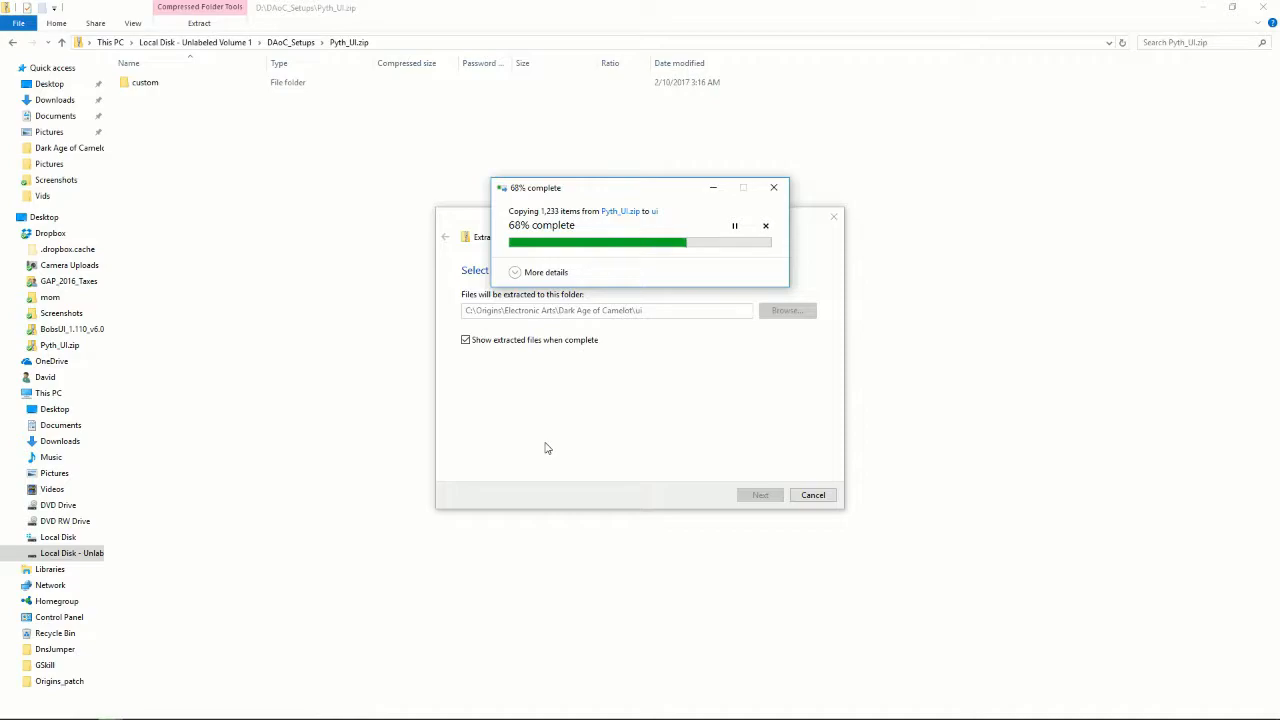
pyautogui.moveTo(484, 446)
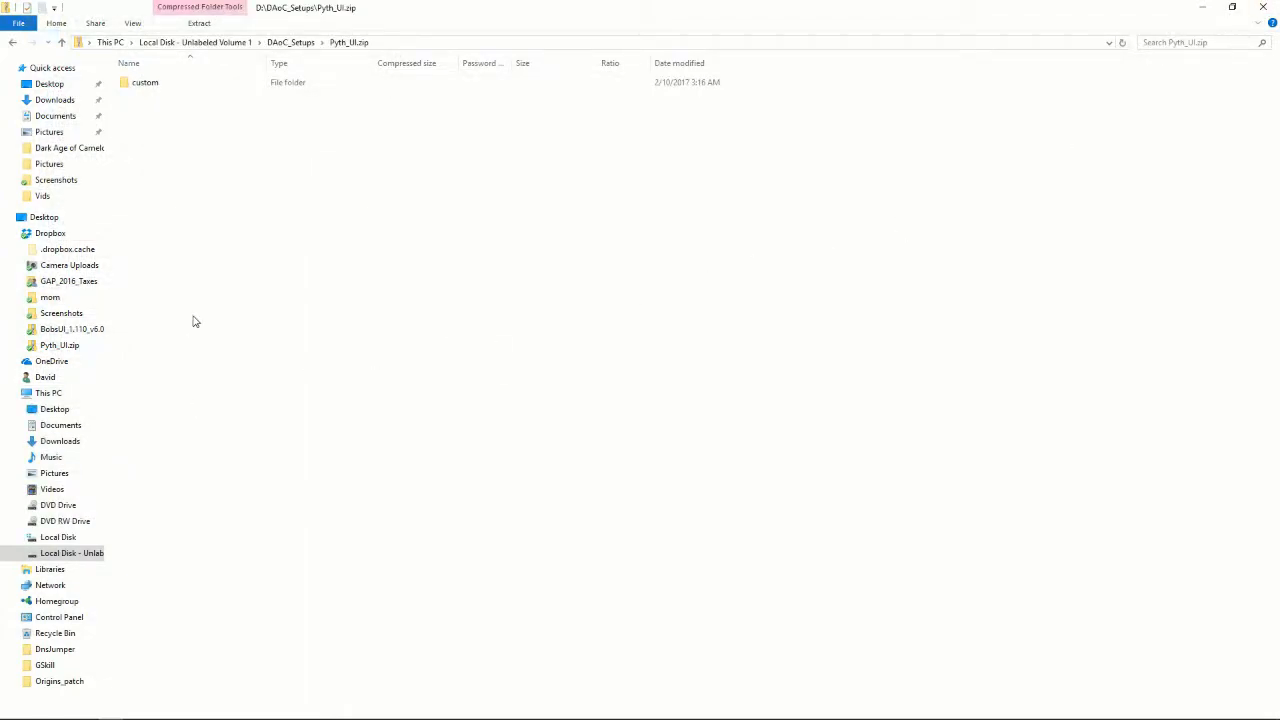
# Navigate to the game's ui\custom folder under C:\Origins.
pyautogui.click(58, 536)
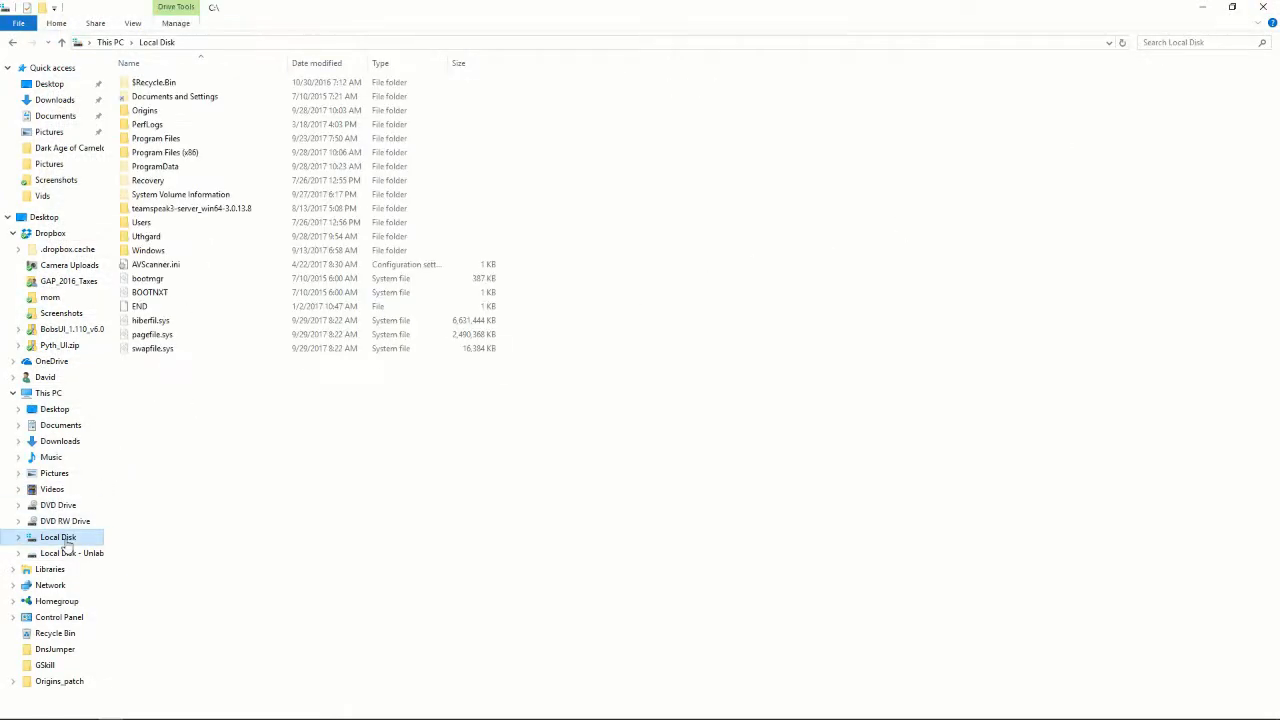
pyautogui.click(144, 110)
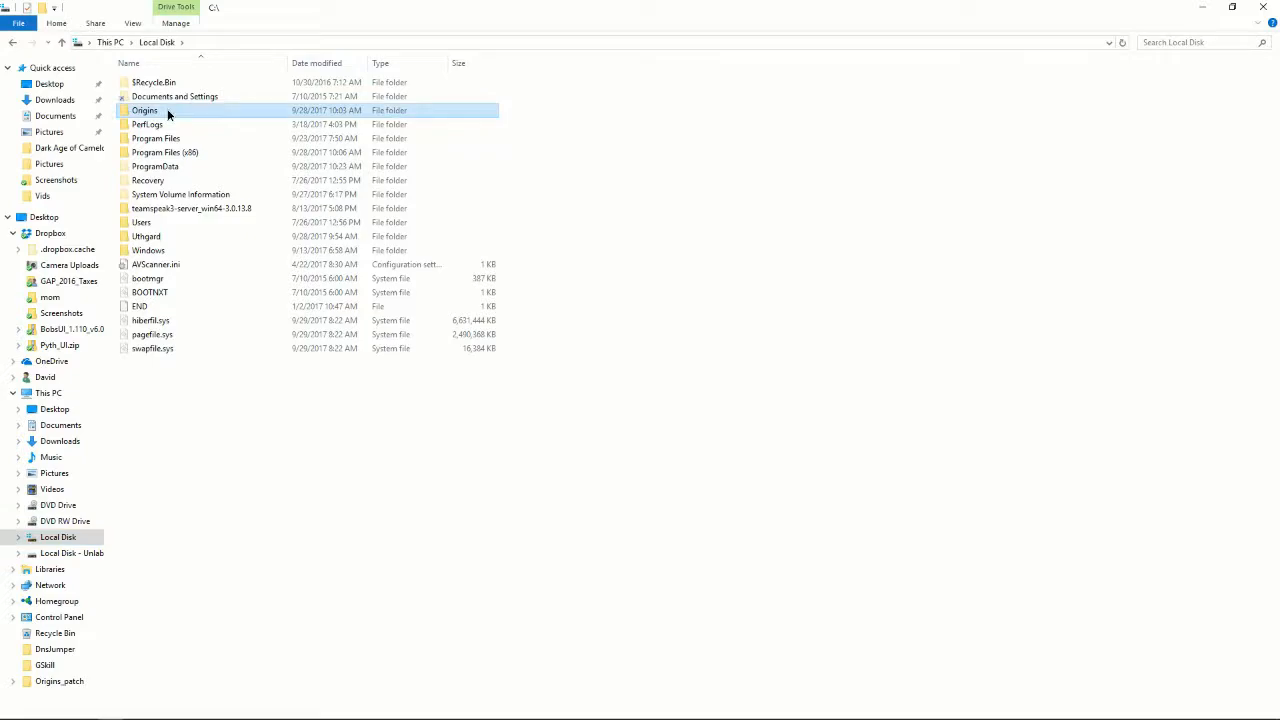
pyautogui.doubleClick(144, 110)
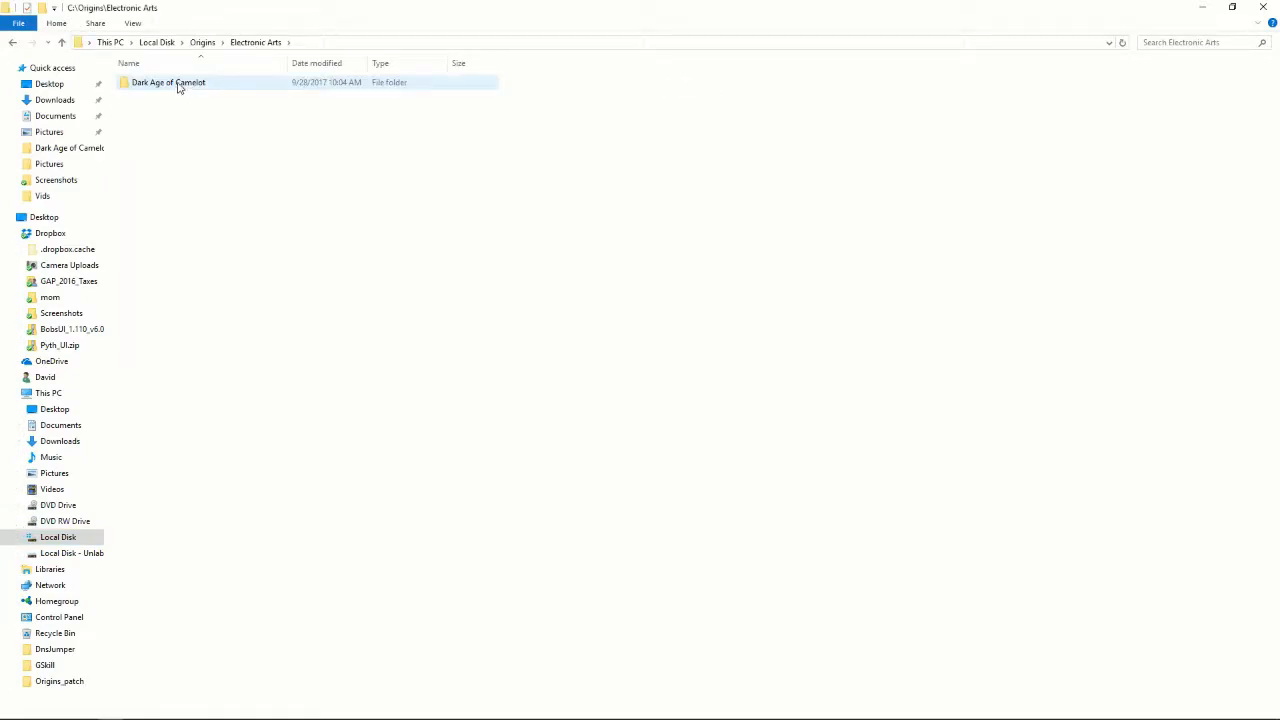
pyautogui.doubleClick(168, 82)
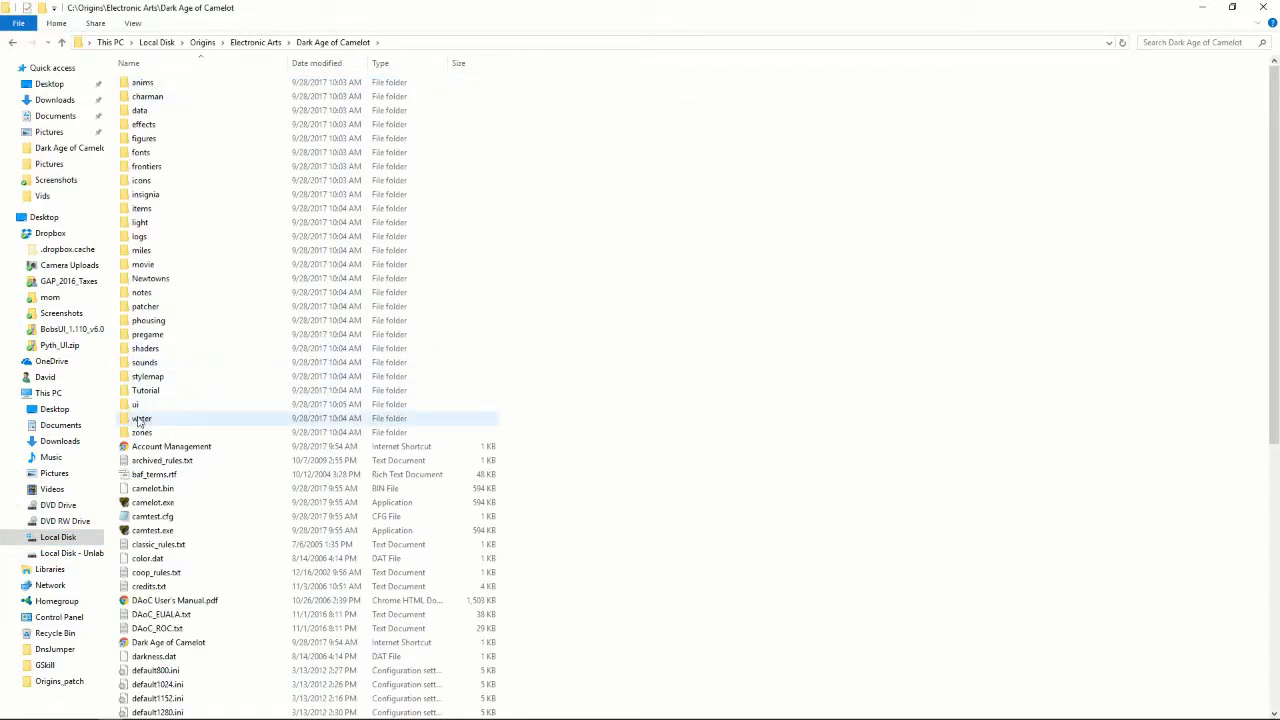
pyautogui.doubleClick(136, 404)
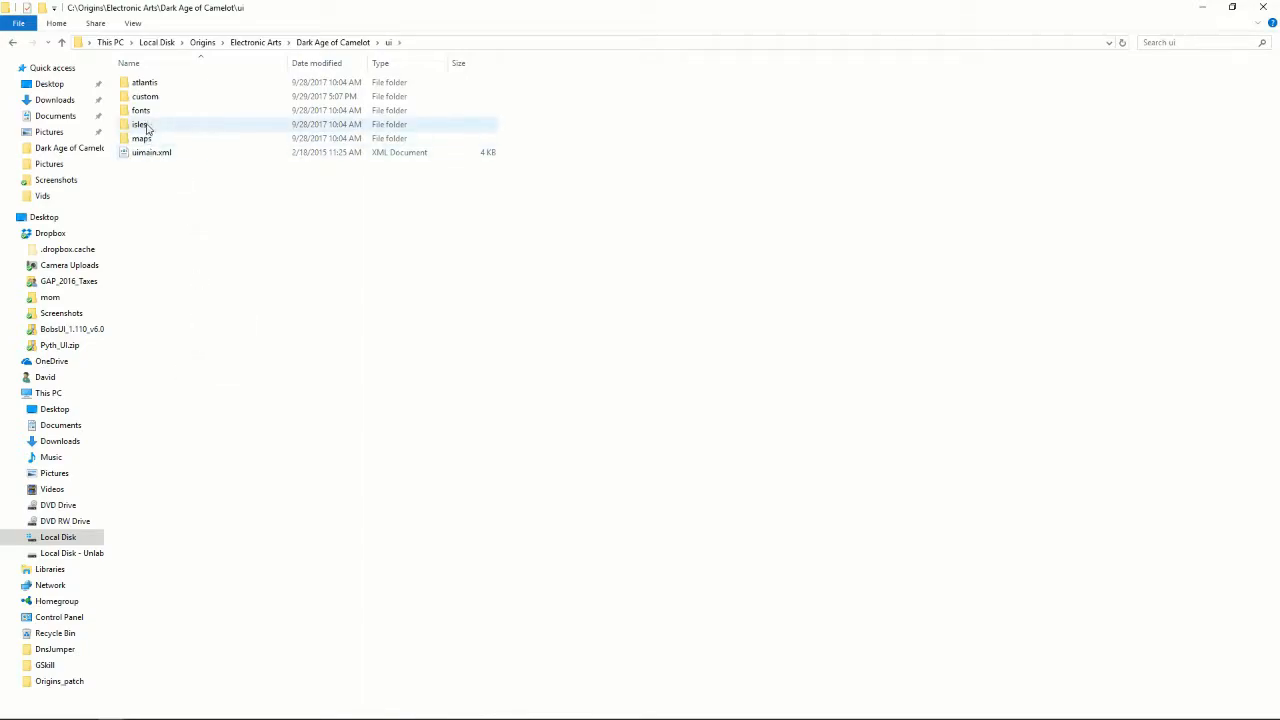
pyautogui.doubleClick(144, 96)
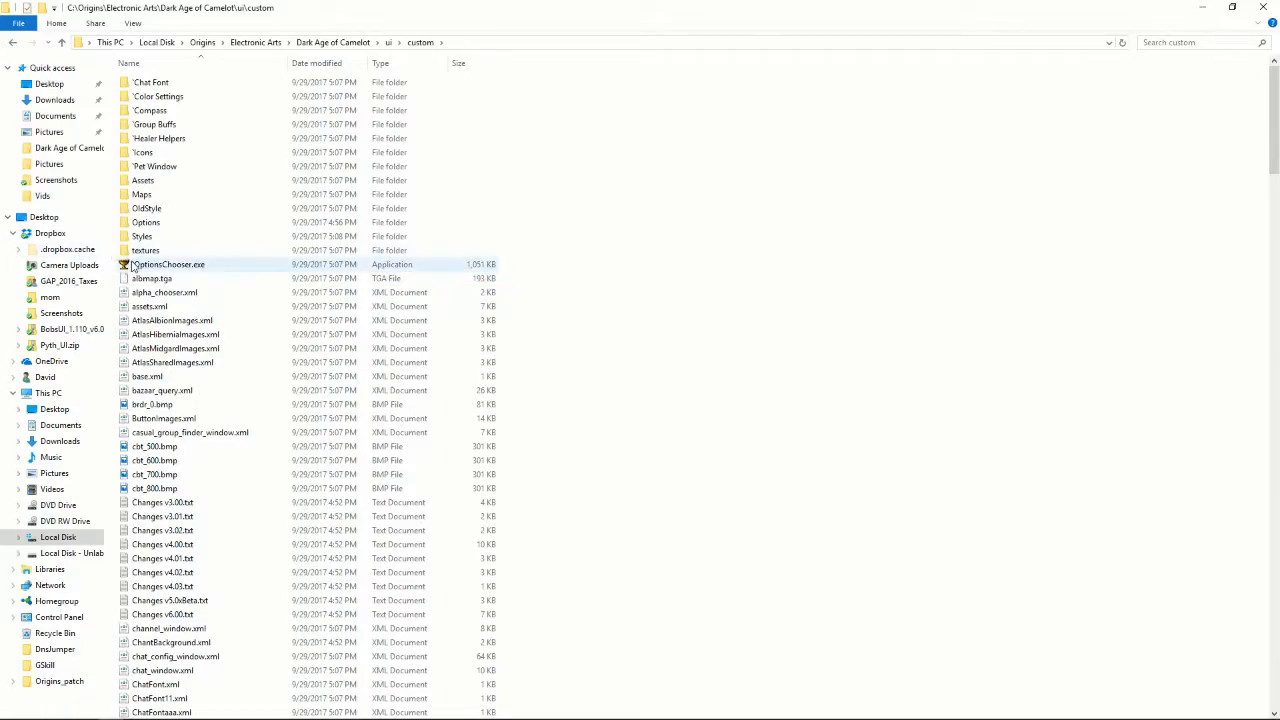
# Send OptionsChooser.exe to the desktop as a shortcut.
pyautogui.rightClick(168, 264)
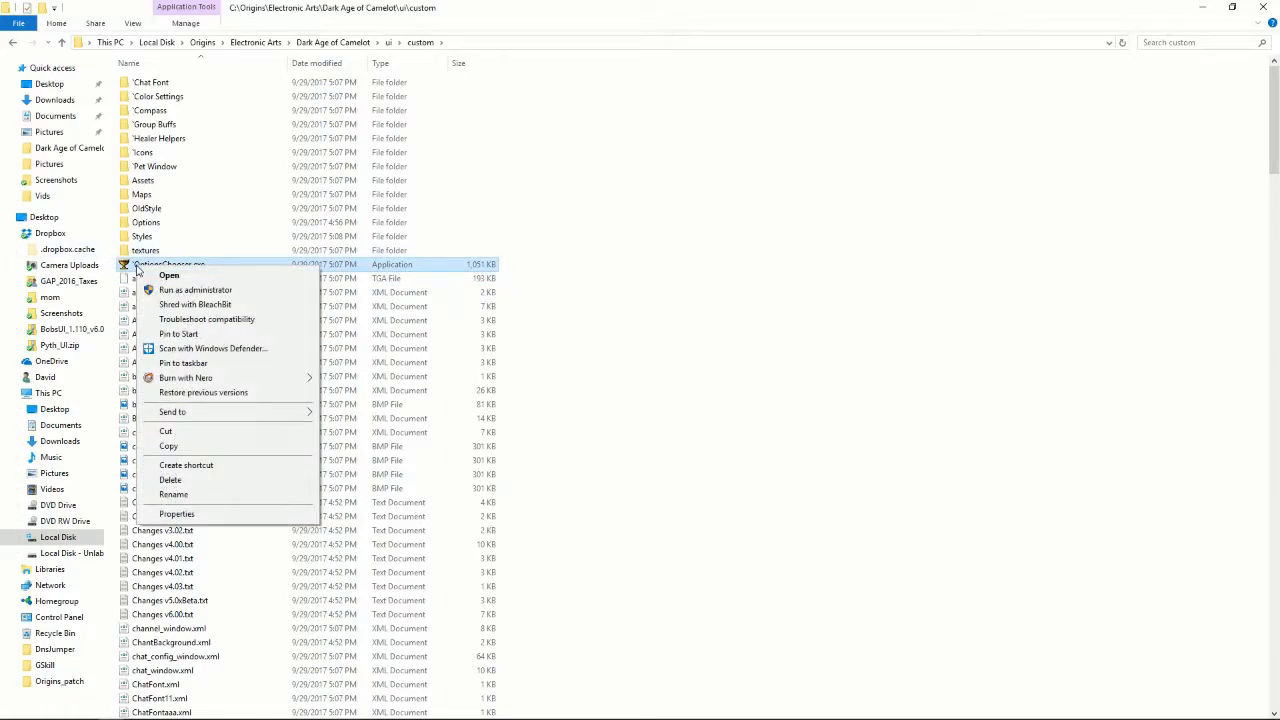
pyautogui.click(172, 412)
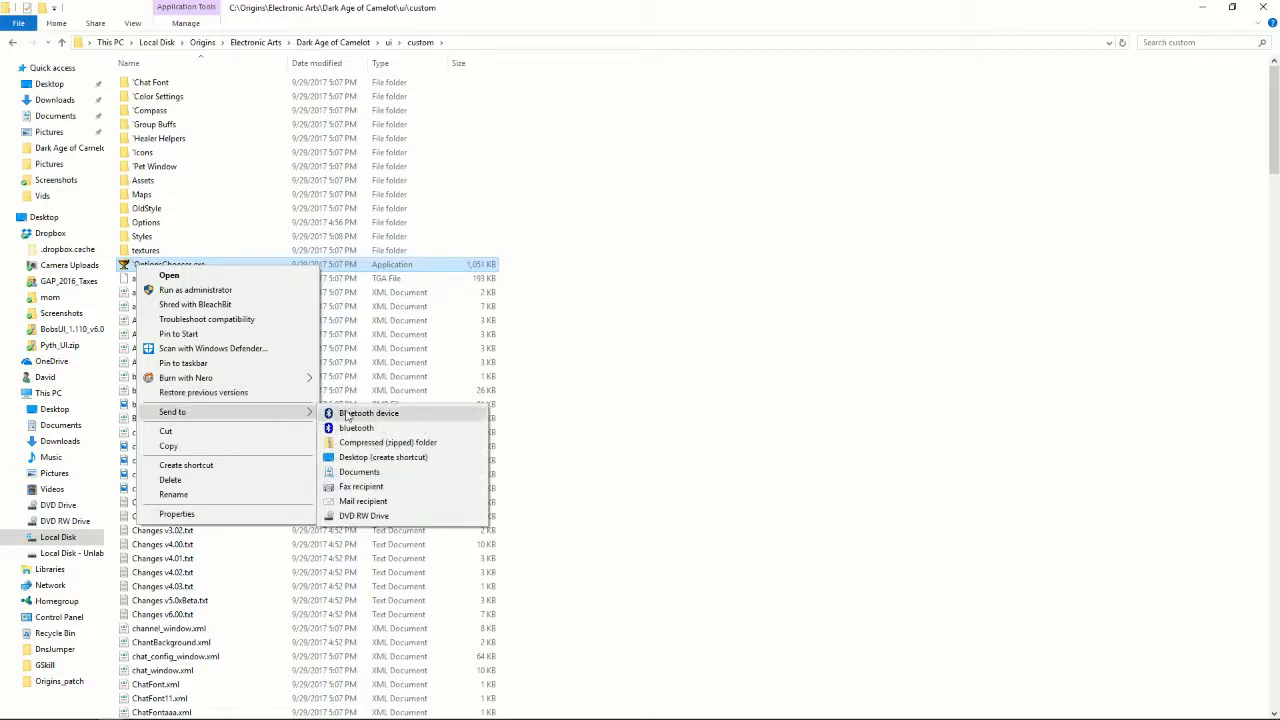
pyautogui.click(464, 424)
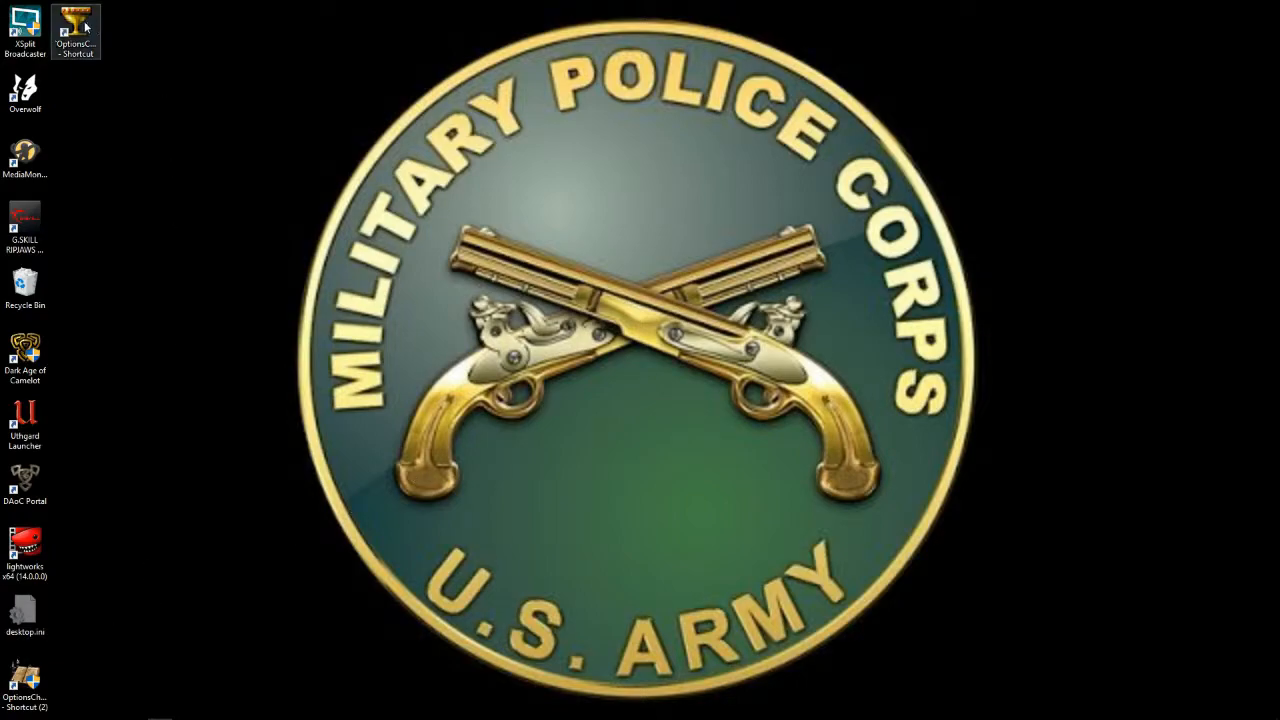
# Launch the Pith UI Options Chooser from its shortcut, browse the Compass options, then exit the settings.
pyautogui.doubleClick(76, 24)
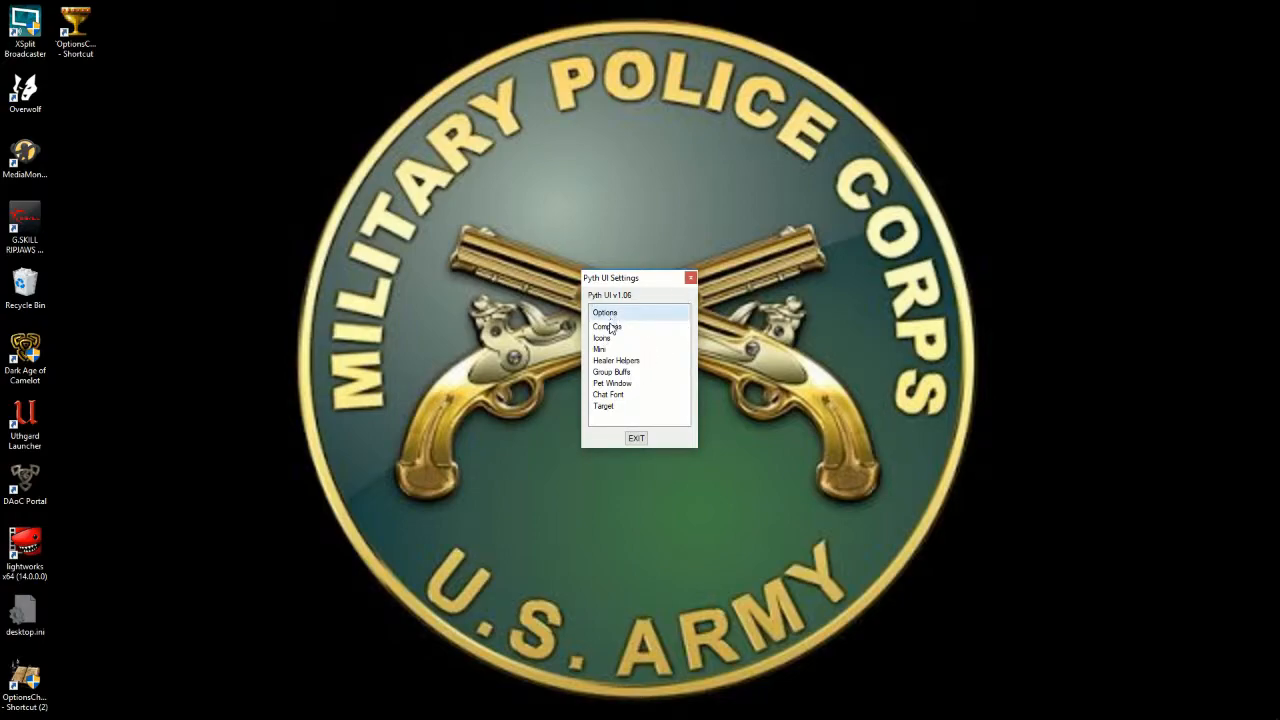
pyautogui.click(608, 326)
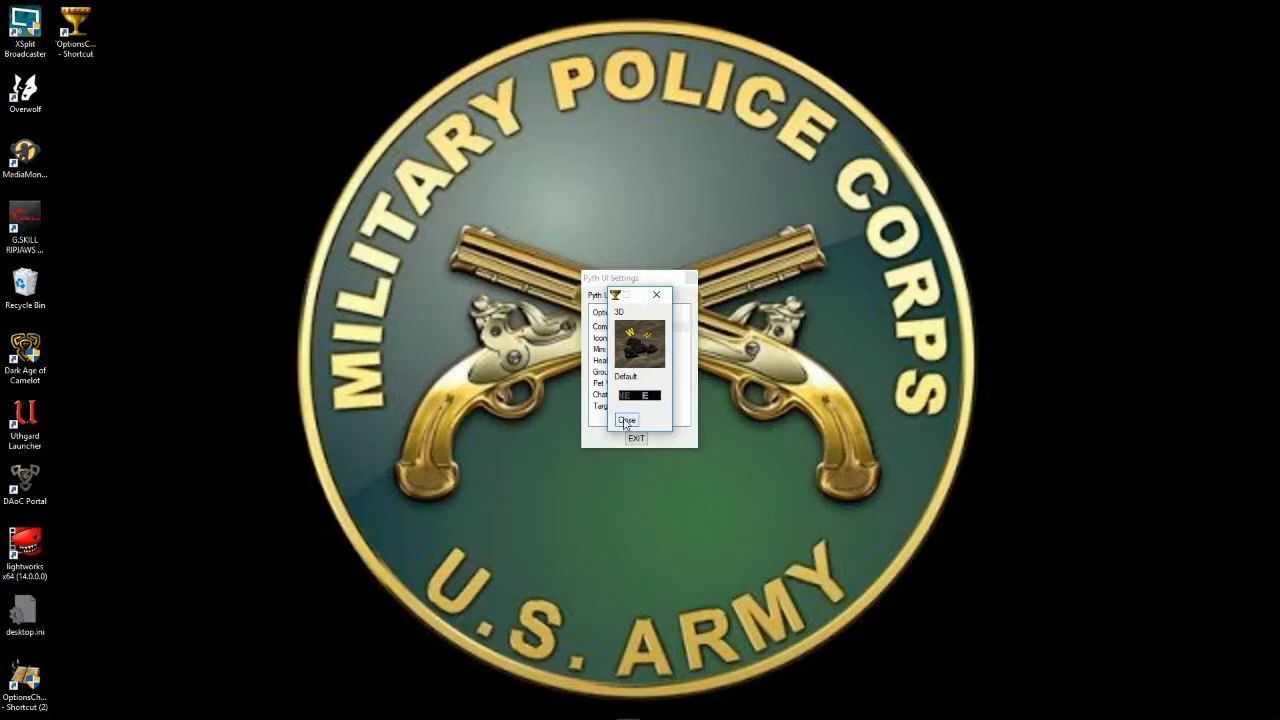
pyautogui.click(628, 420)
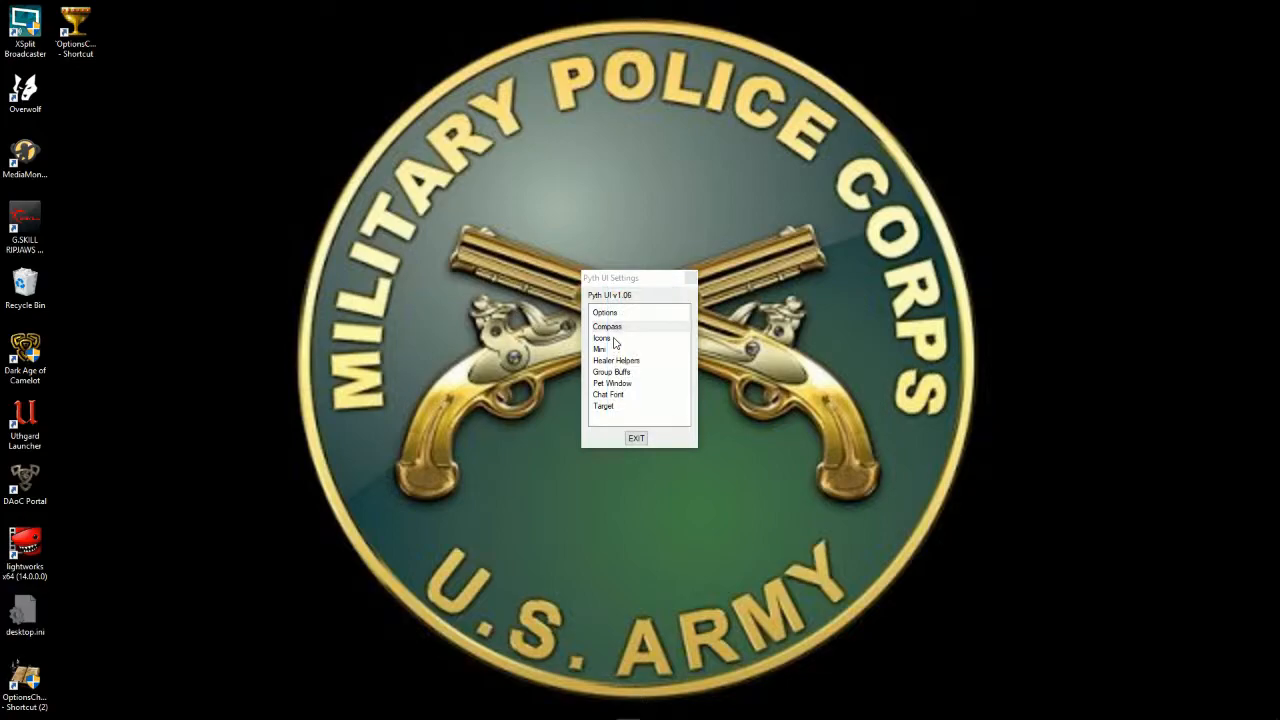
pyautogui.moveTo(650, 364)
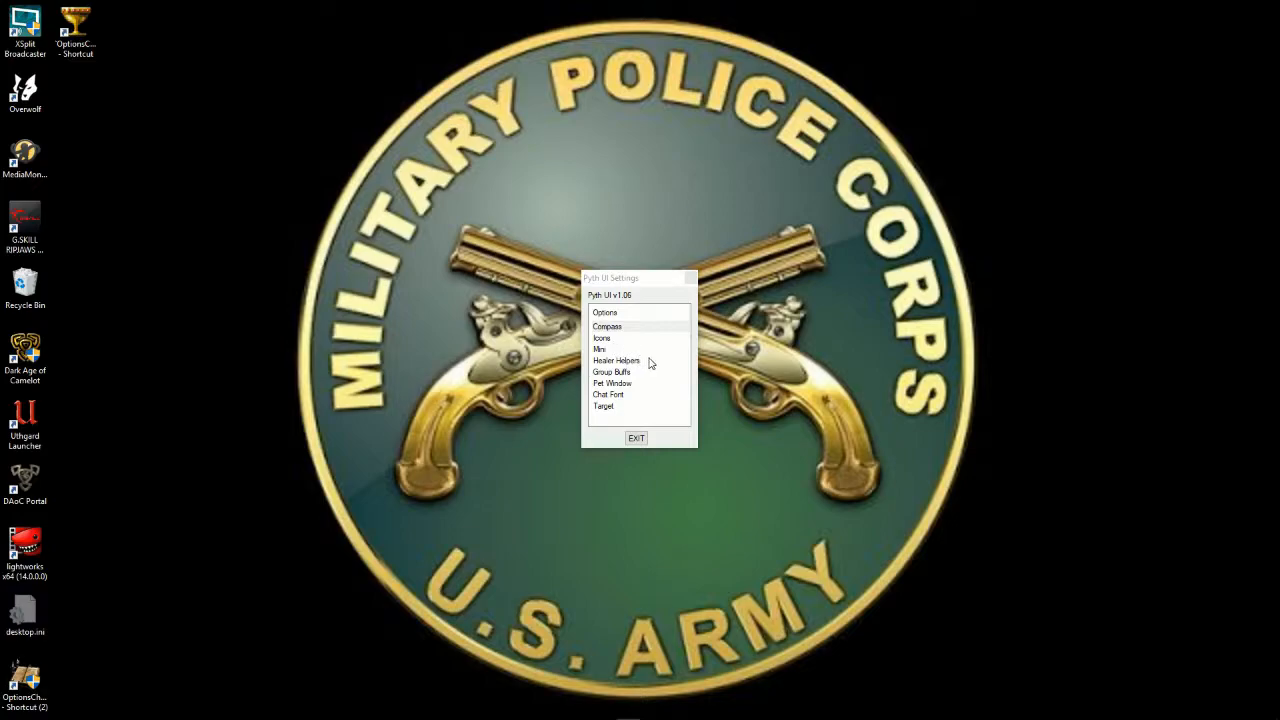
pyautogui.moveTo(630, 388)
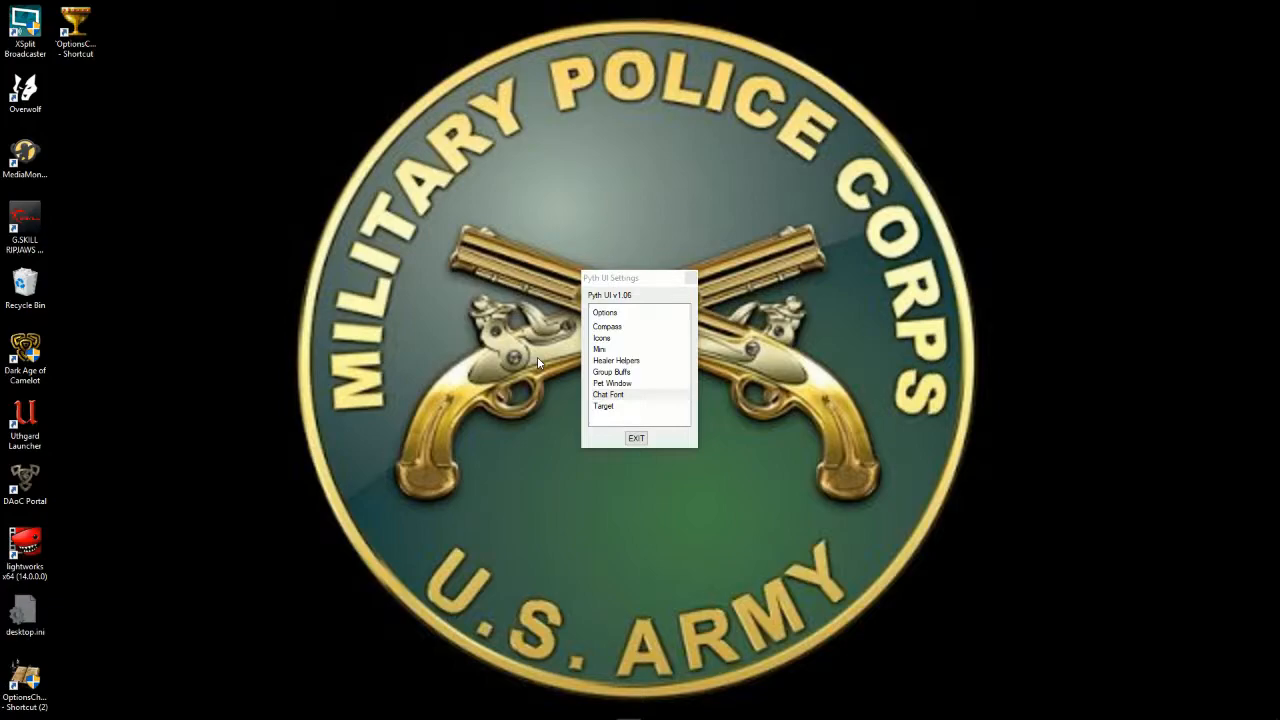
pyautogui.moveTo(668, 442)
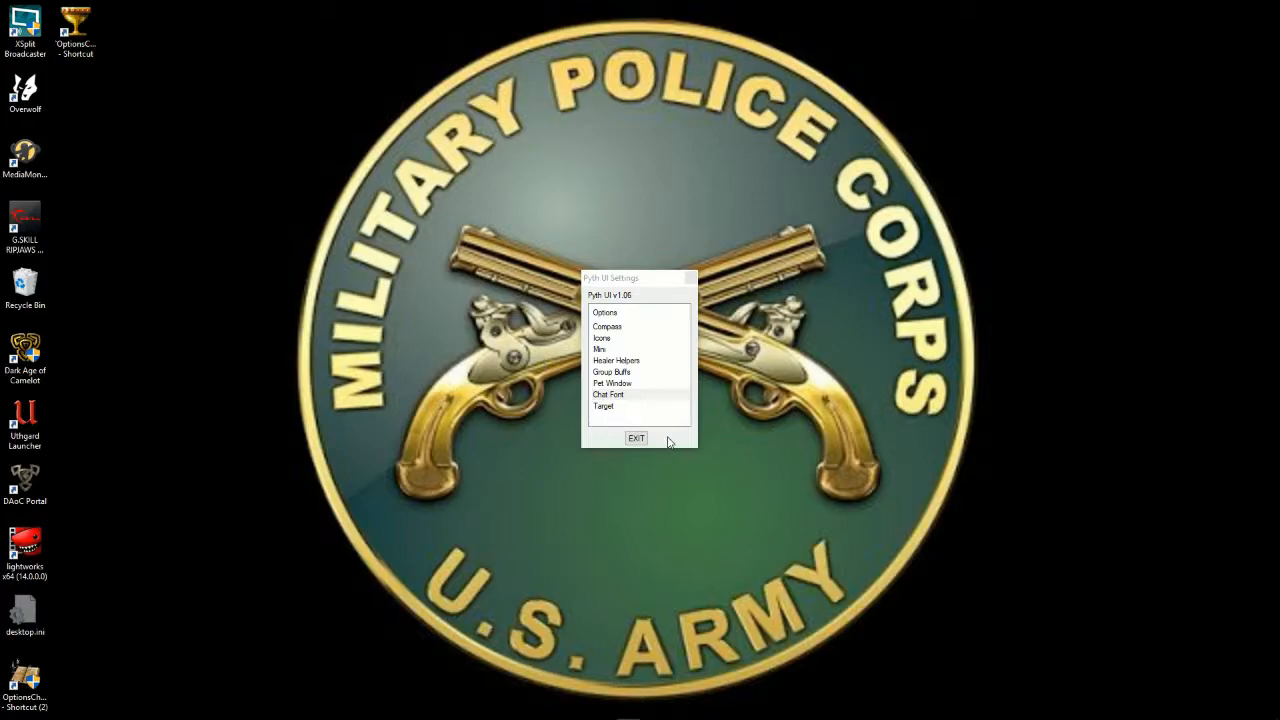
pyautogui.moveTo(632, 340)
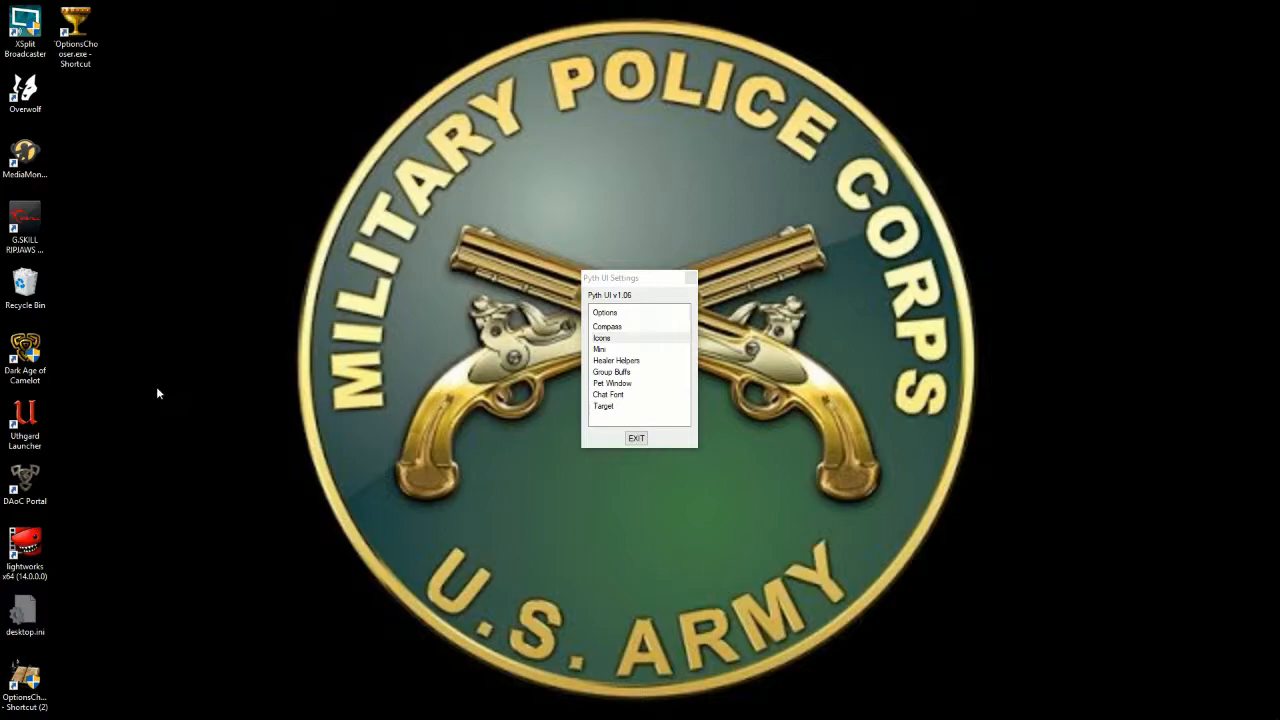
pyautogui.click(636, 438)
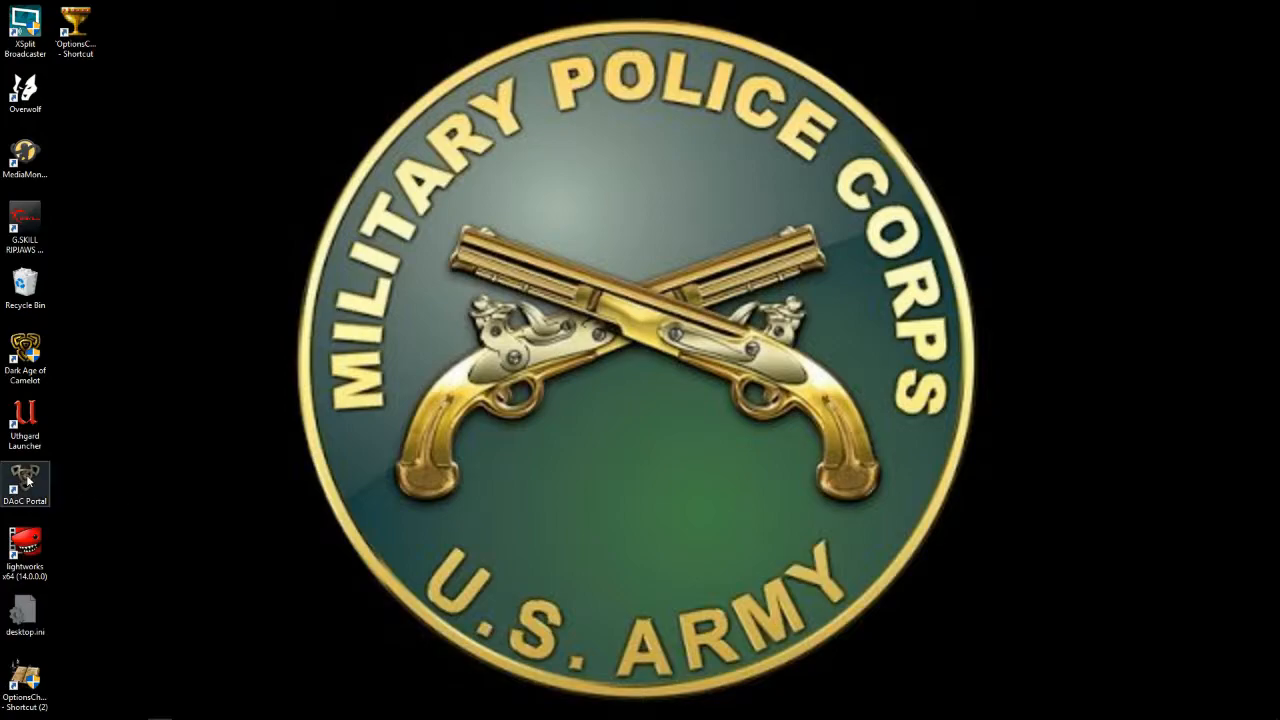
# Enter the account password in DAoC Portal and play the Dark Age of Origins shard.
pyautogui.doubleClick(24, 484)
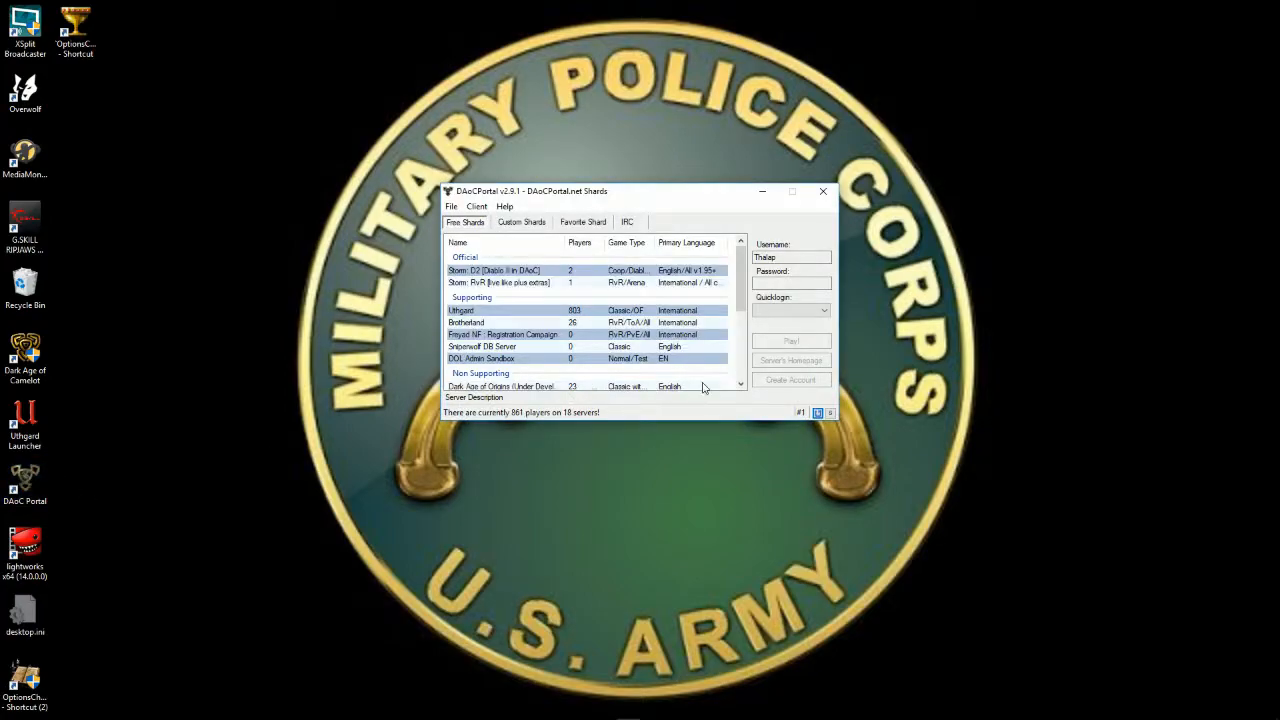
pyautogui.click(790, 284)
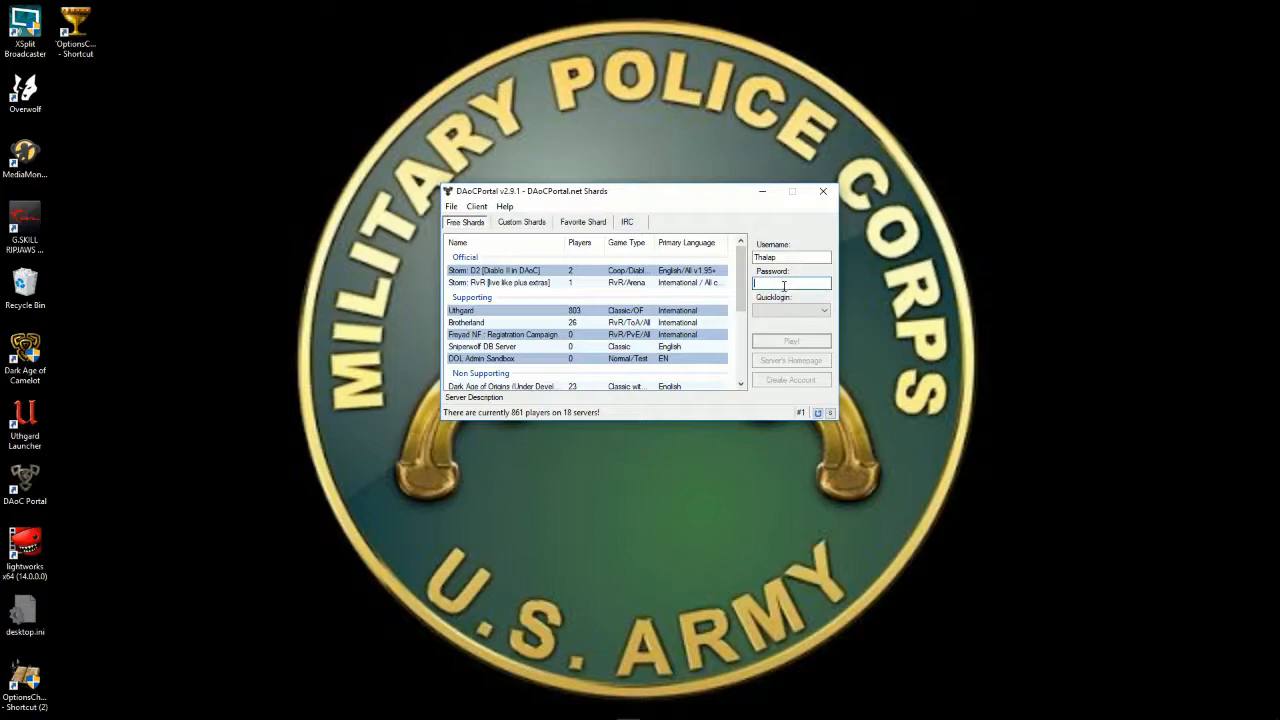
pyautogui.write('1')
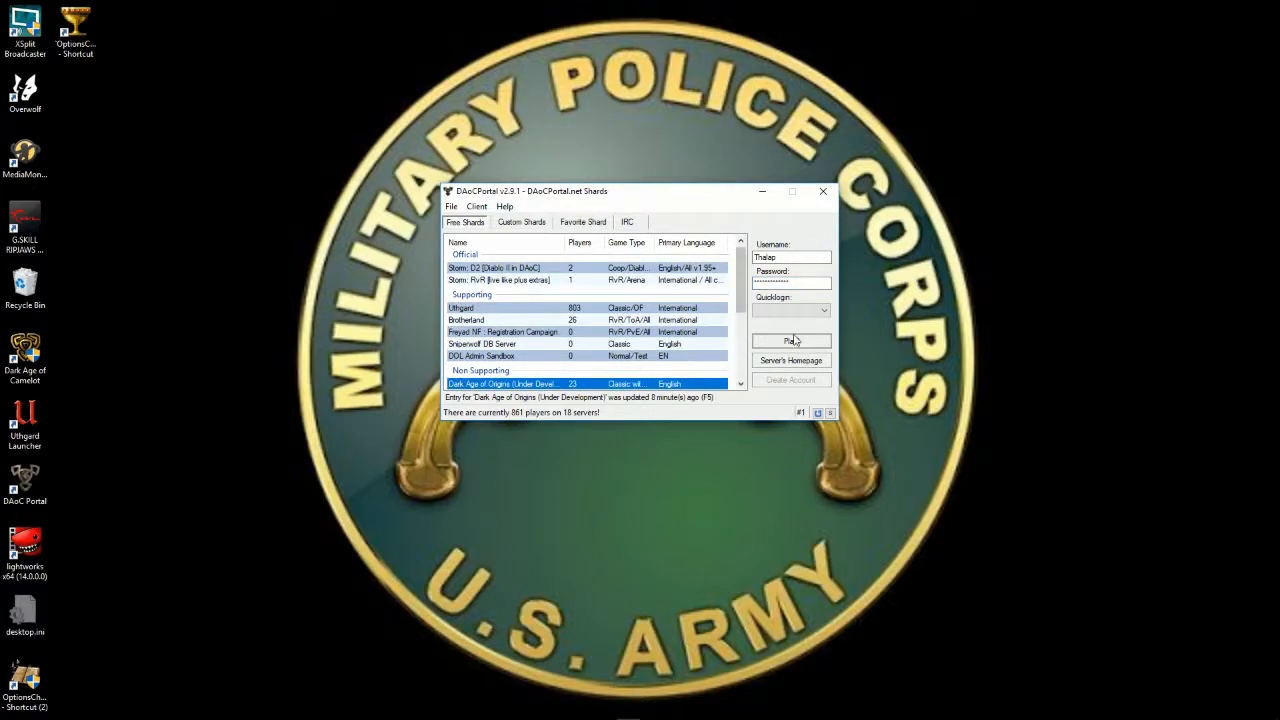
pyautogui.click(792, 340)
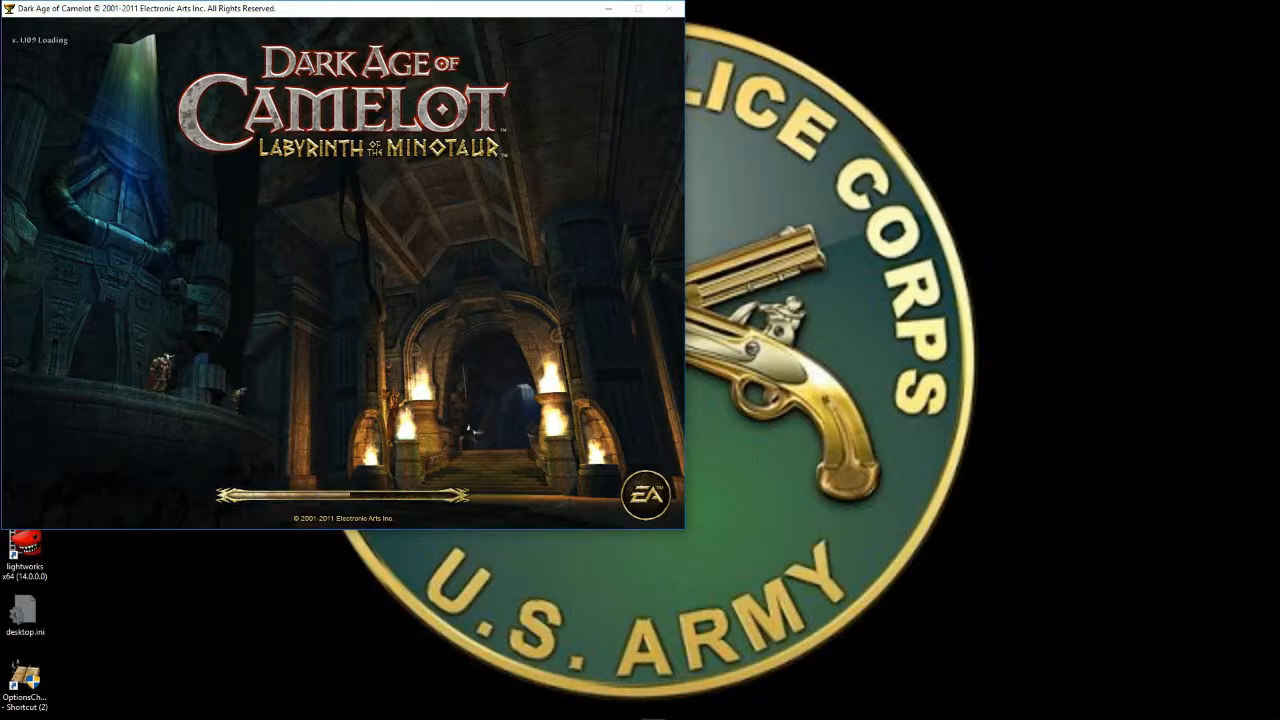
pyautogui.moveTo(380, 330)
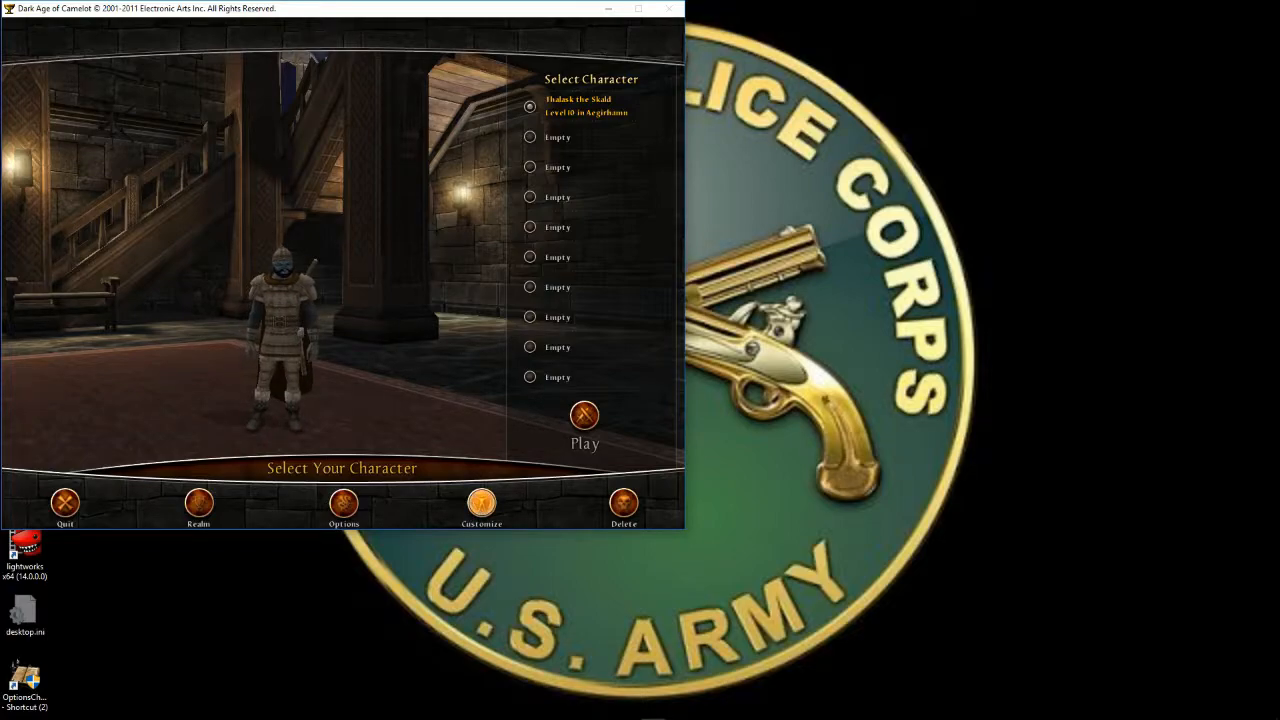
# Review character customization and game options, then quit Dark Age of Camelot with Yes.
pyautogui.click(480, 508)
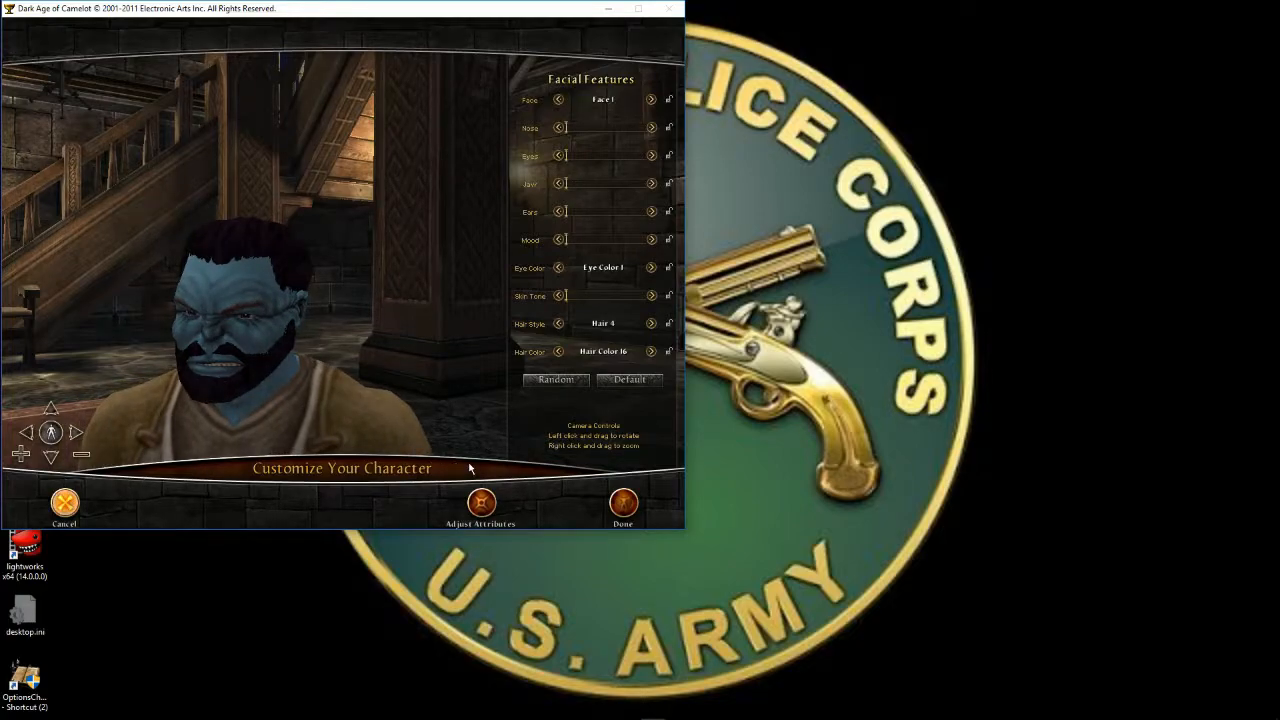
pyautogui.click(624, 504)
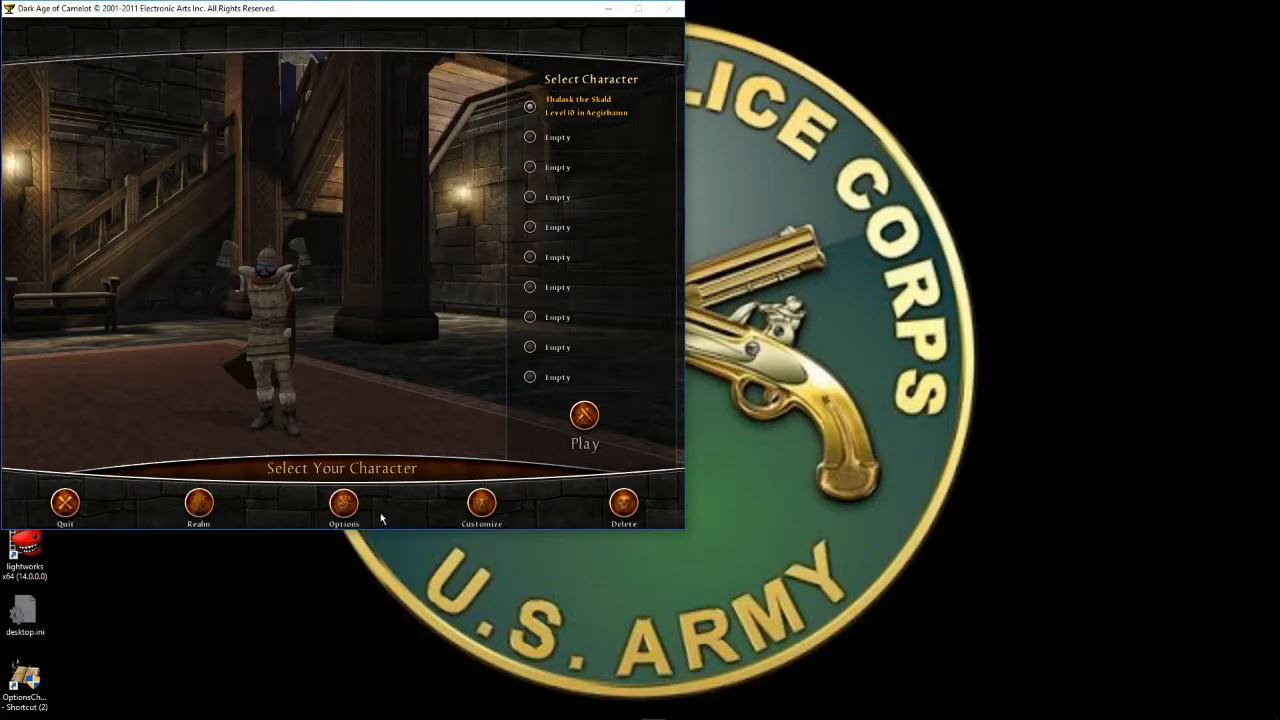
pyautogui.click(344, 504)
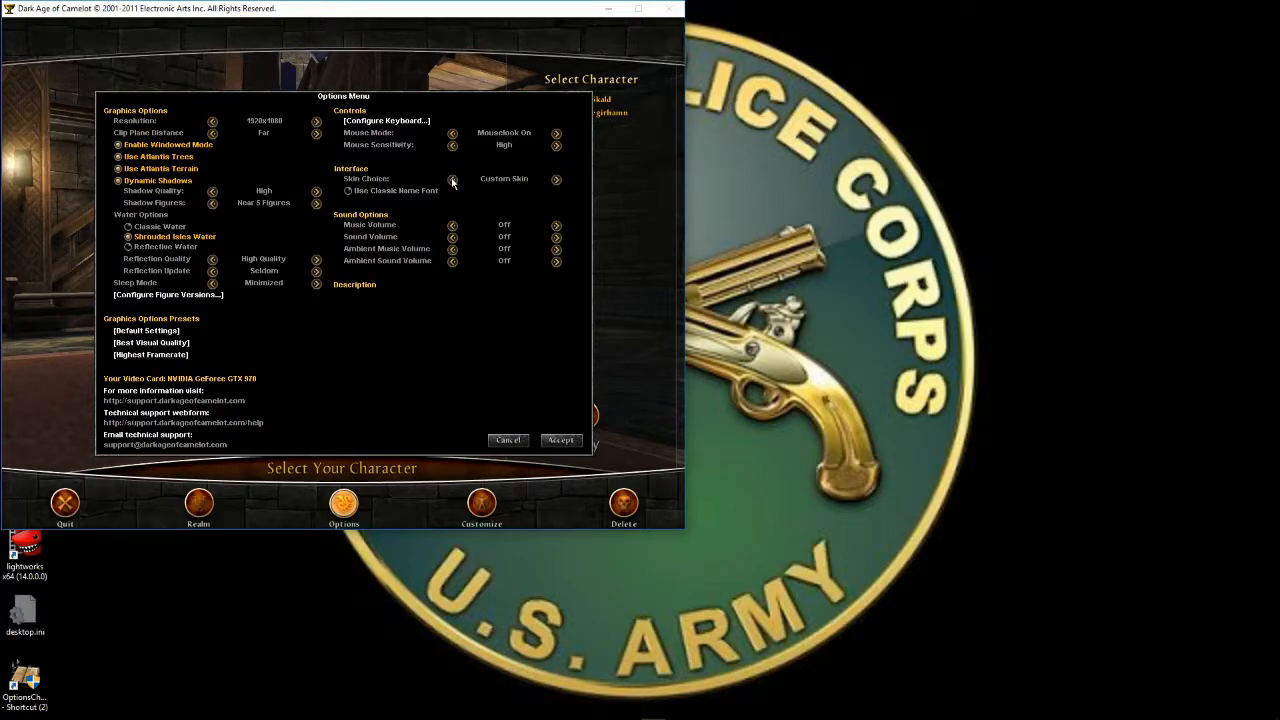
pyautogui.moveTo(476, 436)
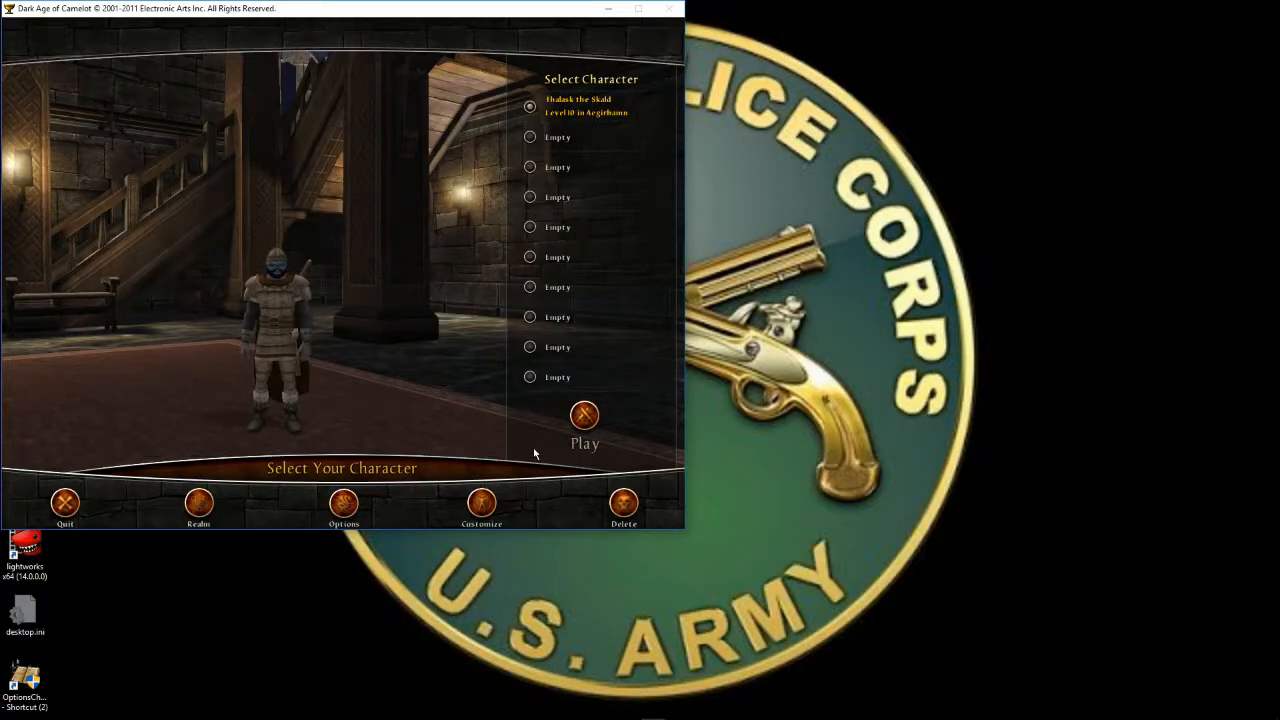
pyautogui.click(64, 504)
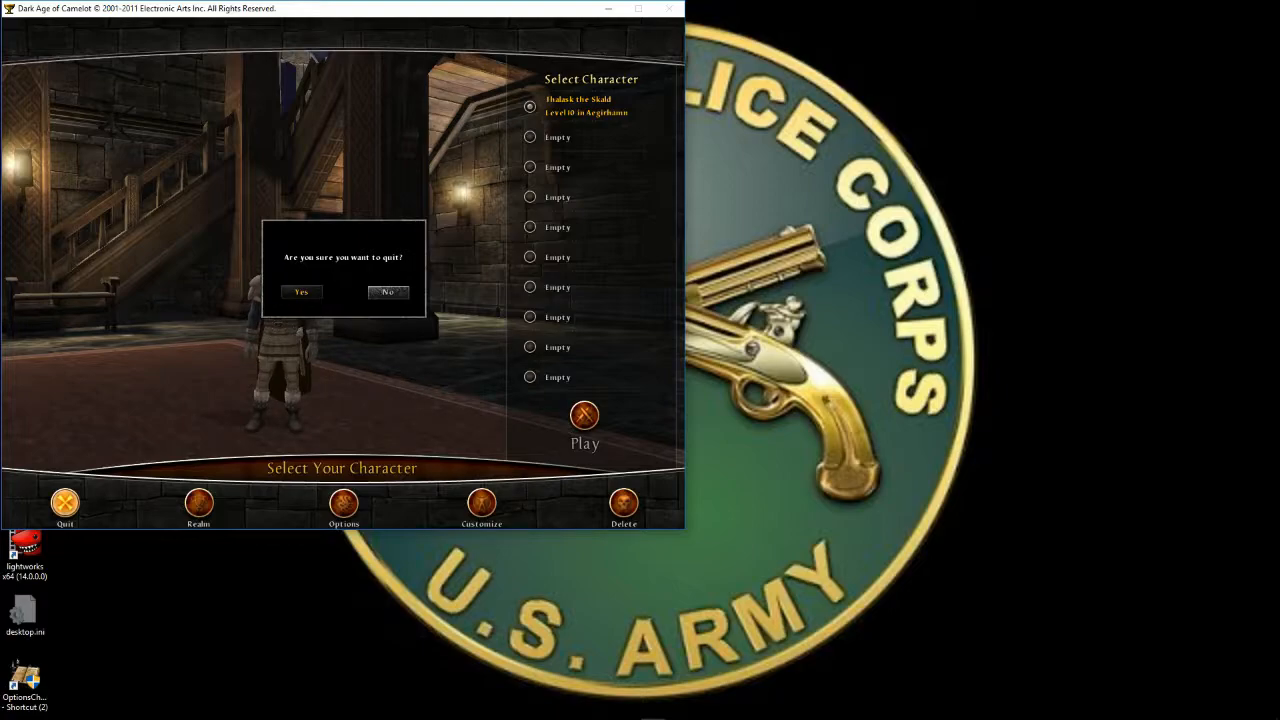
pyautogui.click(300, 292)
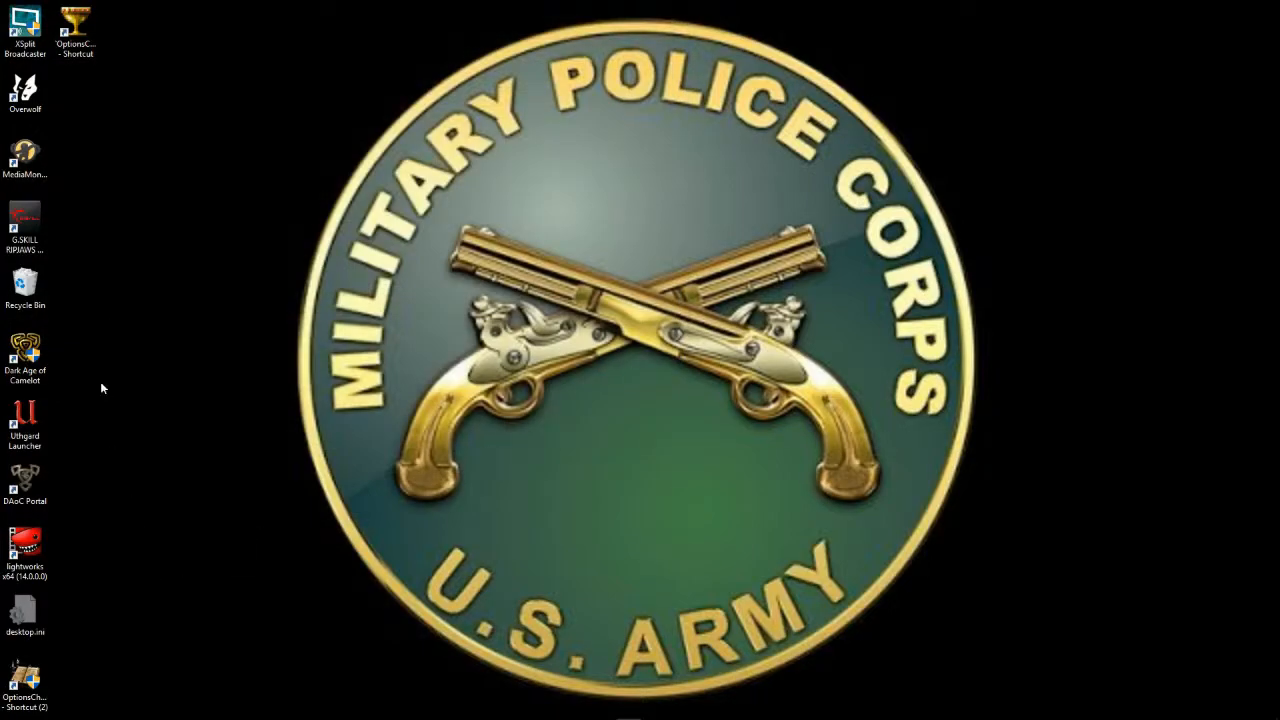
# Relaunch DAoC Portal, dismiss the already-running warning and bring the portal window forward.
pyautogui.click(24, 480)
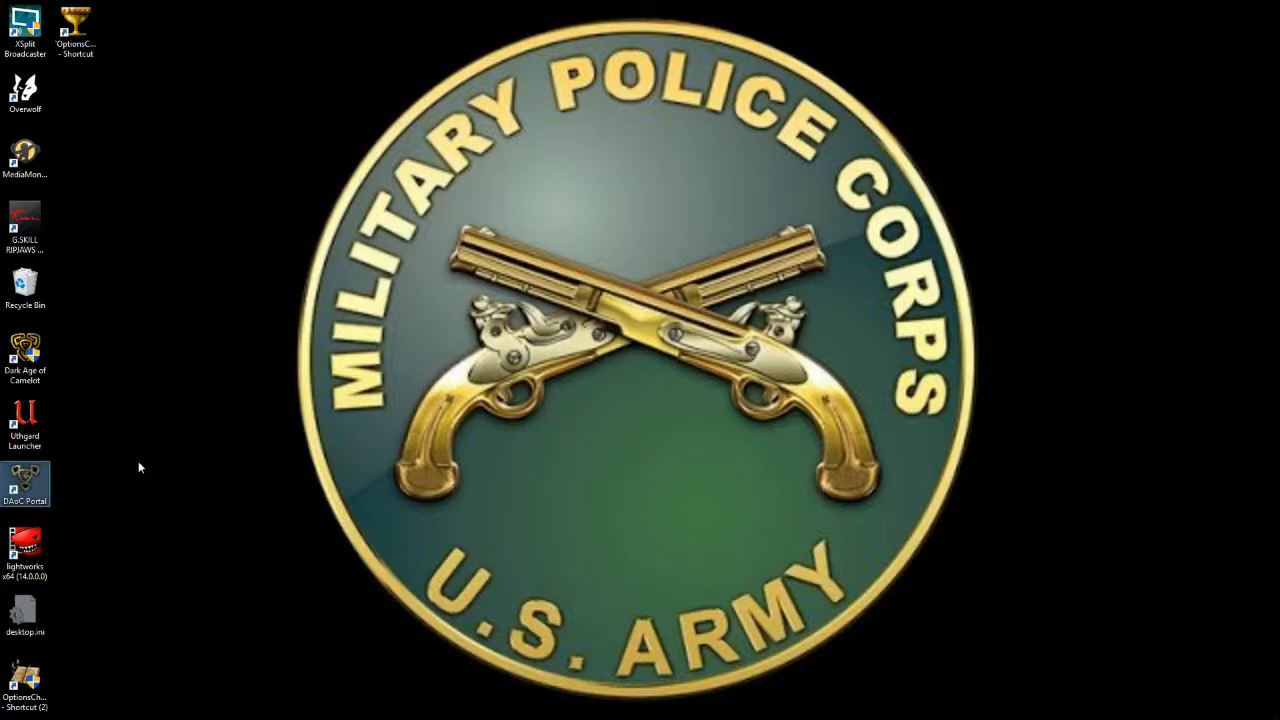
pyautogui.doubleClick(24, 484)
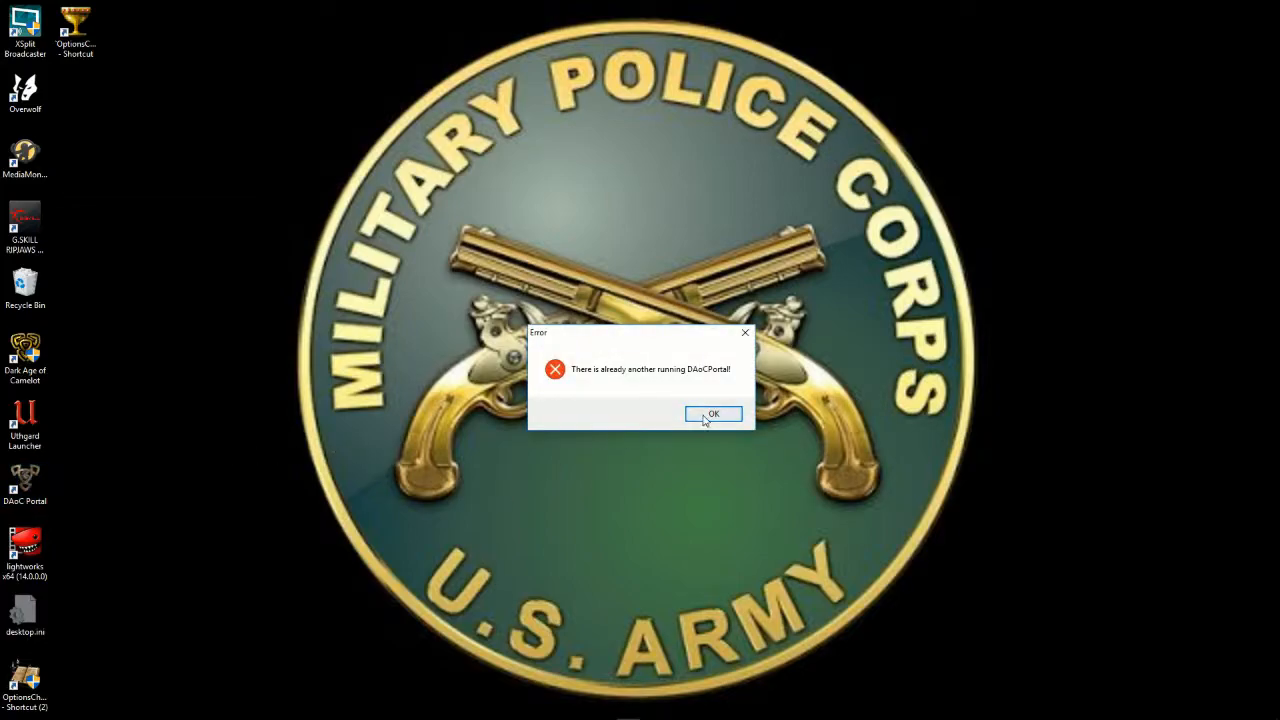
pyautogui.click(712, 414)
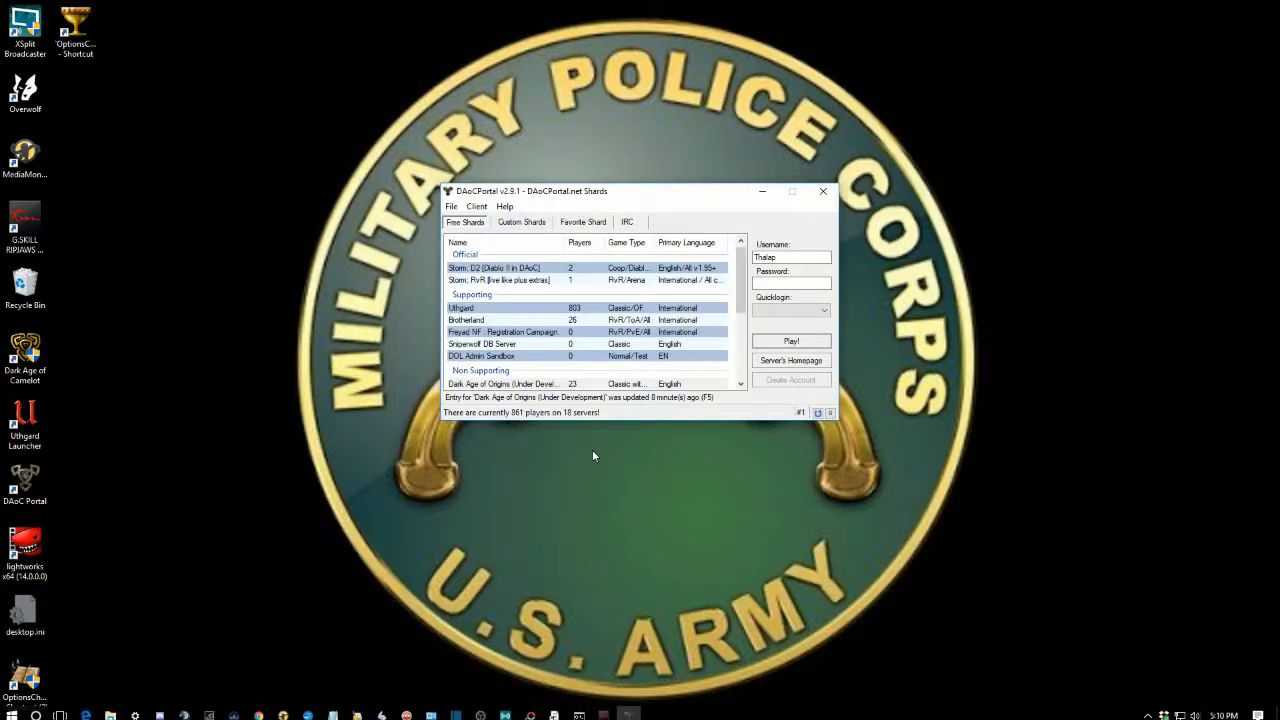
pyautogui.click(790, 284)
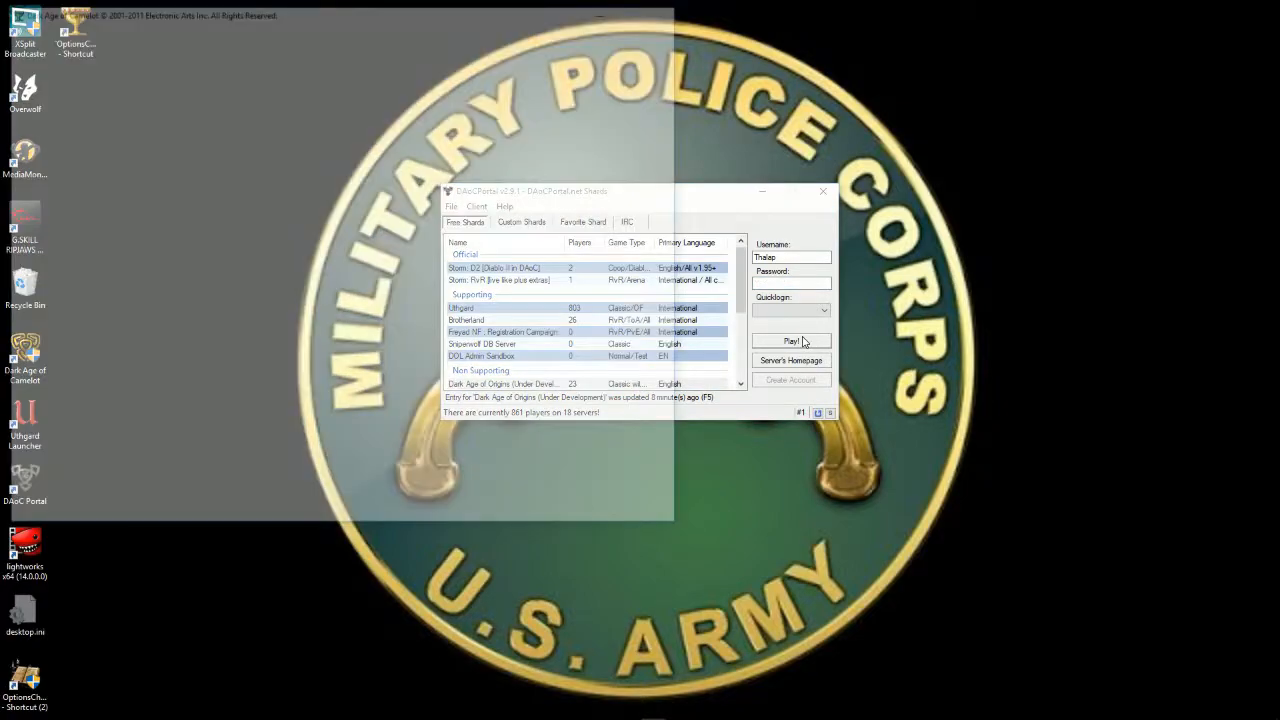
# Play the chosen shard again and enter the world with the character.
pyautogui.click(790, 340)
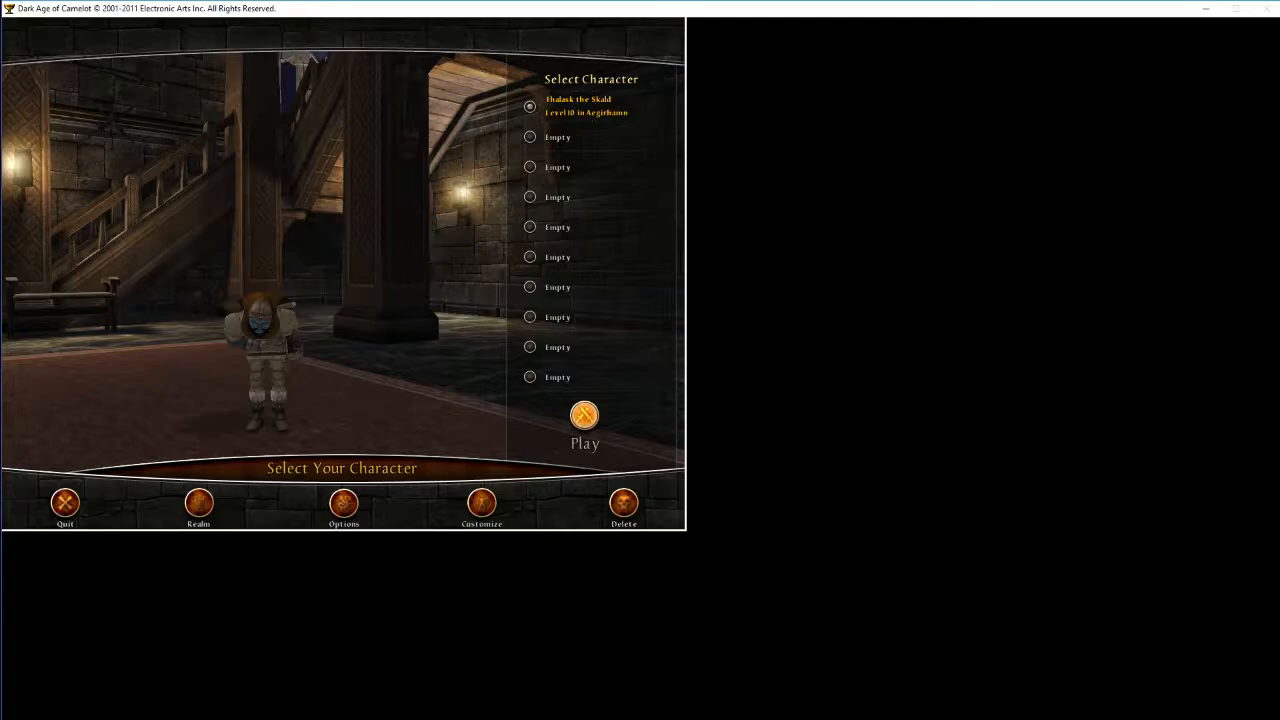
pyautogui.moveTo(248, 344)
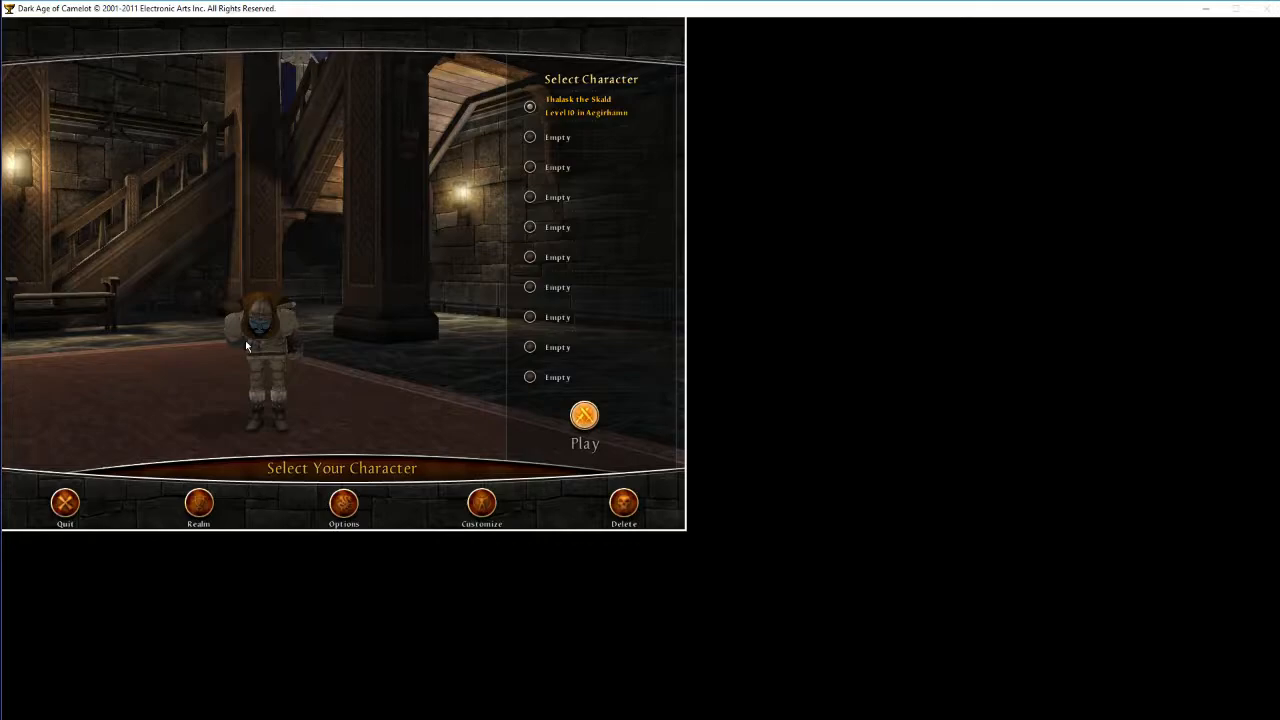
pyautogui.click(584, 414)
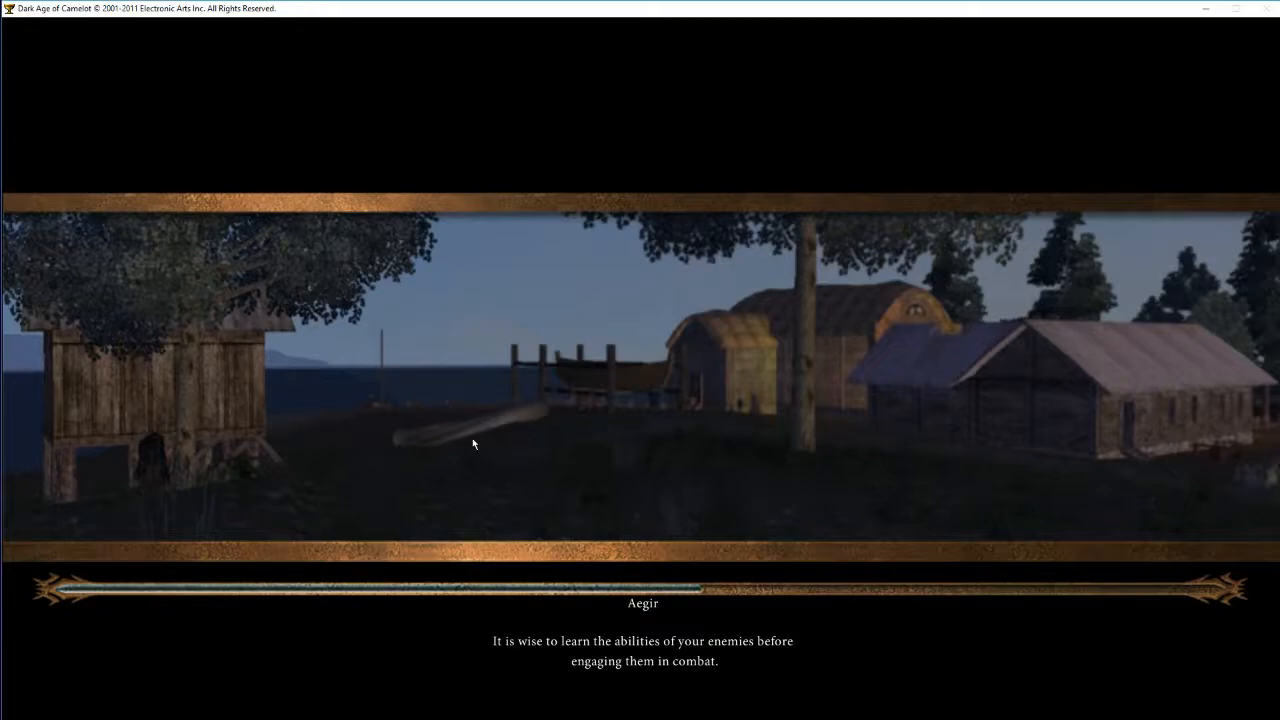
pyautogui.moveTo(624, 504)
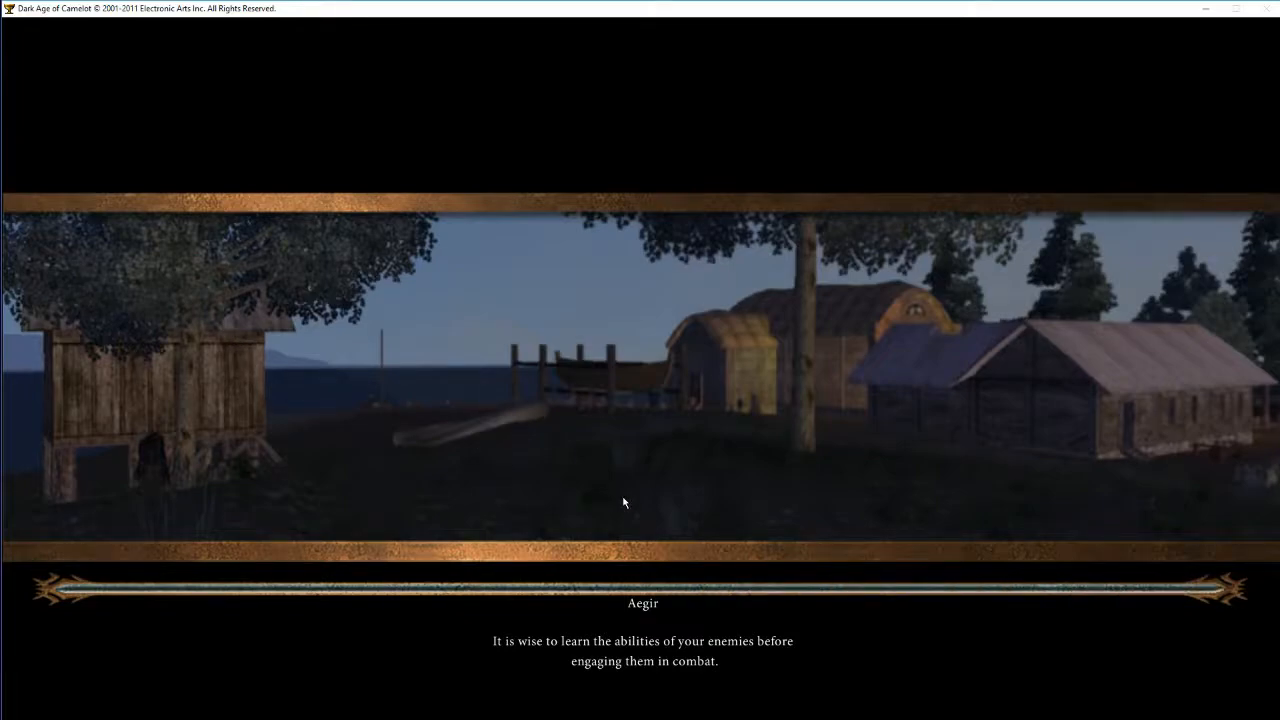